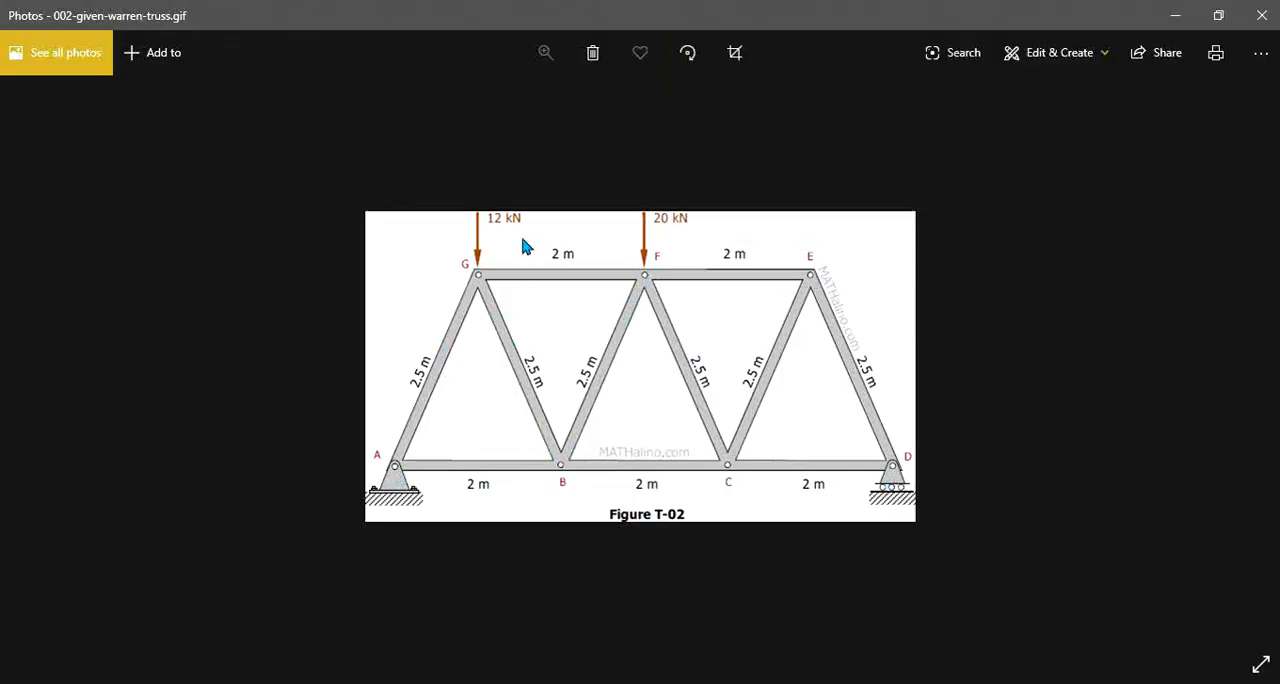
mouse_move(395, 481)
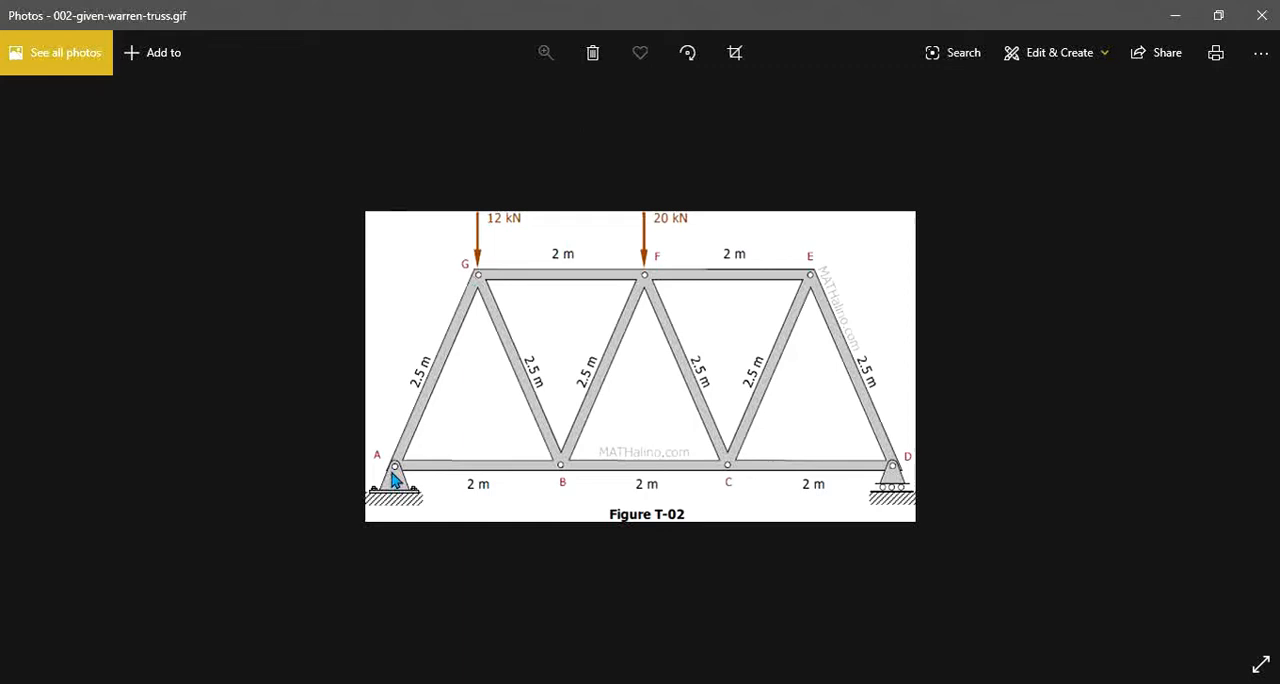
mouse_move(770, 599)
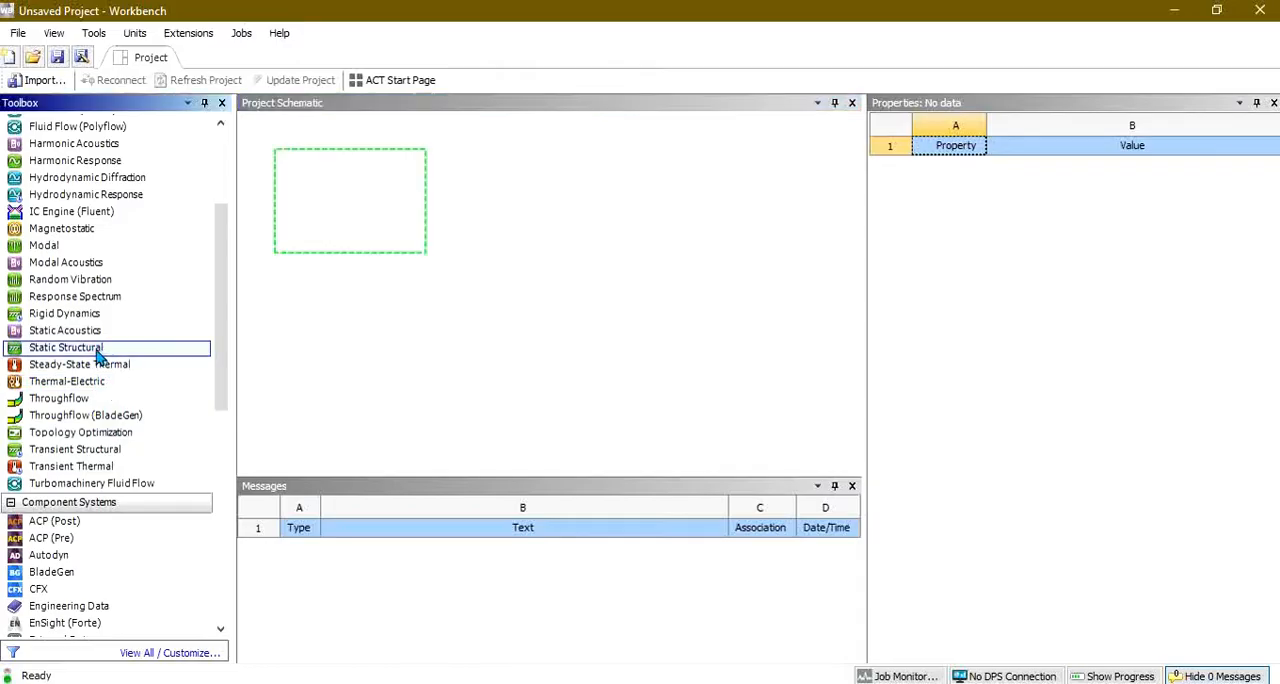
Step: Add a Static Structural system, enable Line Bodies, and launch a new DesignModeler geometry
drag(66, 347, 370, 210)
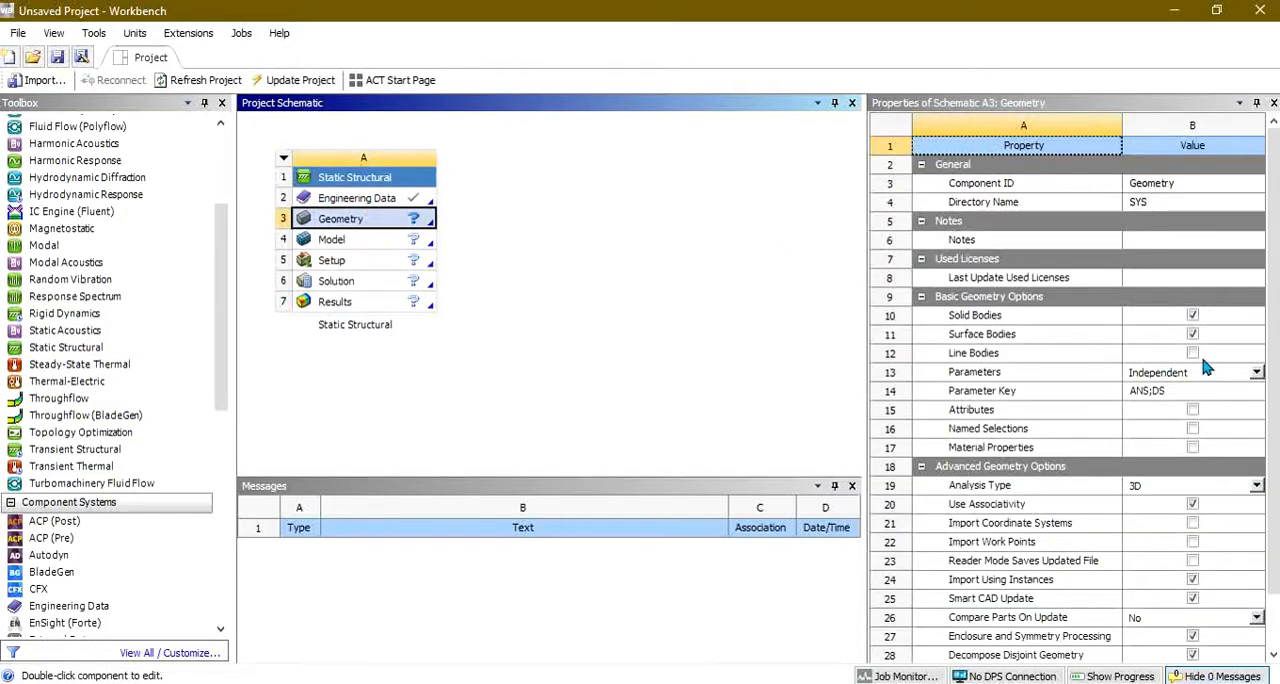
click(1192, 352)
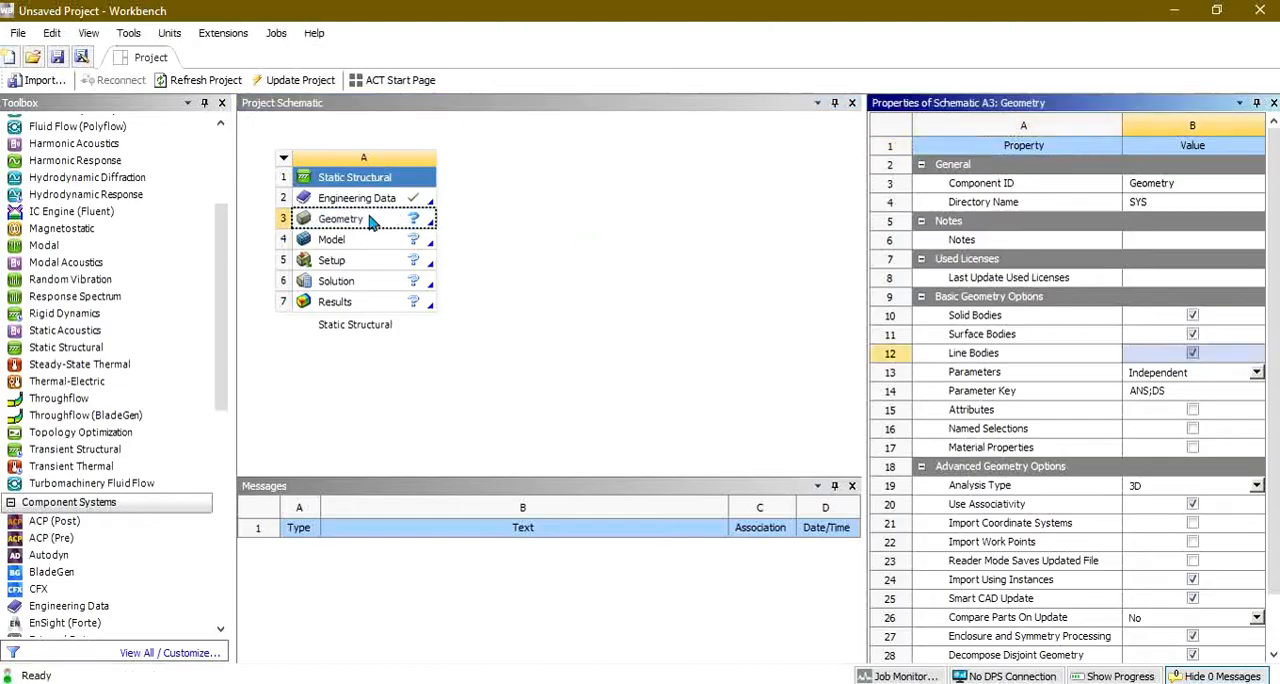
right_click(341, 218)
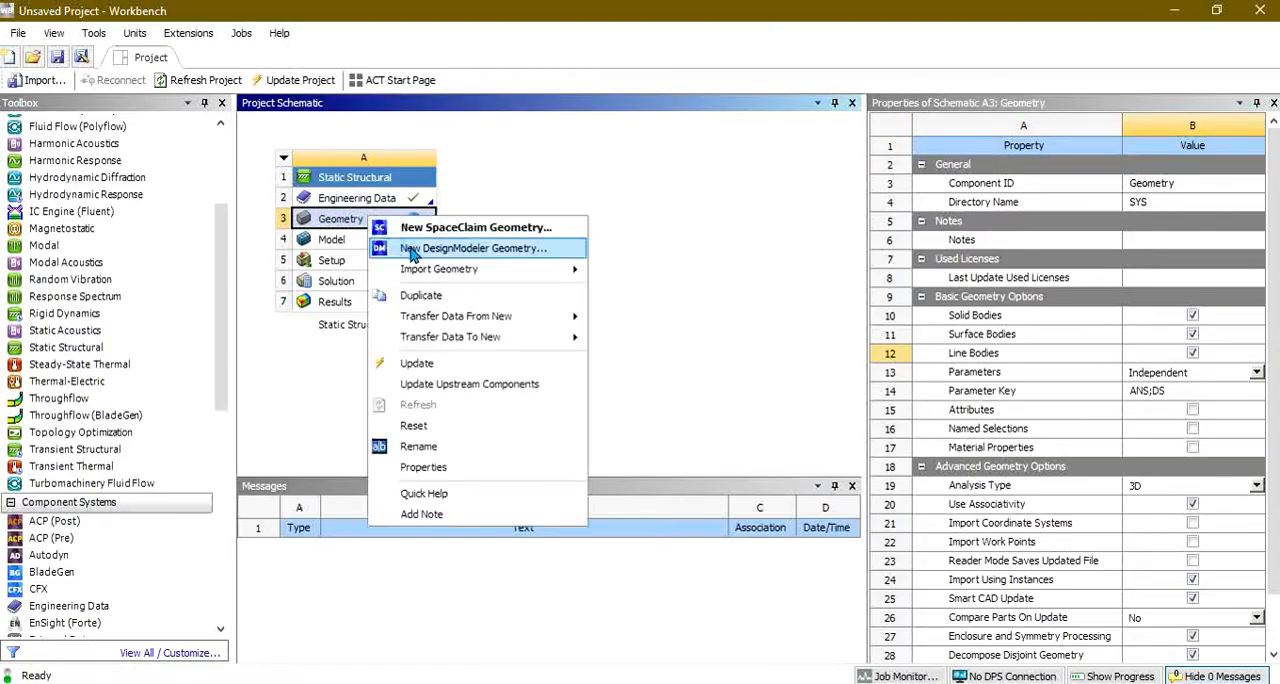
click(470, 248)
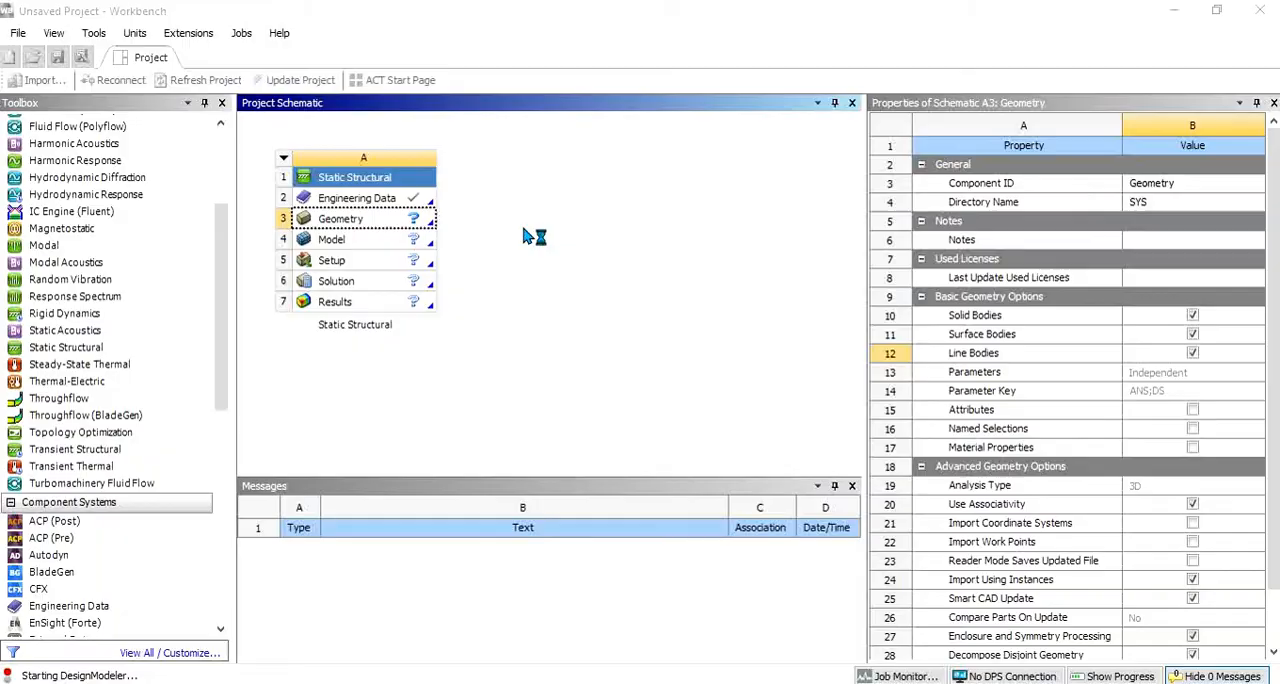
double_click(341, 218)
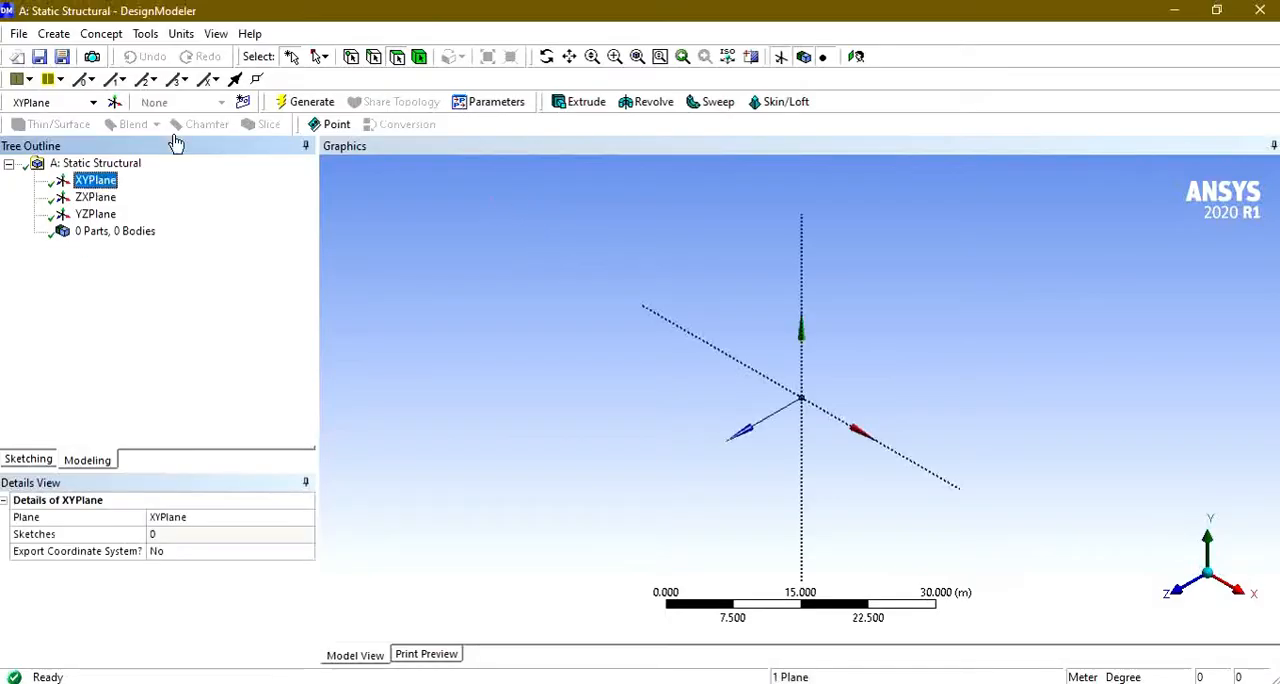
Step: Face the XY plane and sketch three collinear horizontal lines along the X axis
click(28, 458)
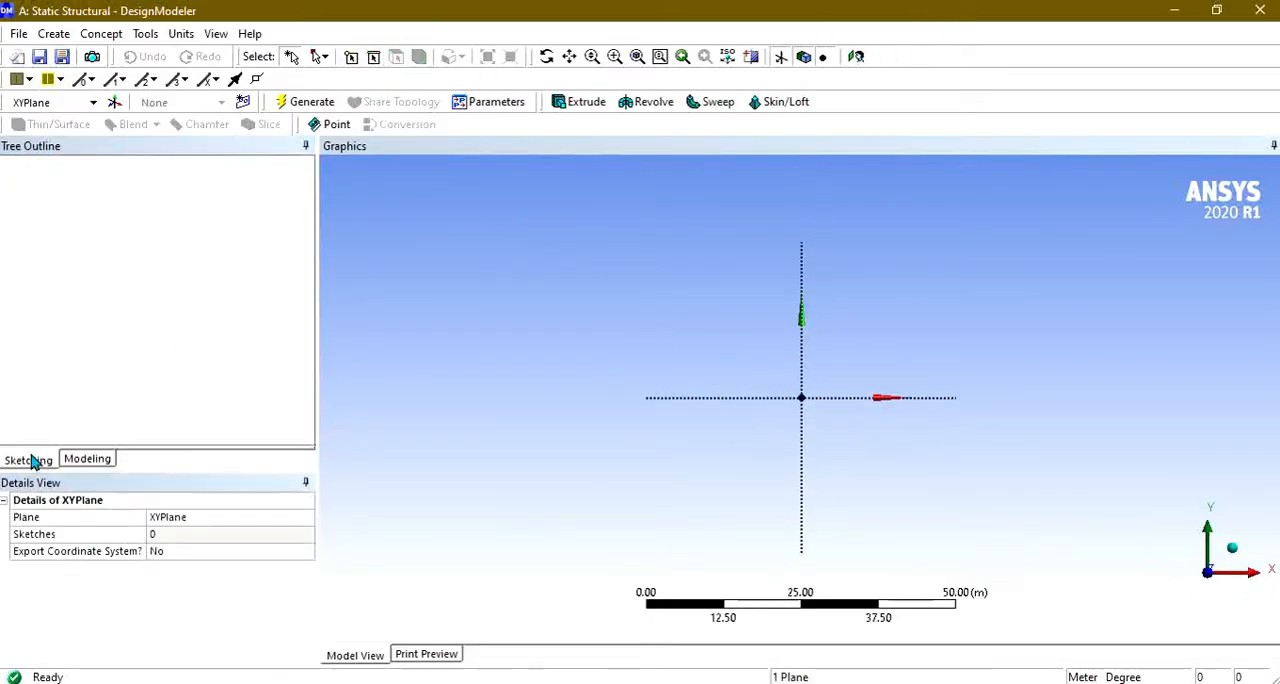
click(27, 459)
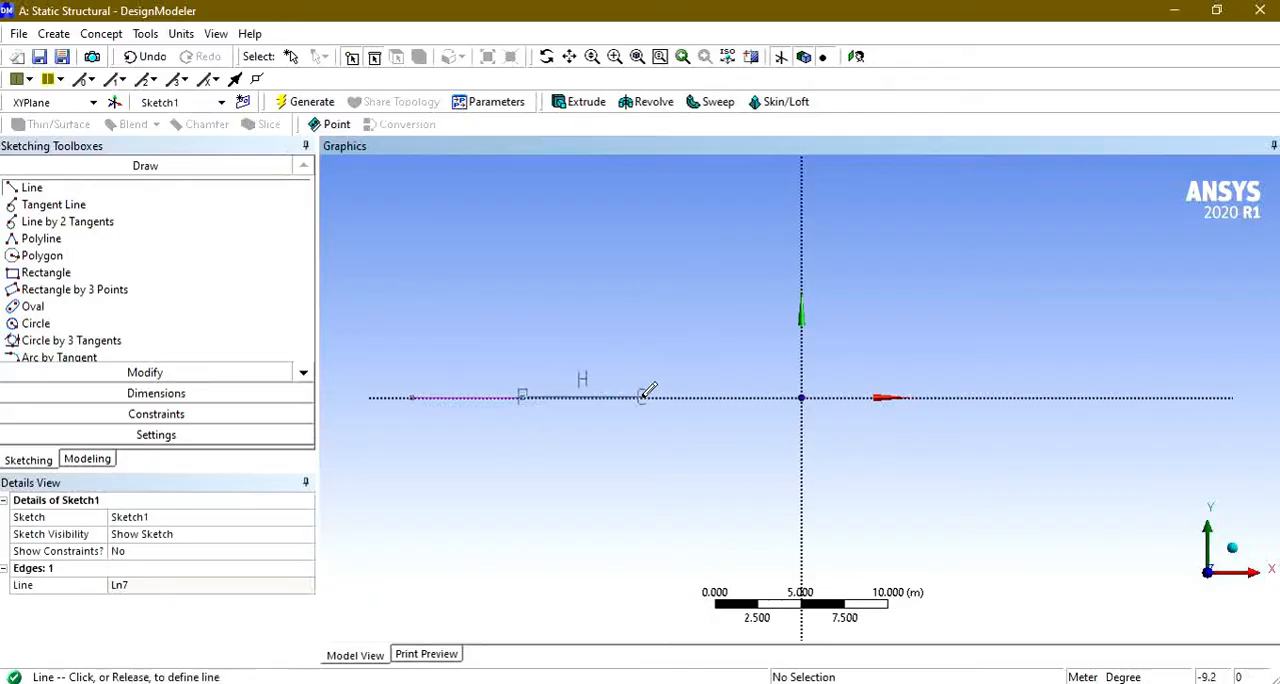
click(655, 397)
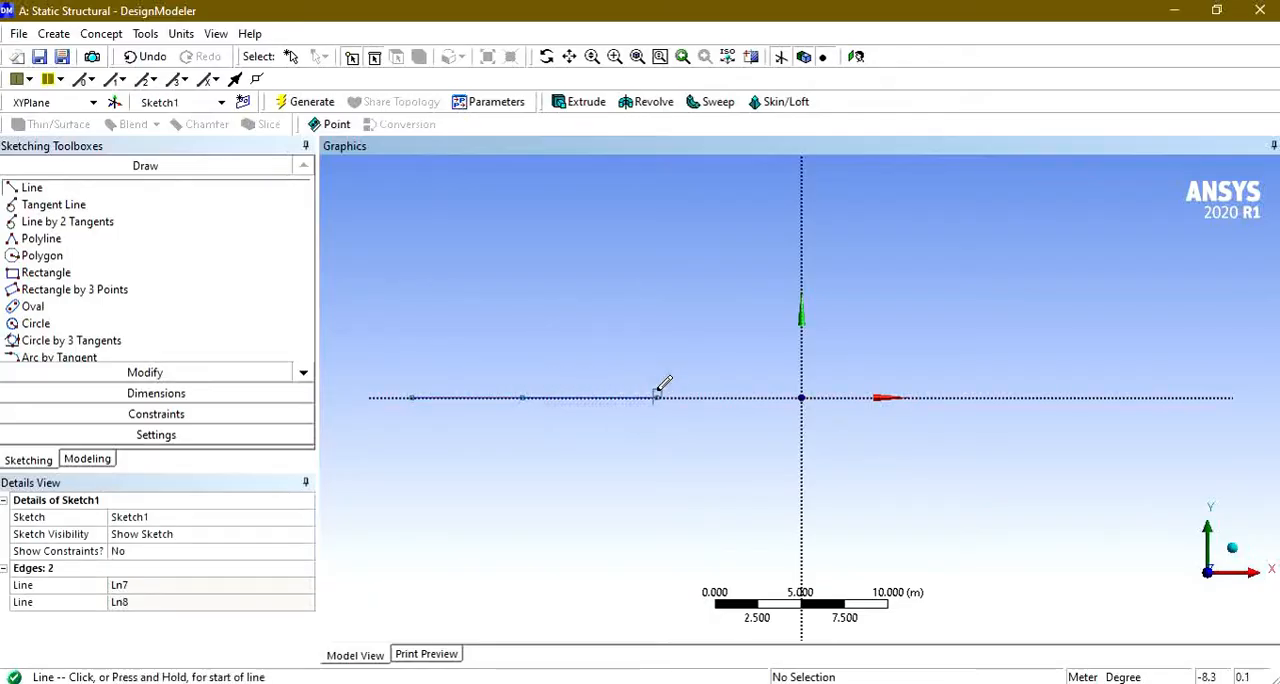
click(655, 397)
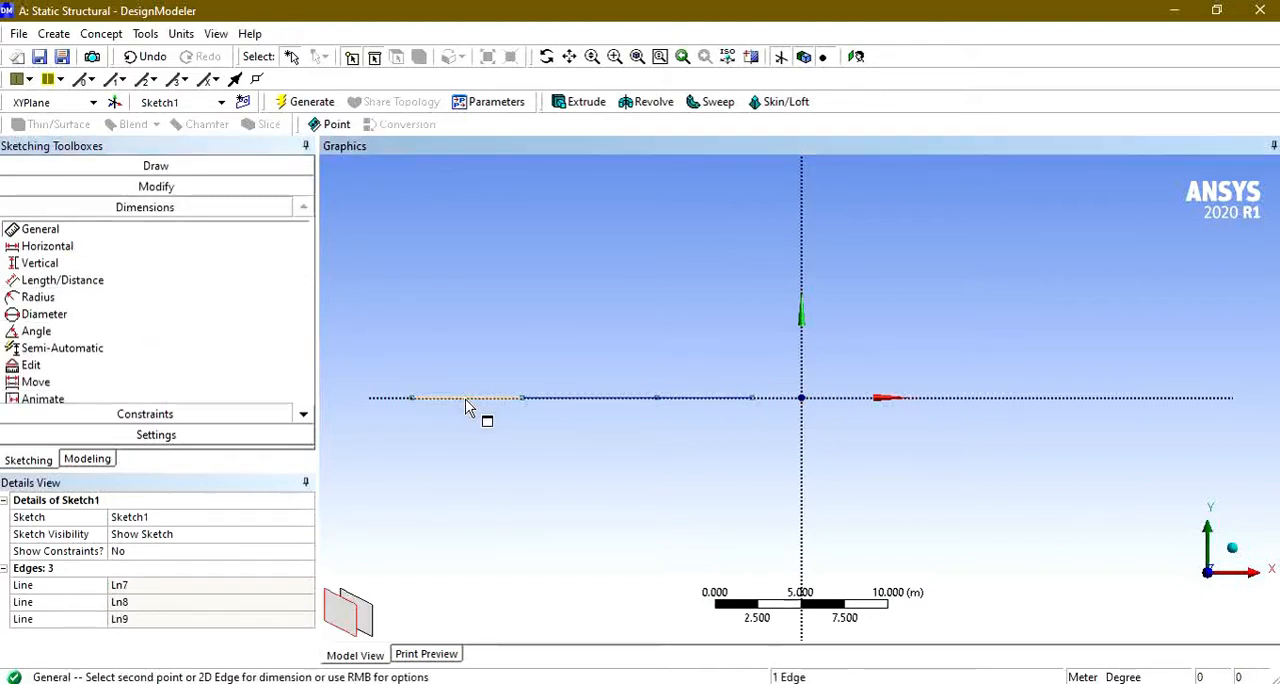
click(465, 398)
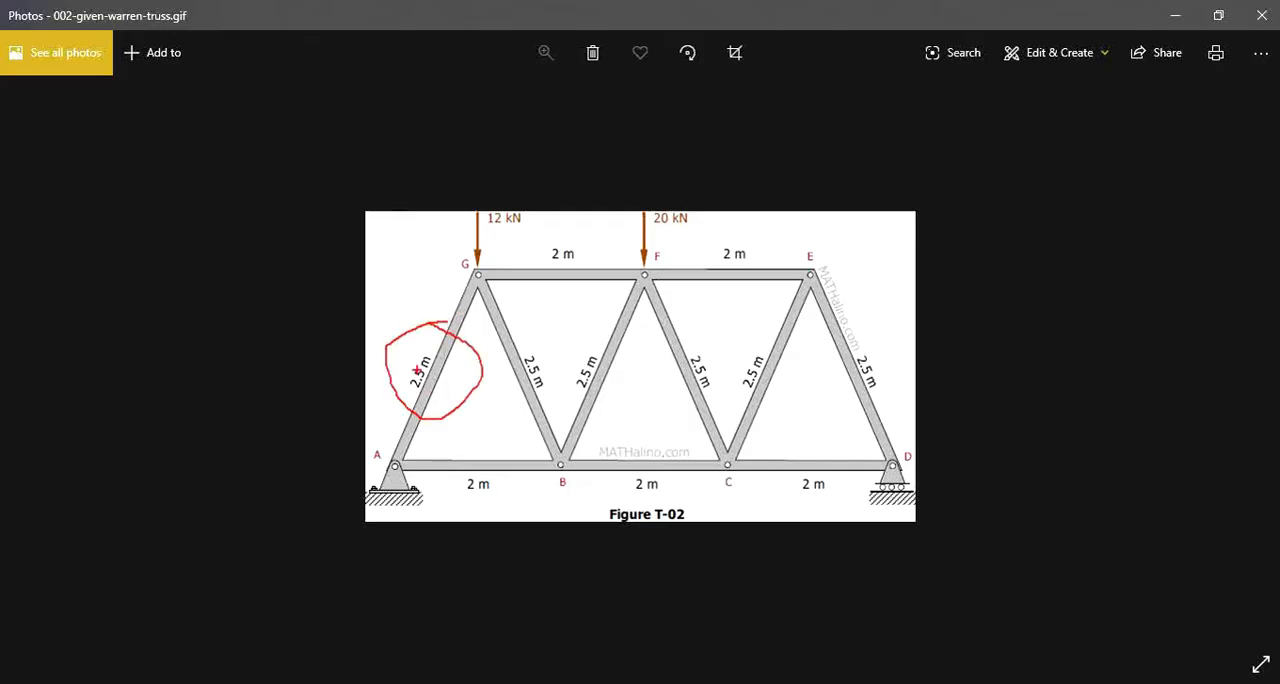
mouse_move(436, 470)
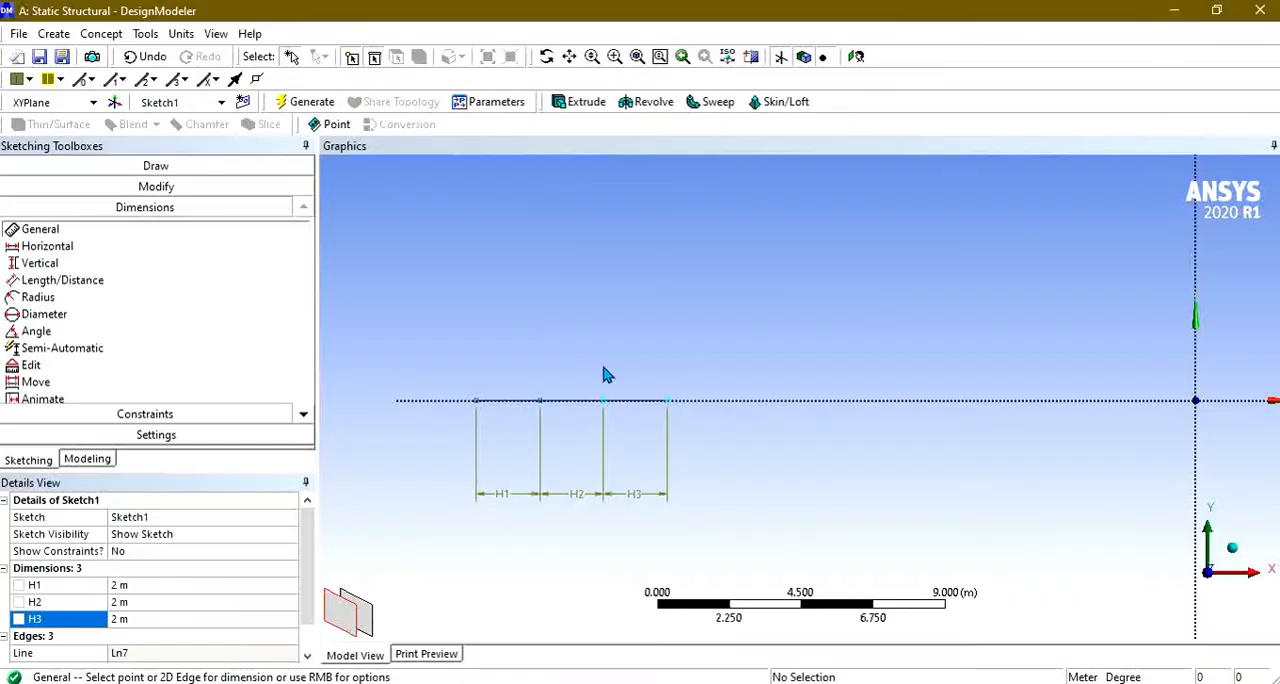
mouse_move(435, 354)
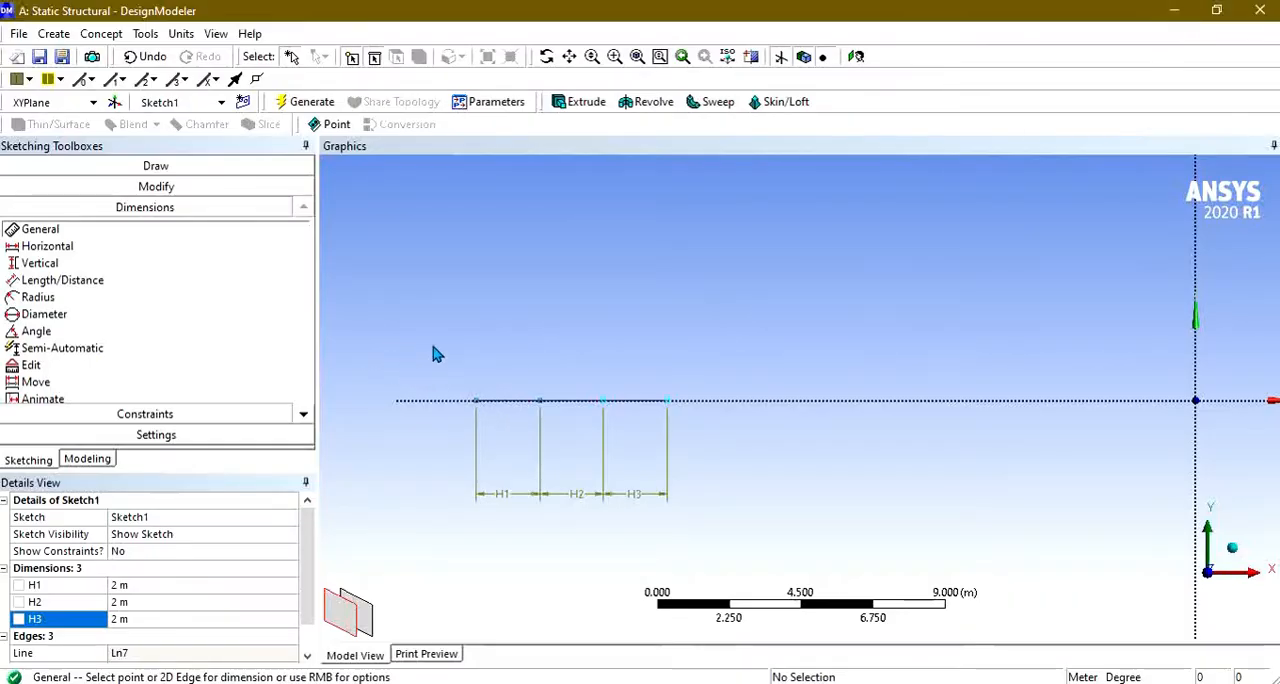
Step: Select the Line tool from the Draw toolbox
click(145, 165)
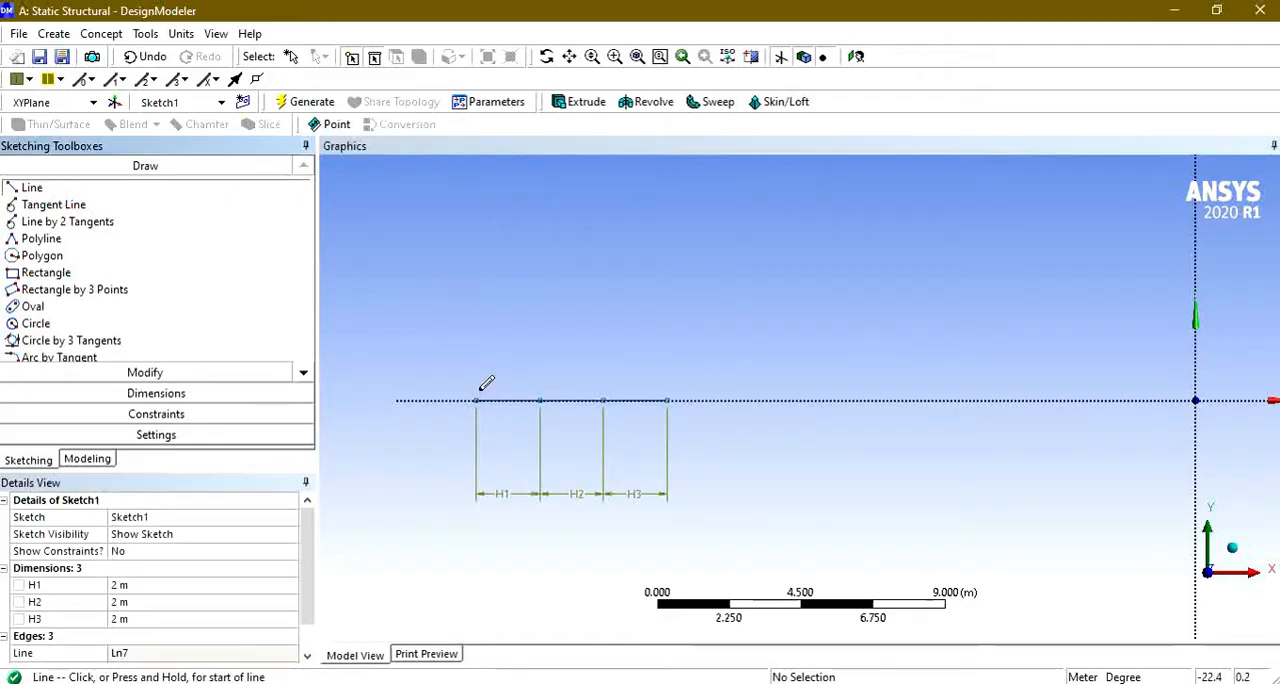
Step: Draw the first inclined truss member and dimension its length to 2.5 m
click(475, 400)
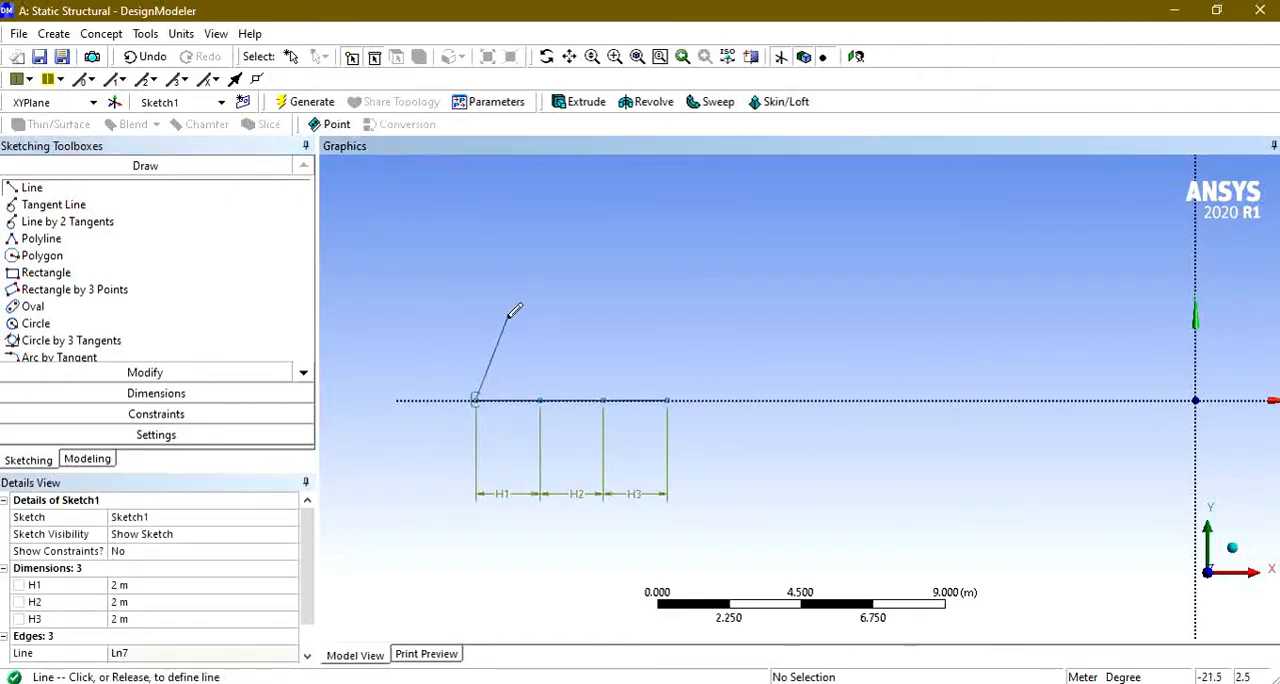
click(540, 400)
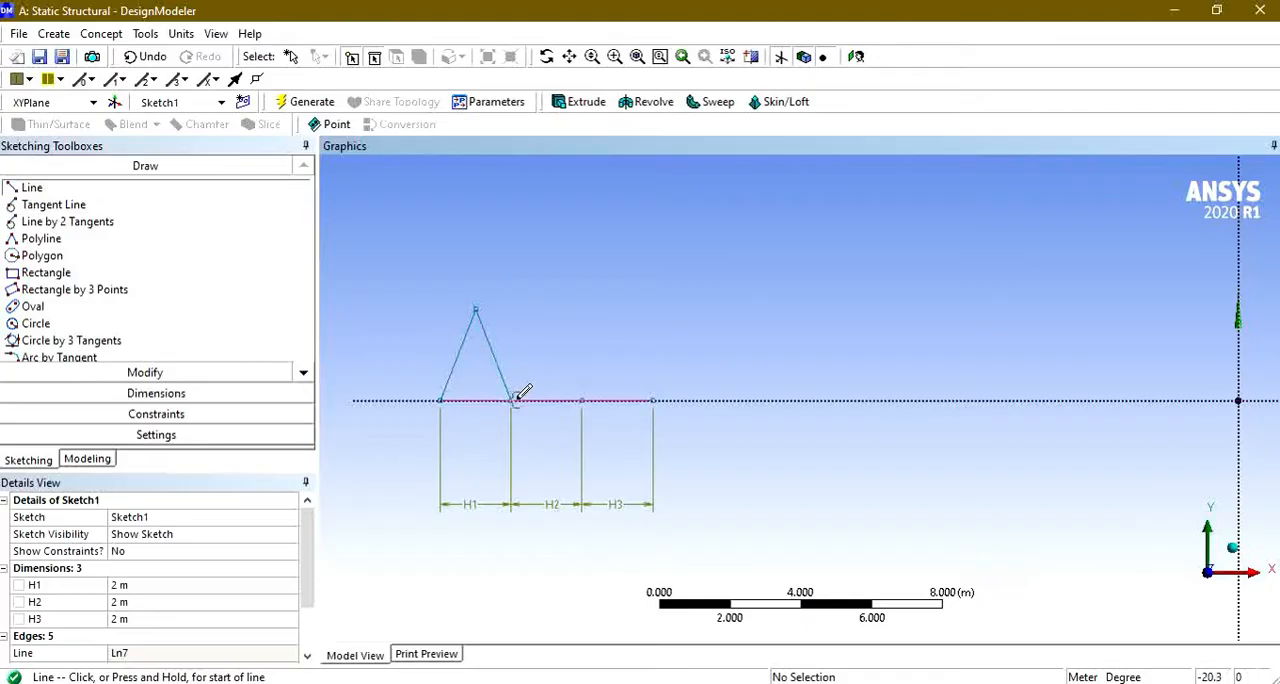
click(144, 207)
text(2)
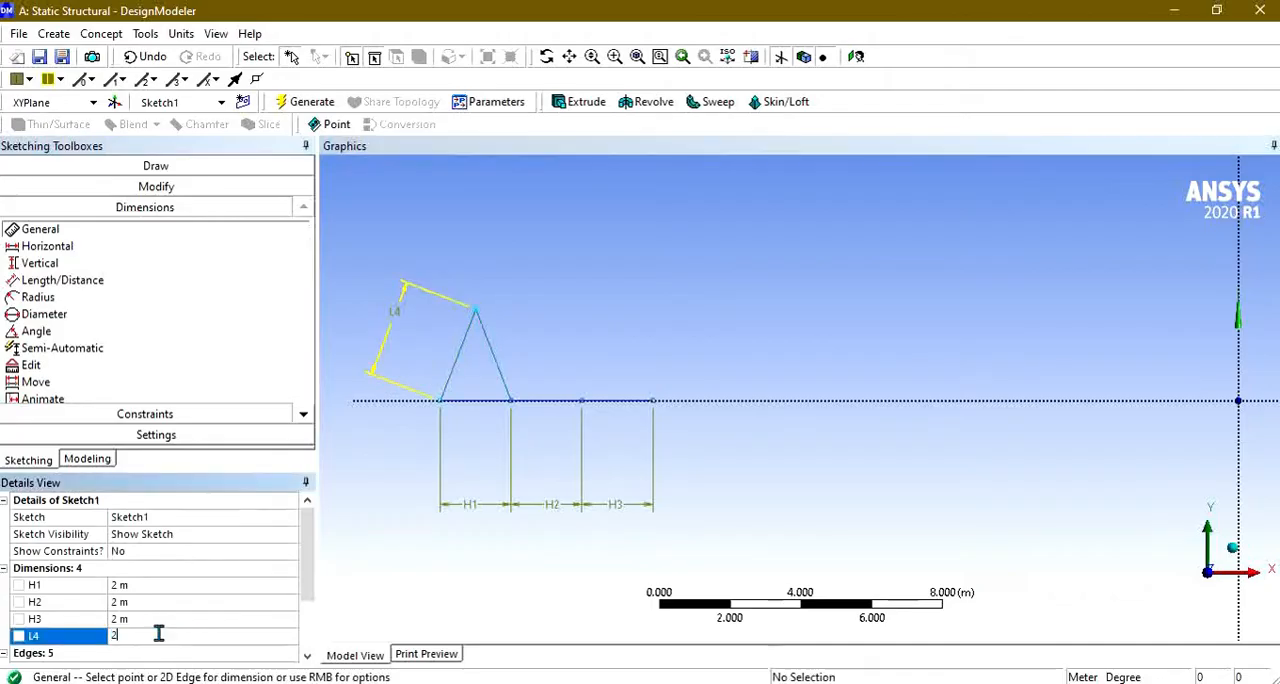
key(Return)
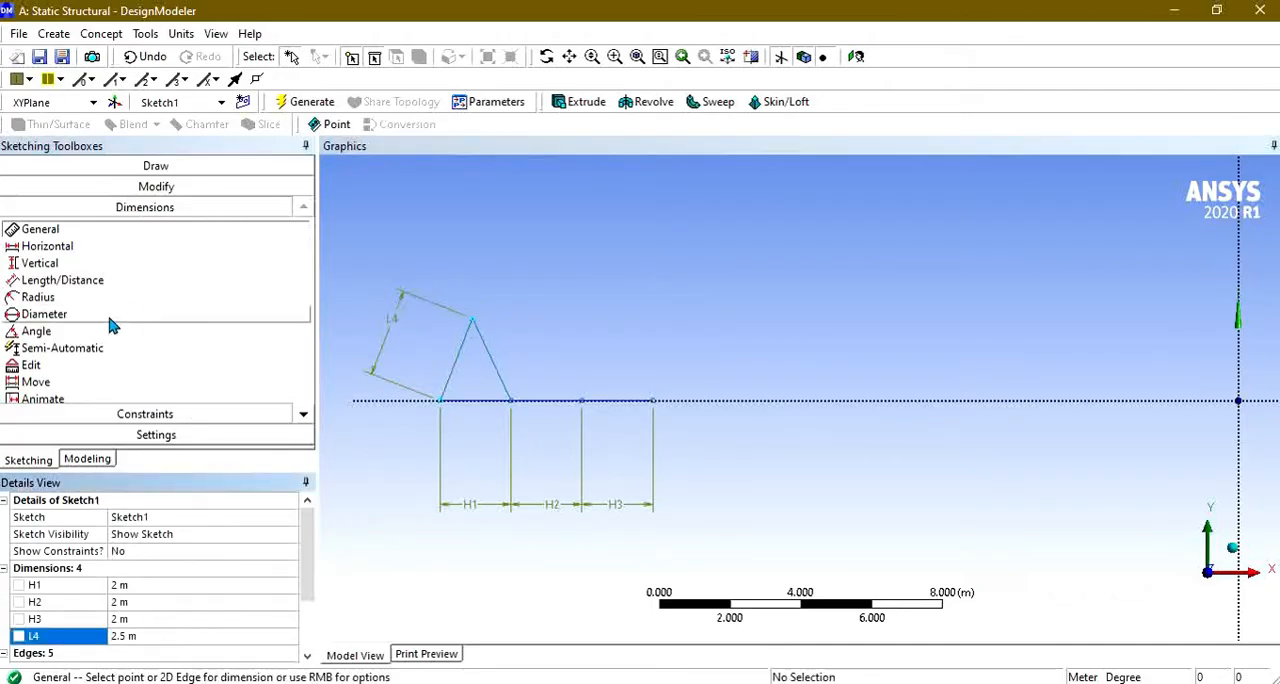
Step: Add a 66.42° angle dimension between the members and dismiss the over-constrained warning
click(480, 400)
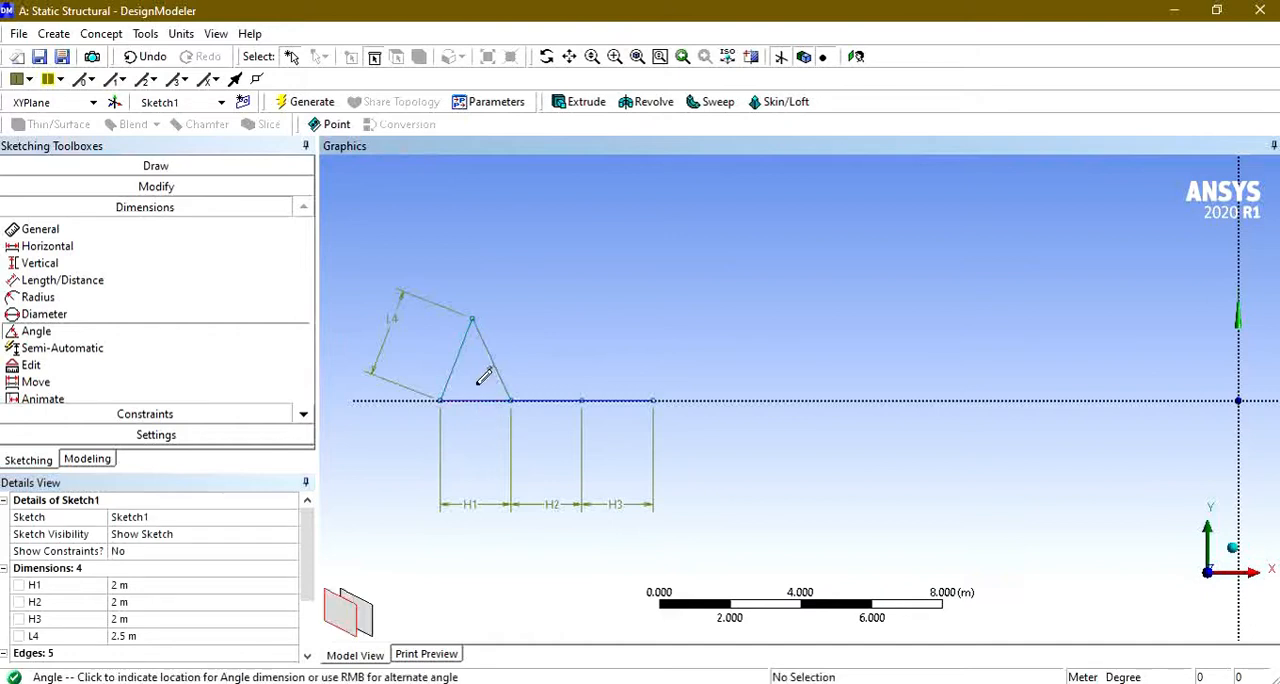
click(465, 380)
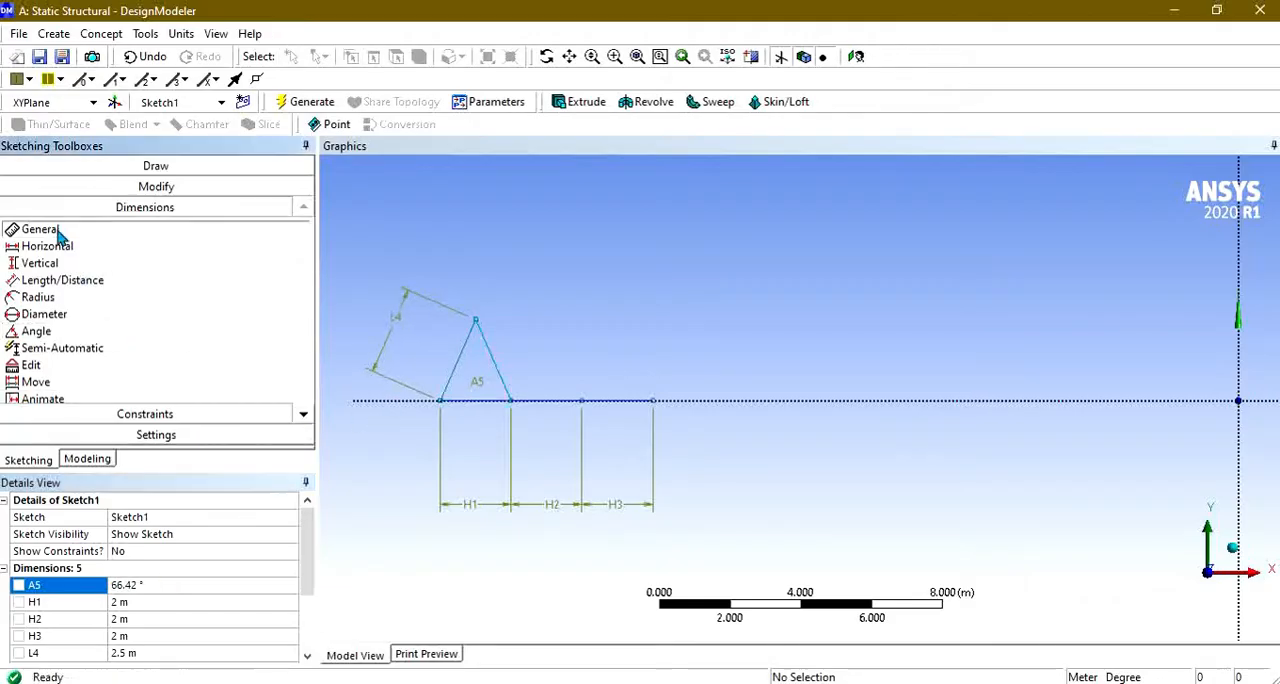
click(40, 229)
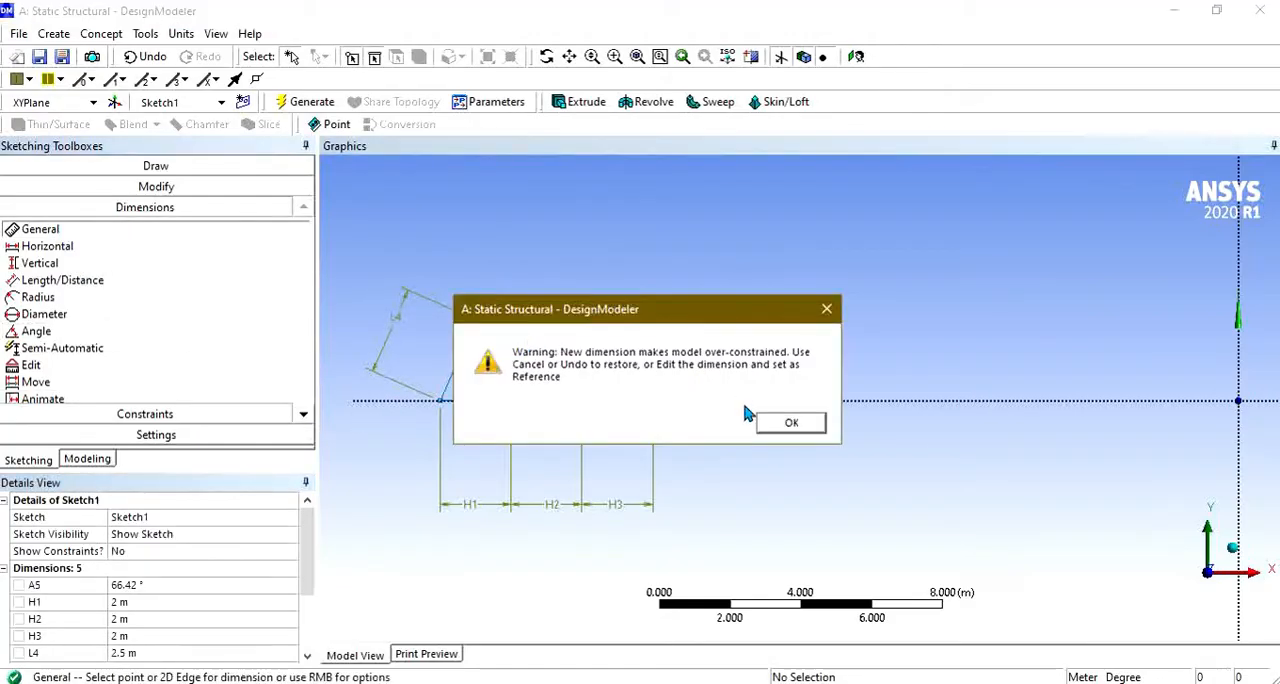
click(791, 422)
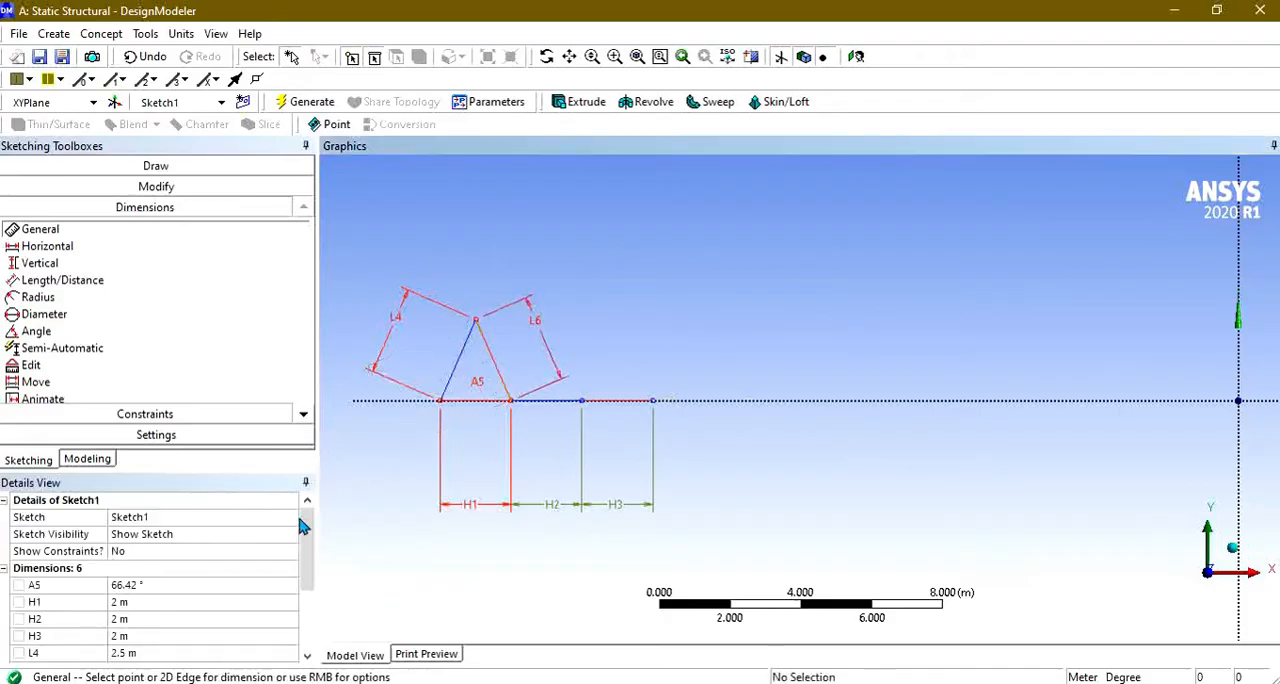
scroll(down, 3)
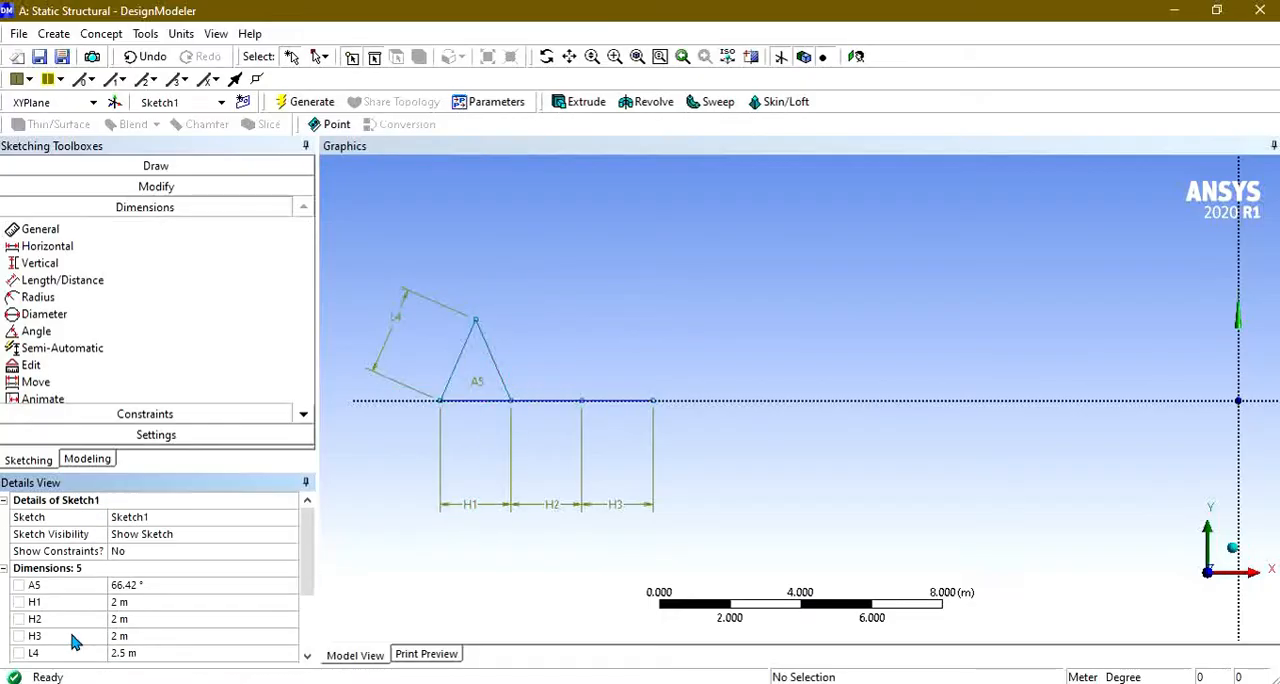
mouse_move(168, 167)
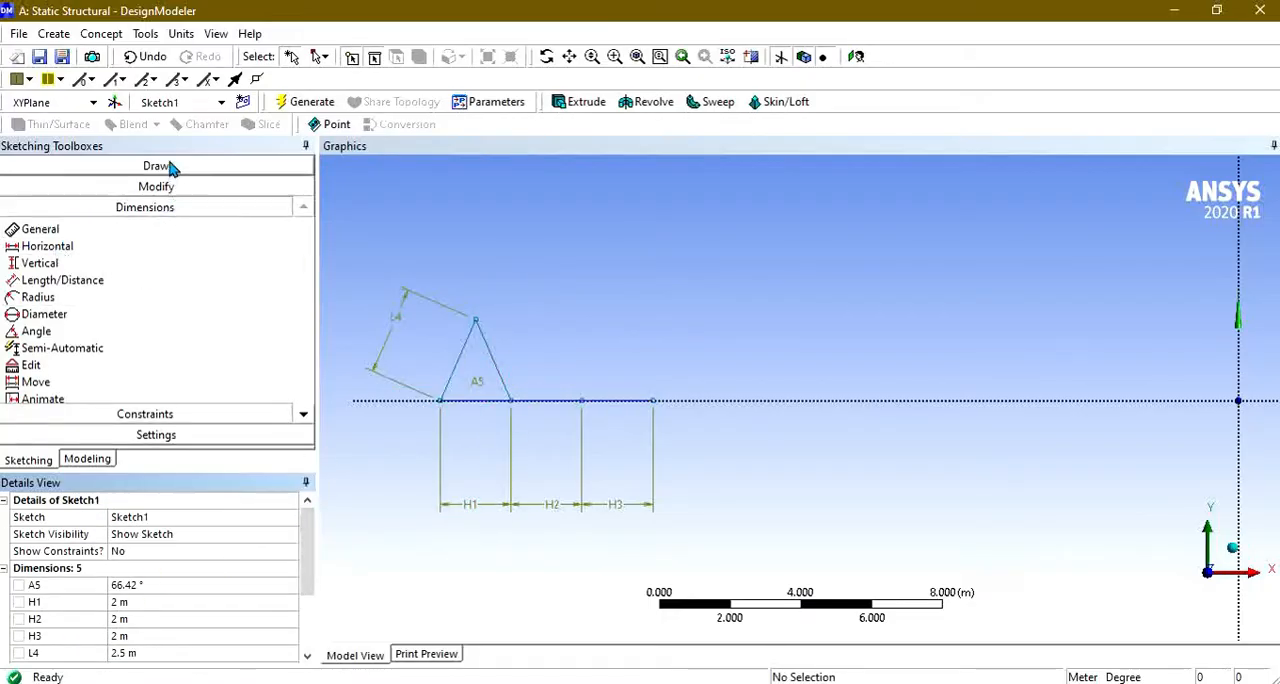
Step: Draw the remaining diagonals forming triangles over the second and third chords
click(145, 165)
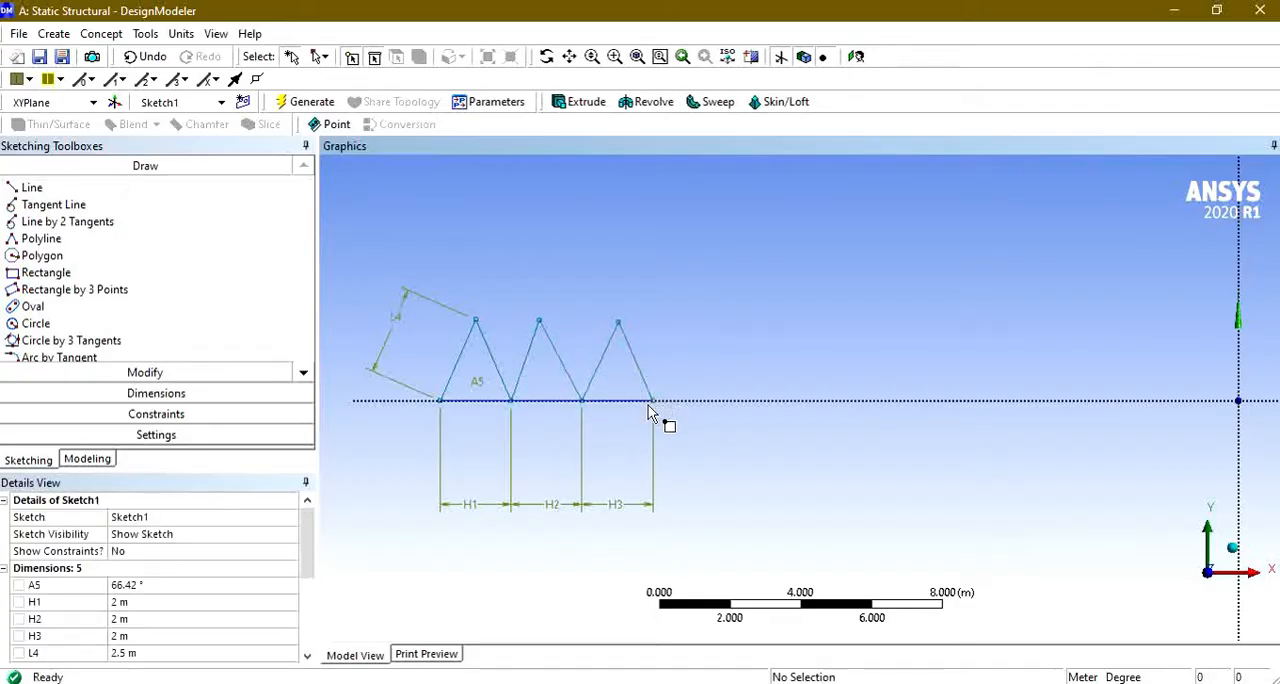
click(616, 504)
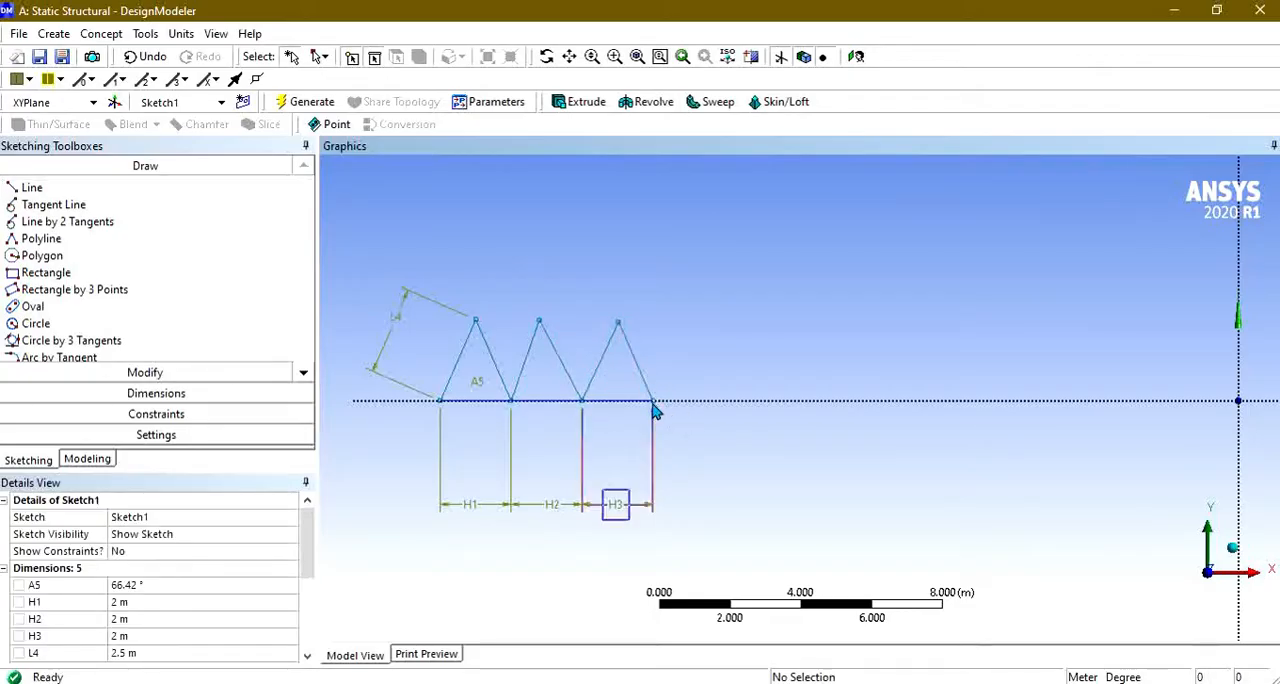
scroll(down, 3)
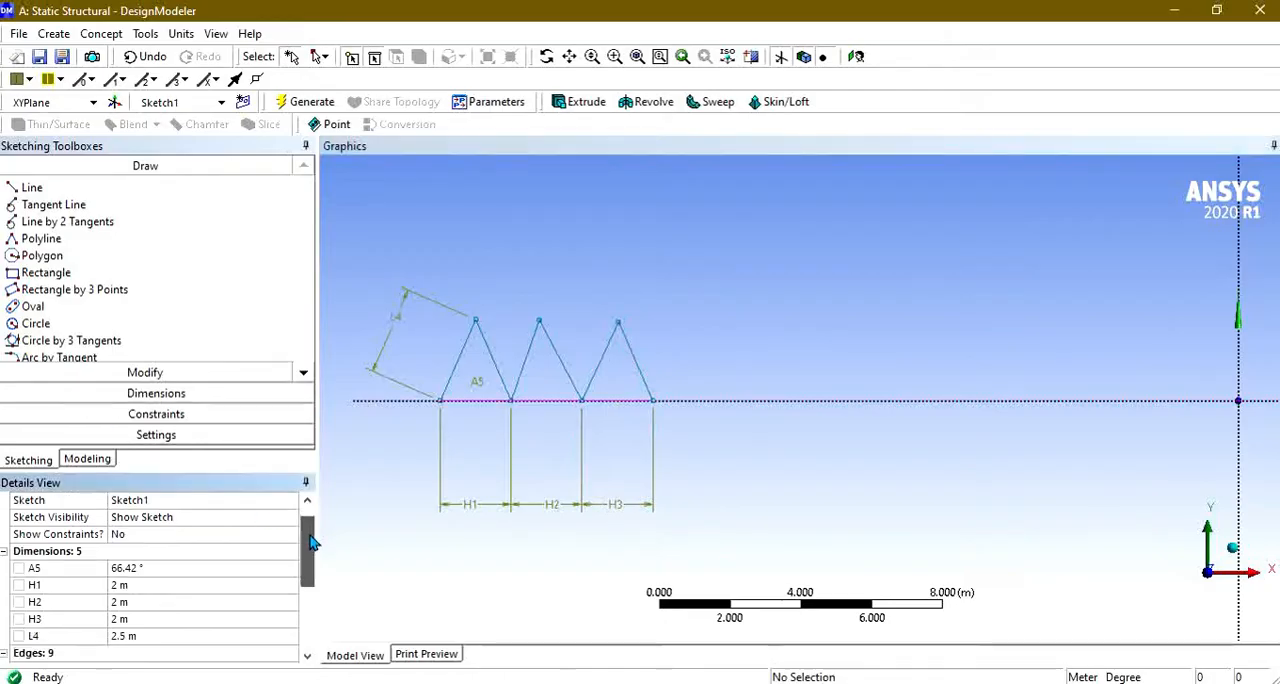
click(145, 393)
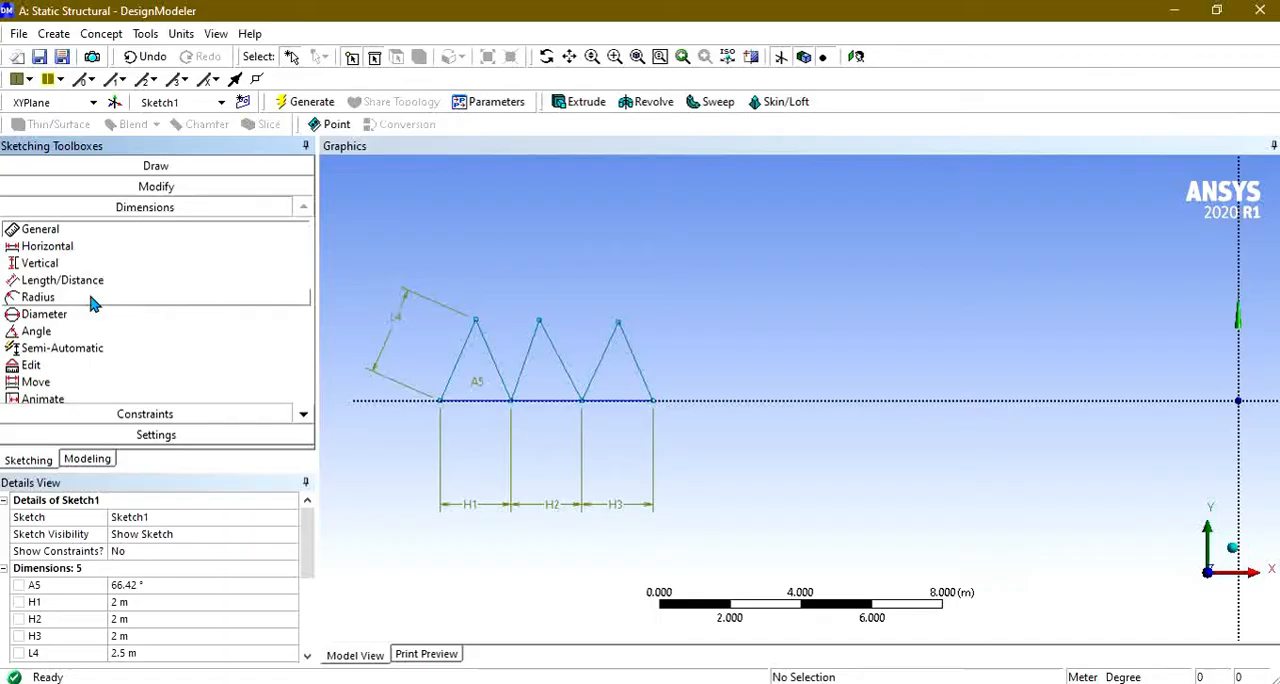
mouse_move(358, 350)
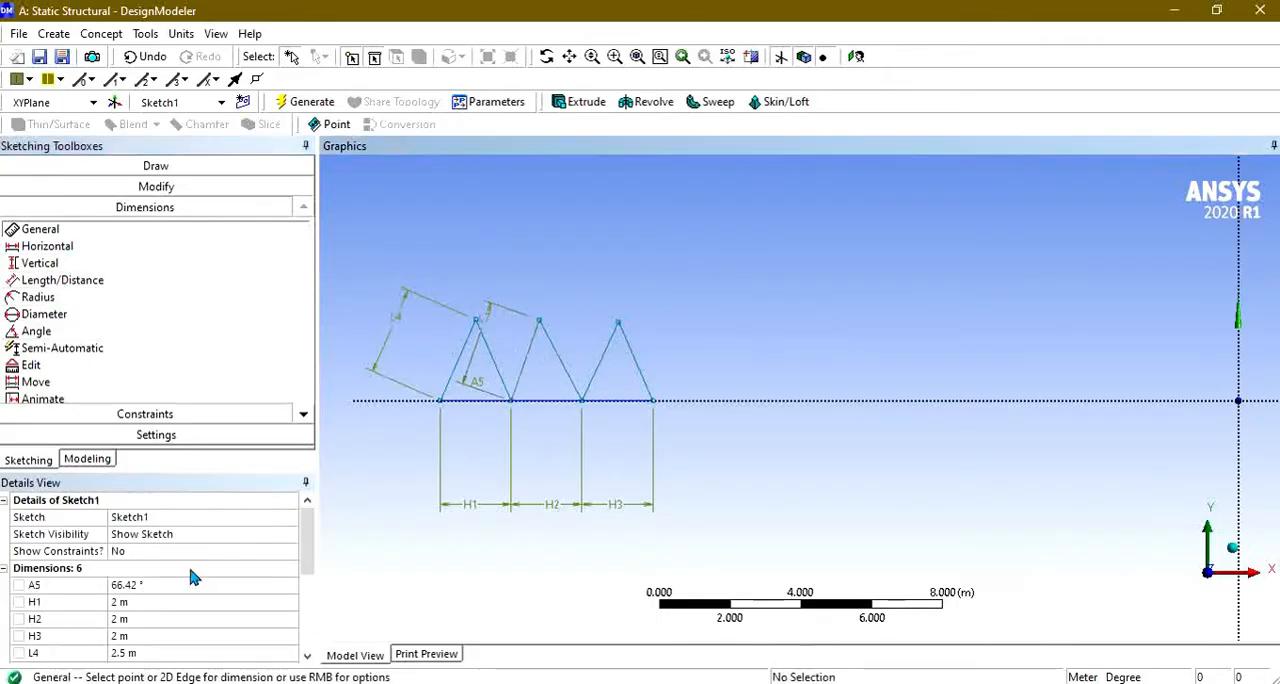
Step: Dimension the next diagonal to 2.5 m and add a 66.42° angle in the middle triangle
click(585, 330)
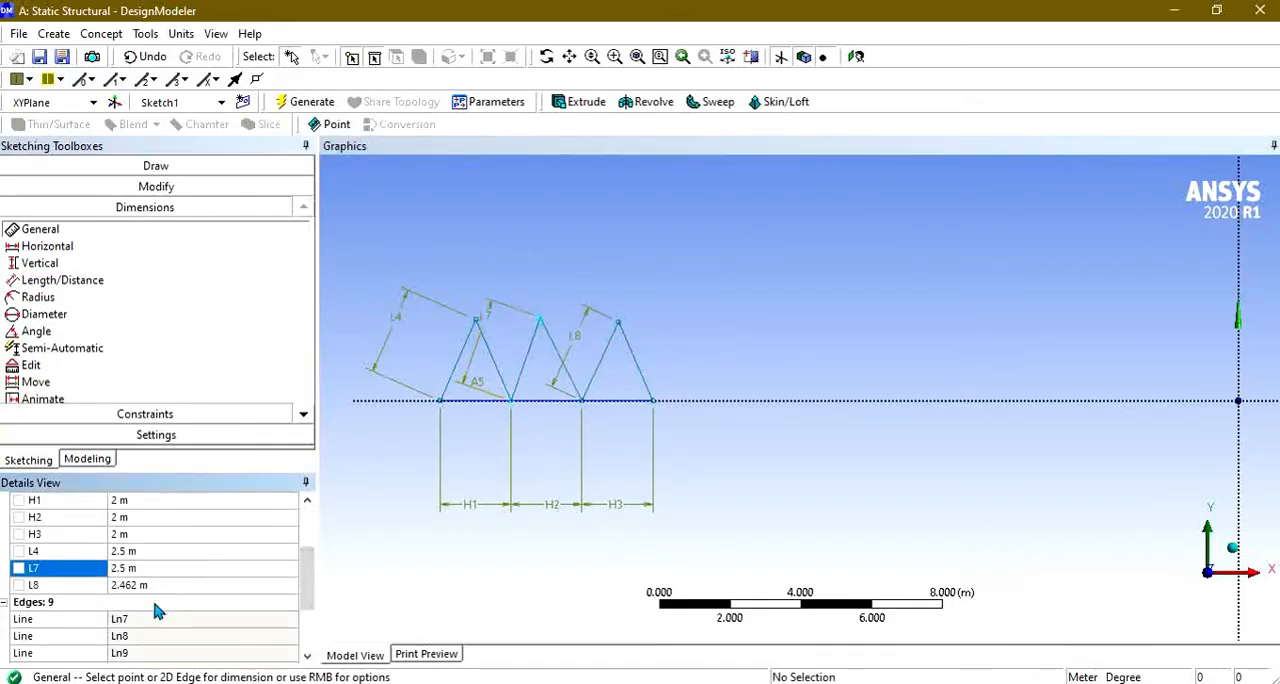
click(128, 585)
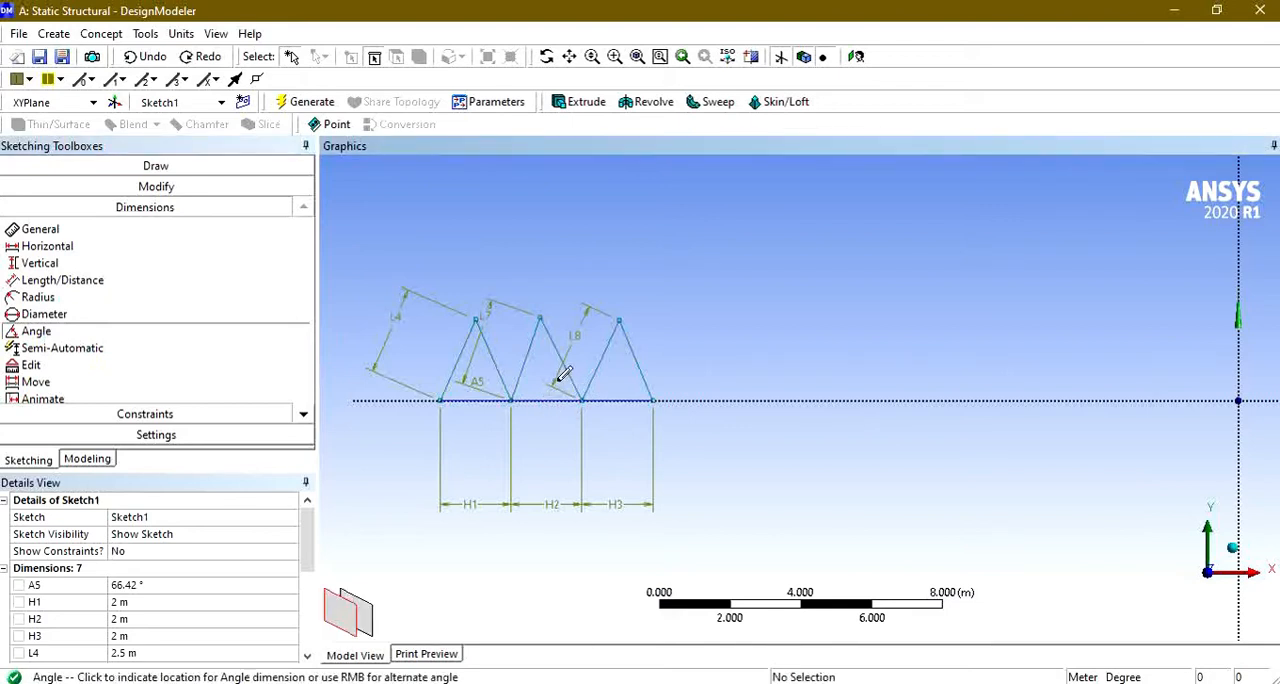
click(540, 378)
text(66)
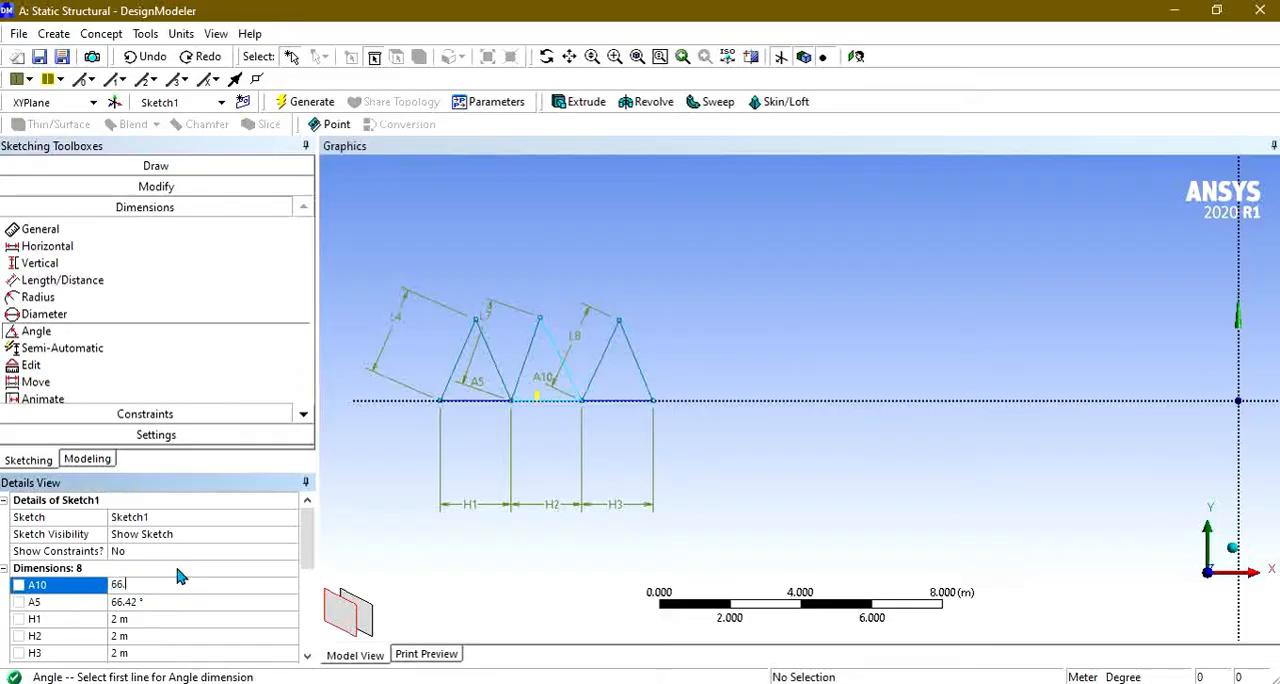
key(Return)
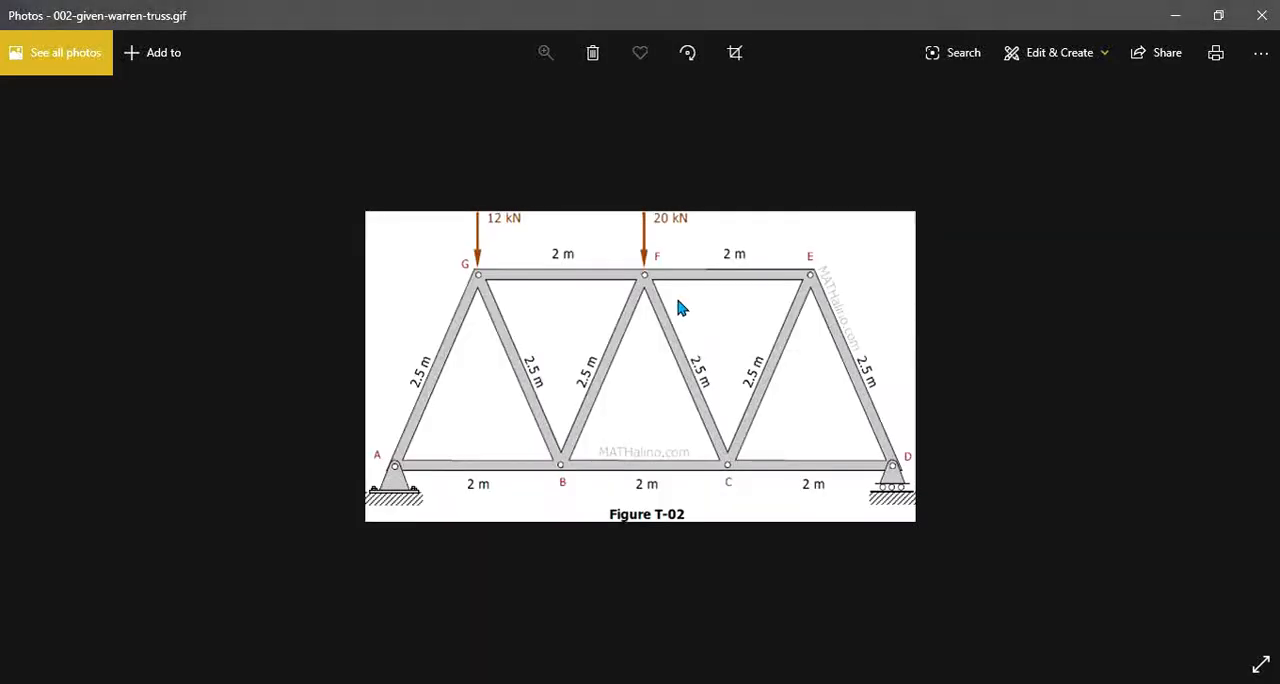
drag(560, 225, 560, 290)
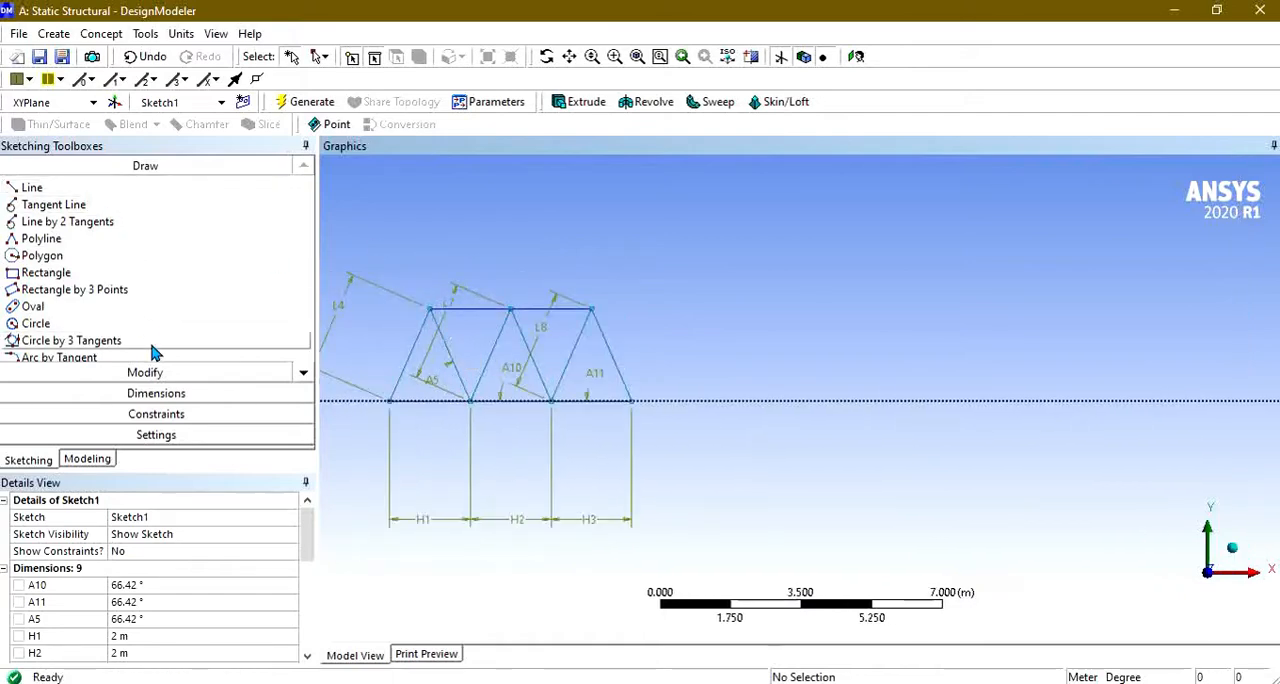
mouse_move(460, 358)
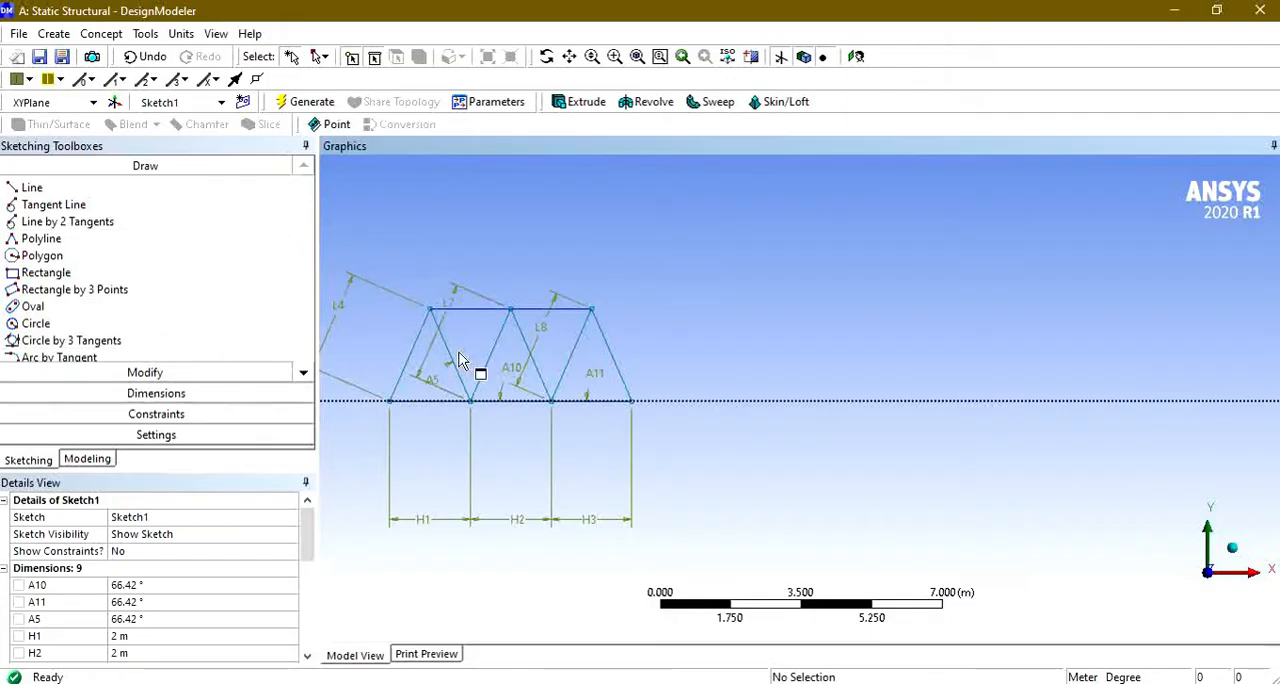
Step: Create the I1 I-section: 0.2 m deep, 0.1 m flanges, 0.01 m plates
click(101, 33)
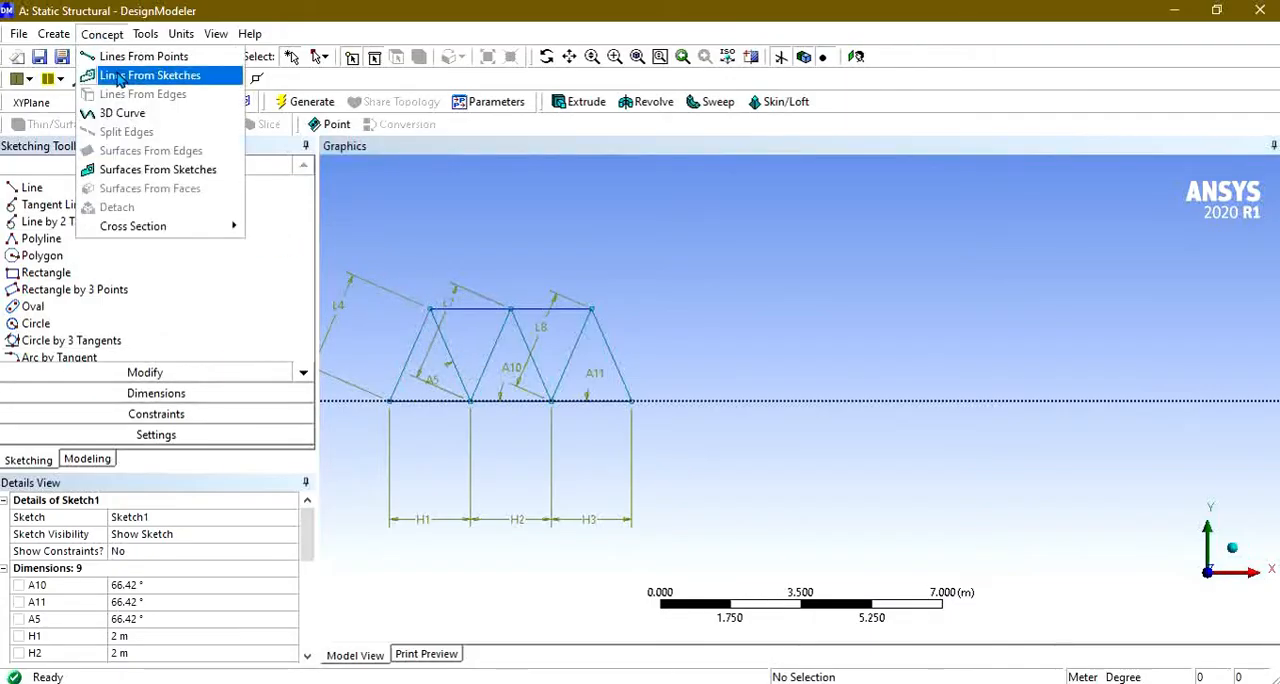
mouse_move(132, 226)
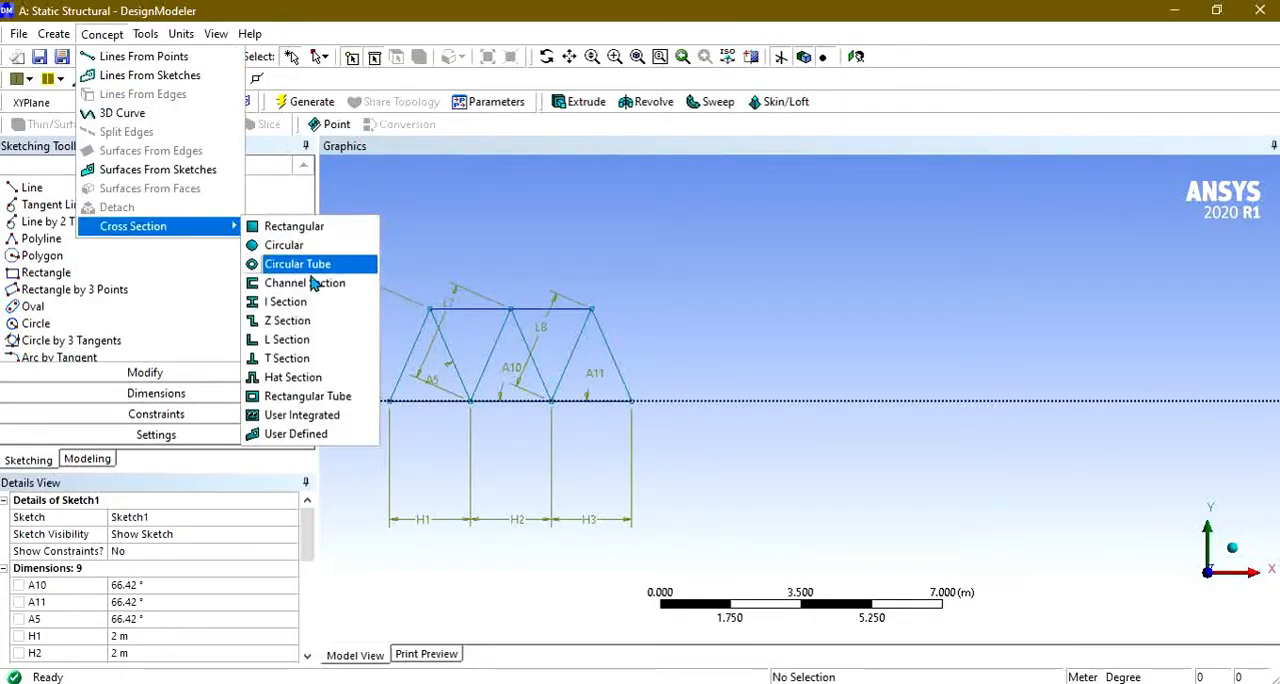
mouse_move(288, 320)
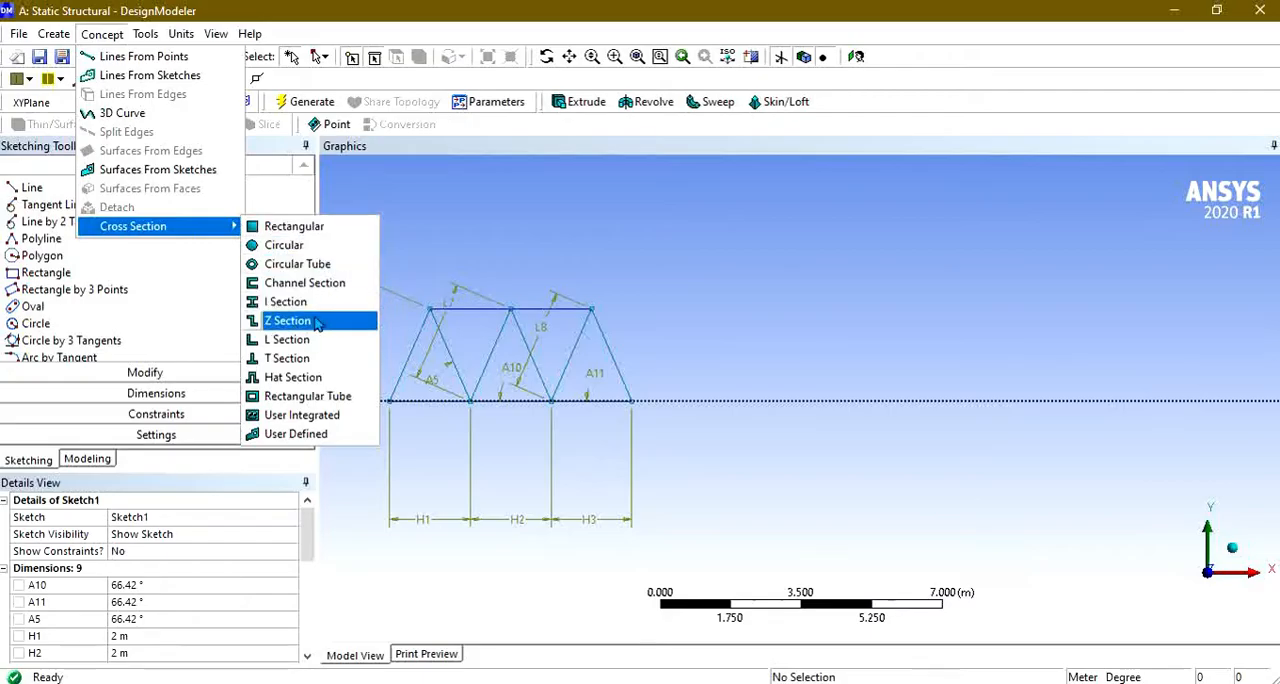
click(288, 320)
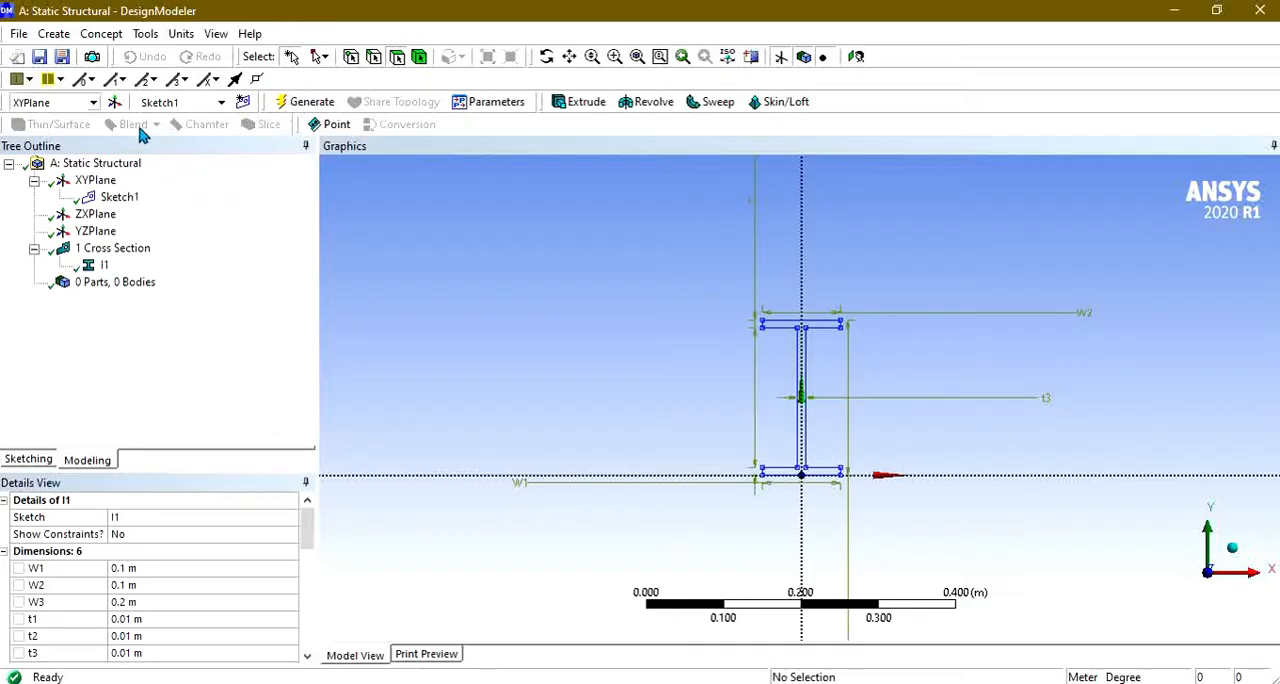
Step: Start a line body from the sketch and select all the truss members
click(101, 33)
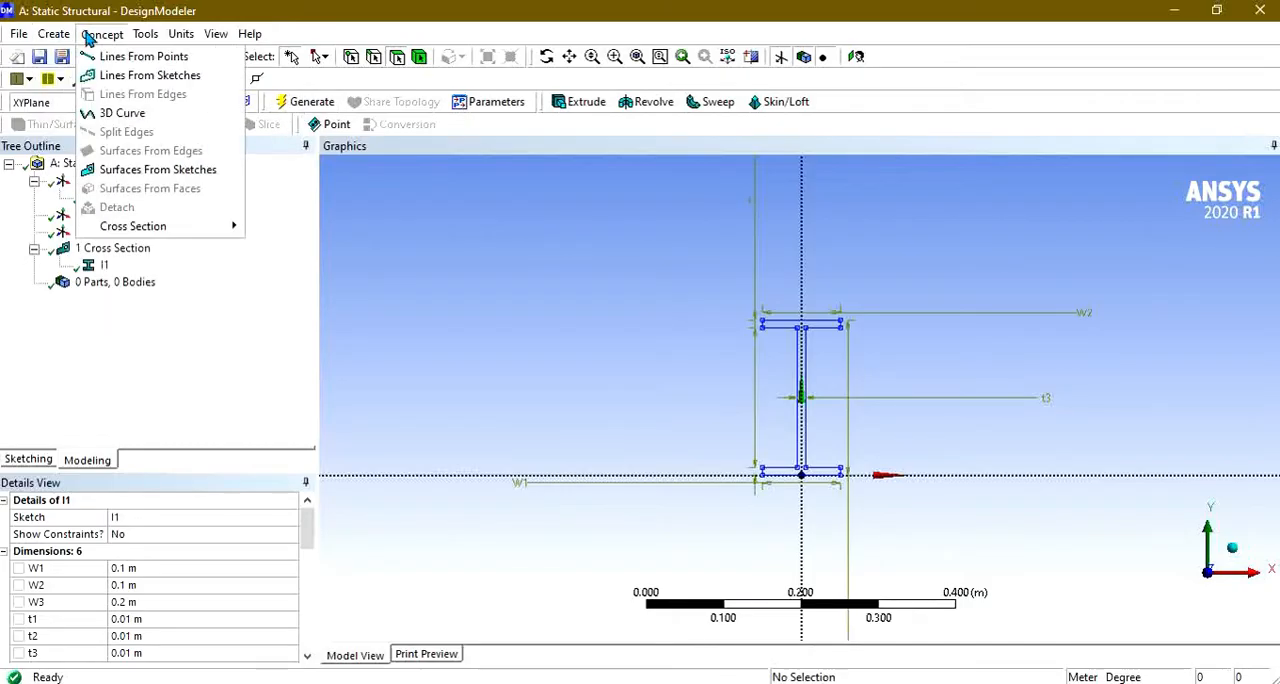
mouse_move(150, 75)
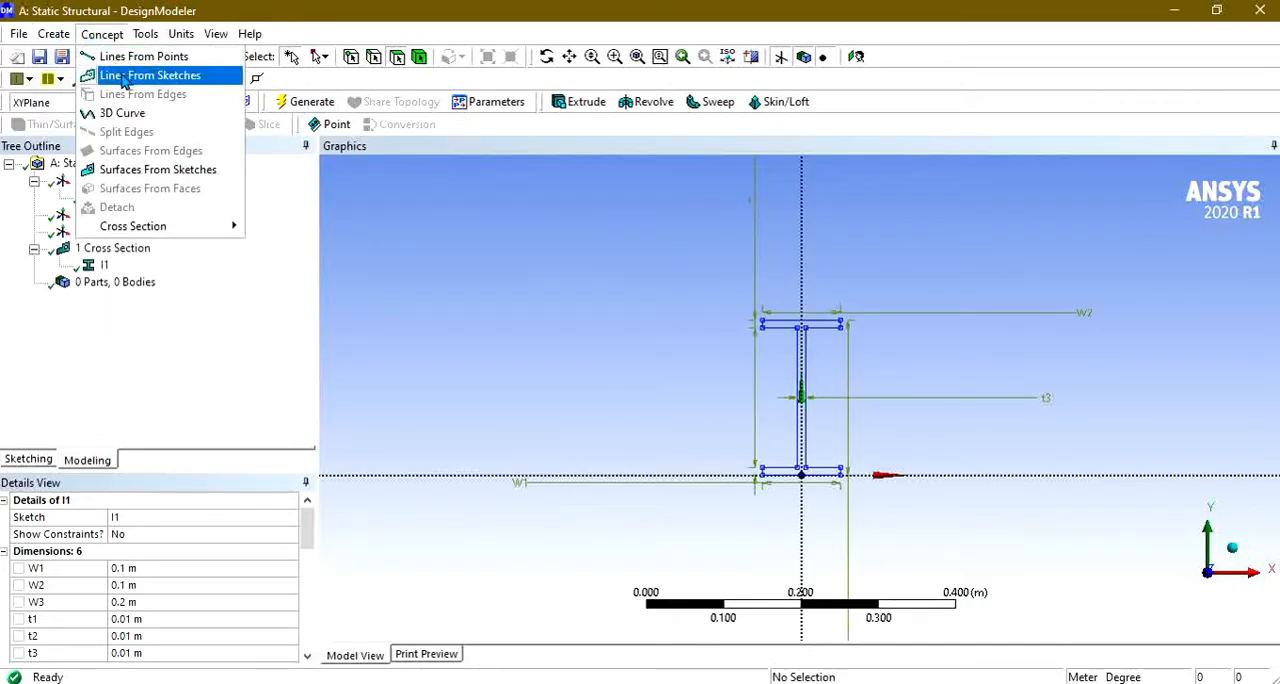
click(149, 75)
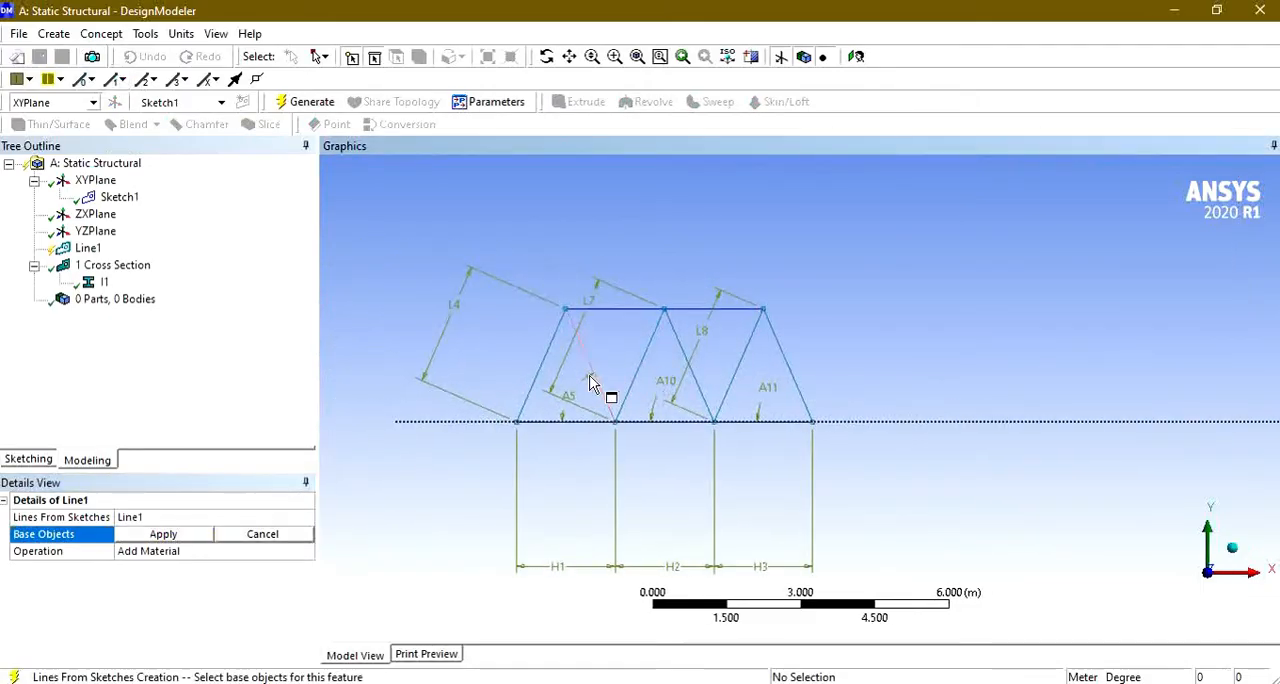
click(565, 360)
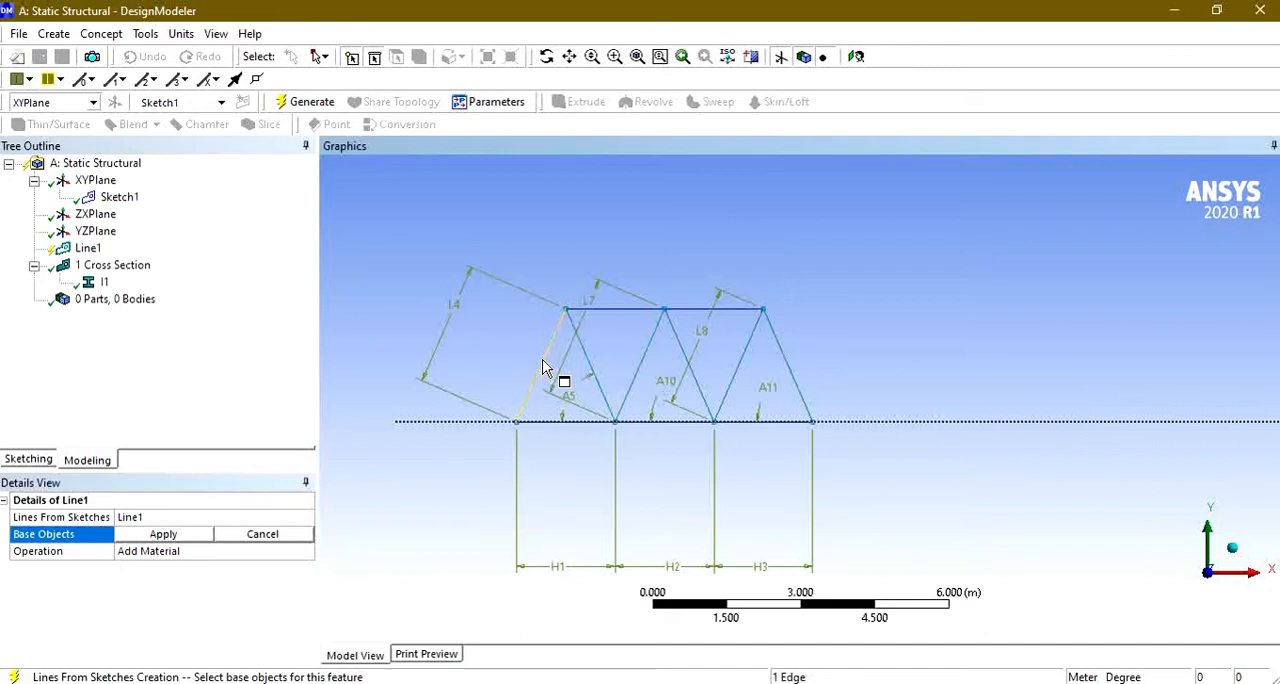
click(658, 374)
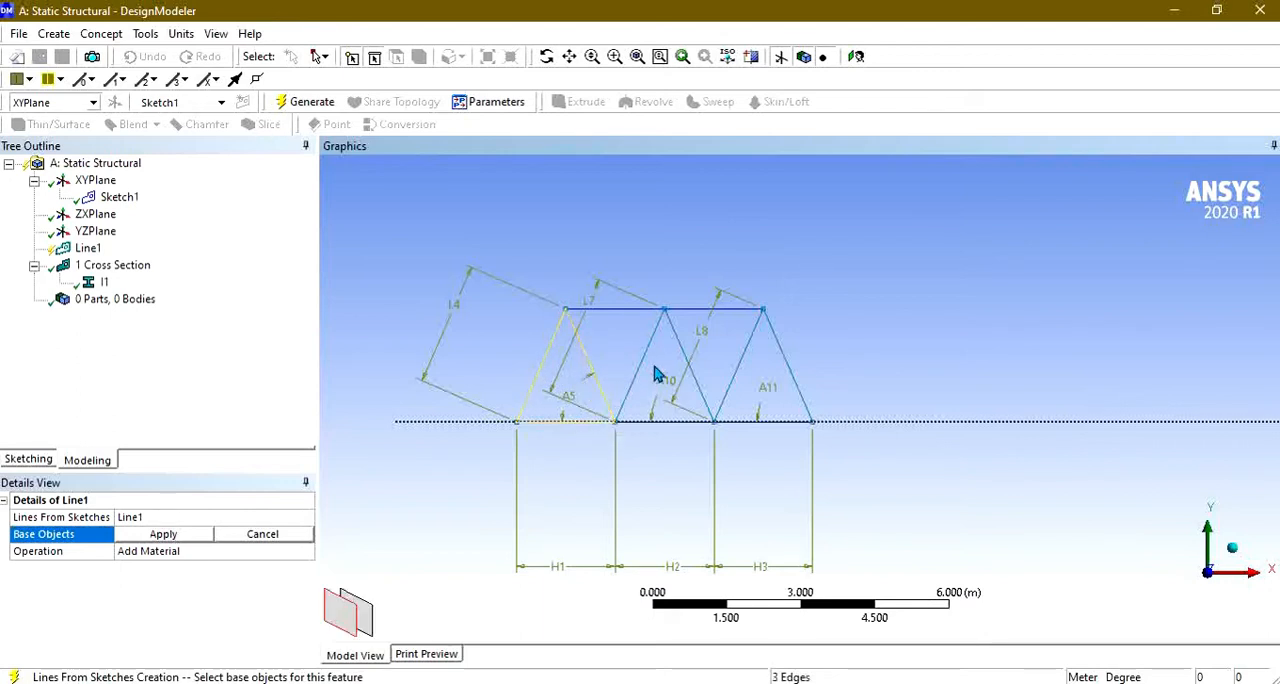
click(755, 362)
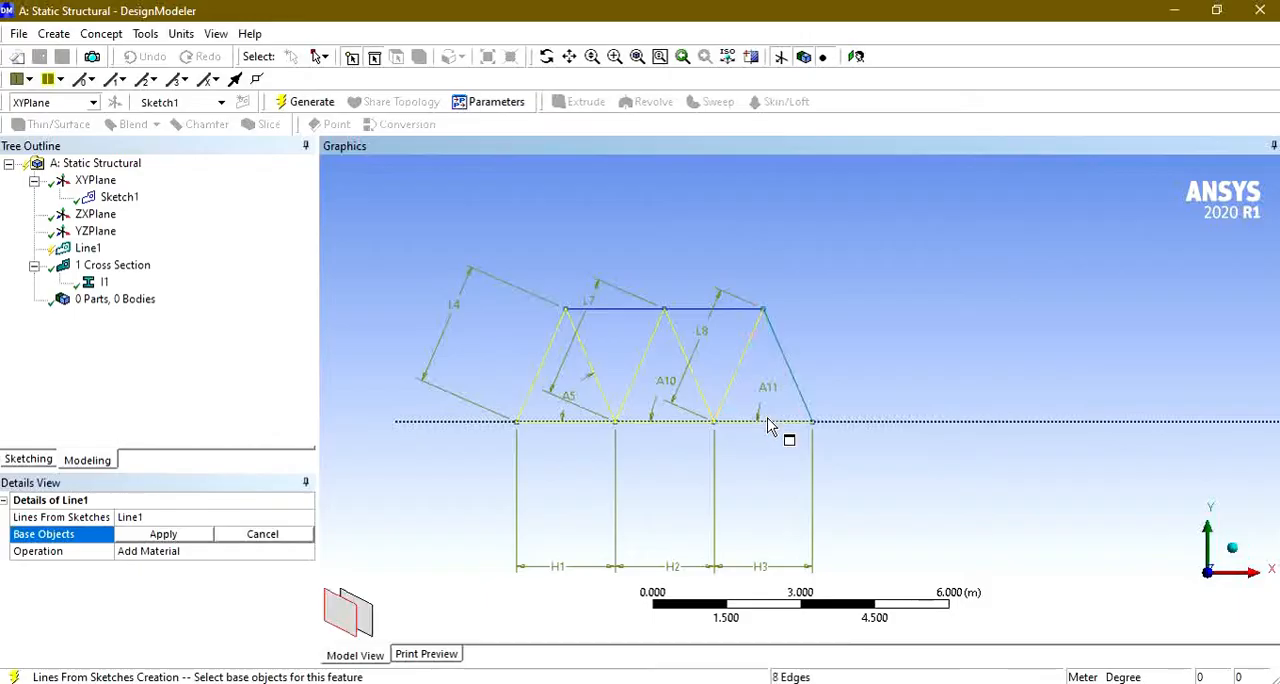
click(625, 312)
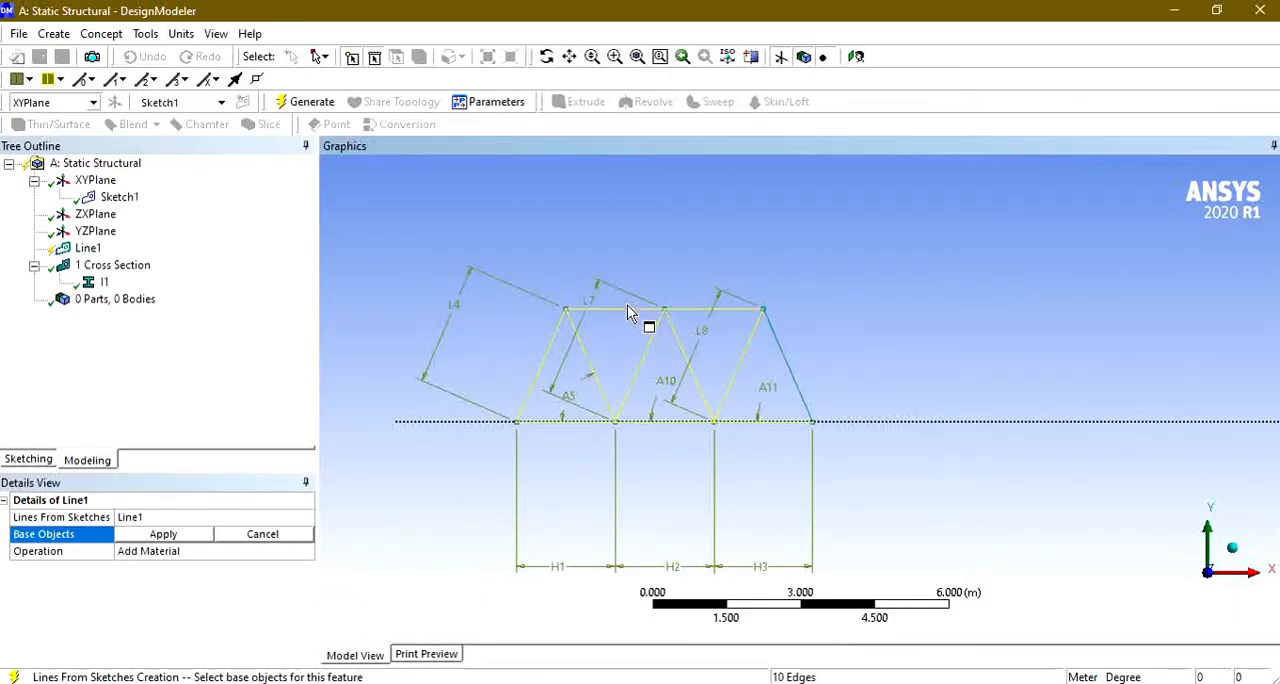
Step: Generate the 11-edge line body and assign it the I1 cross section
click(163, 533)
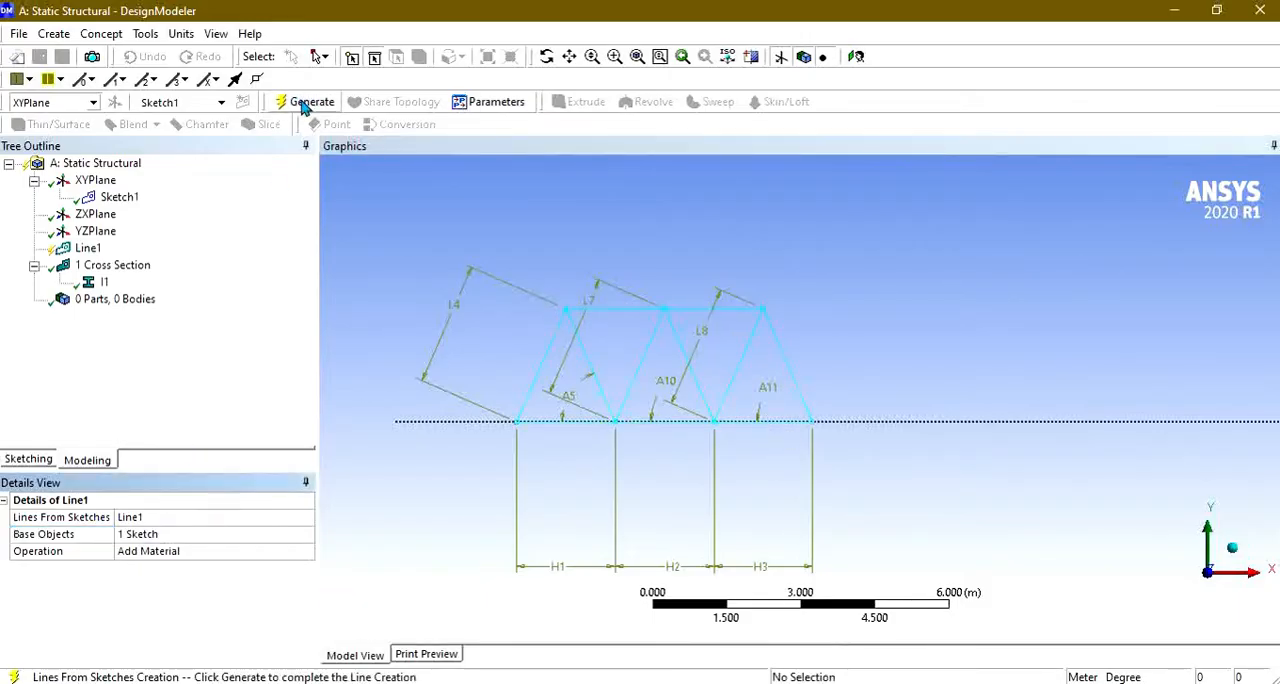
click(311, 101)
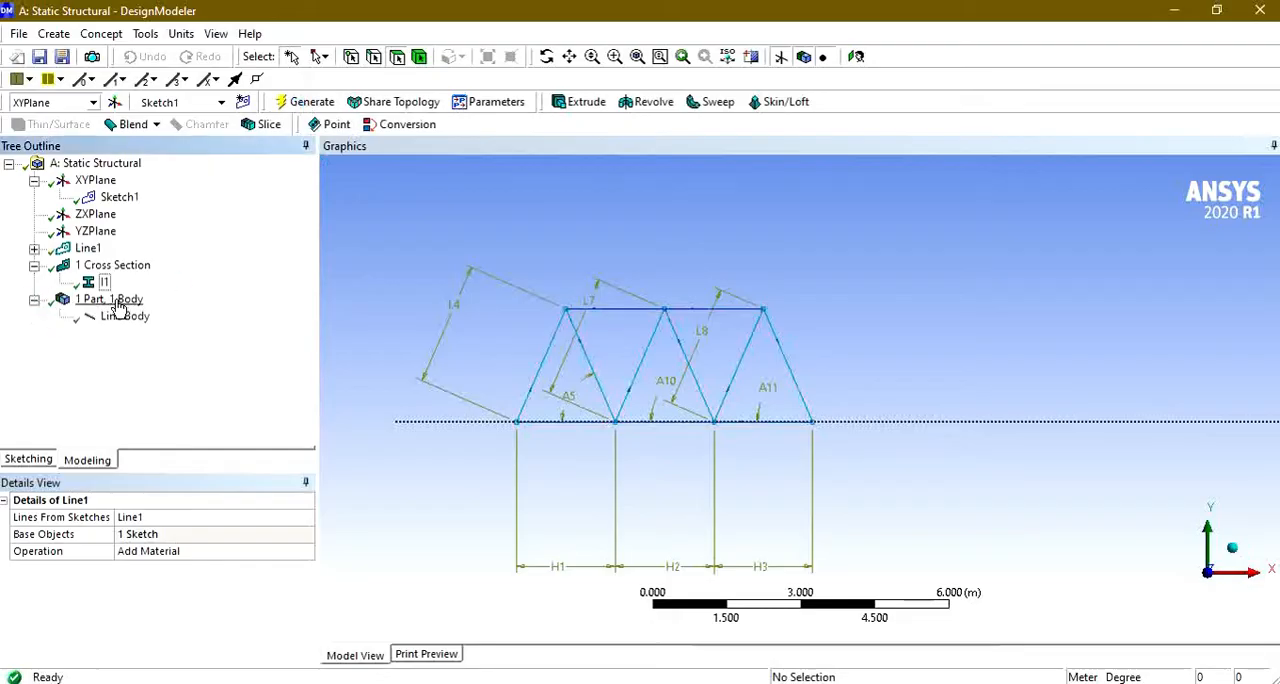
click(125, 315)
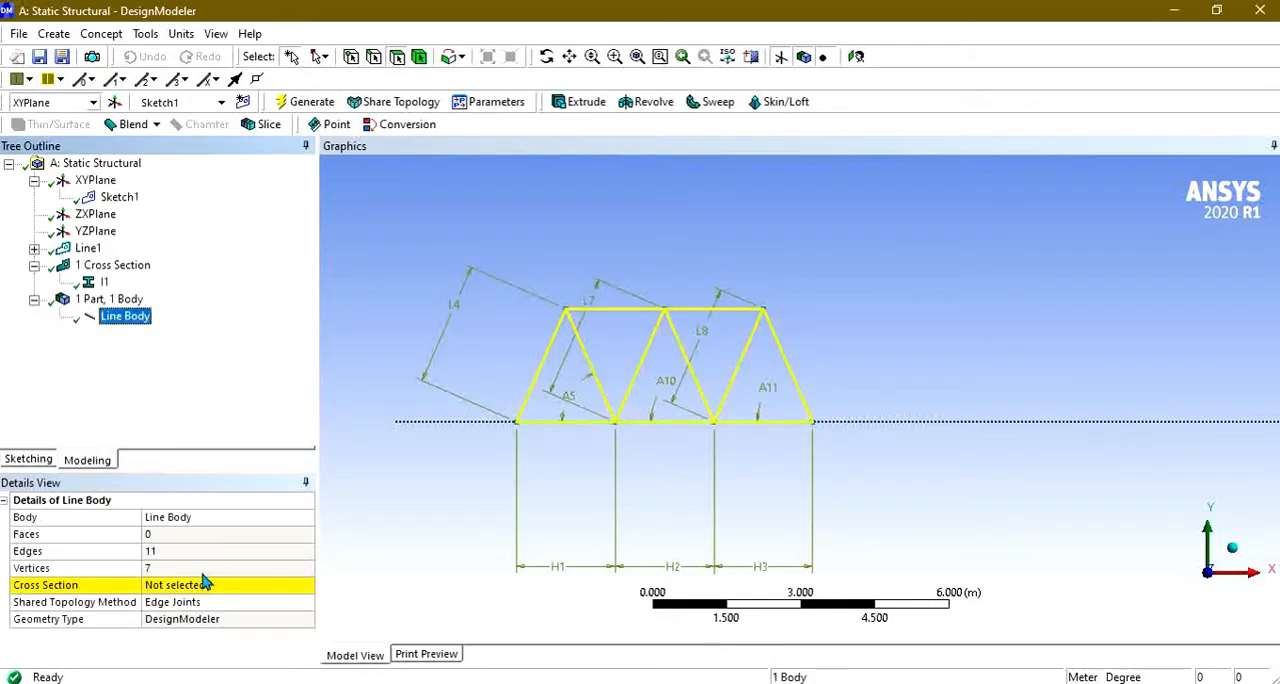
click(305, 584)
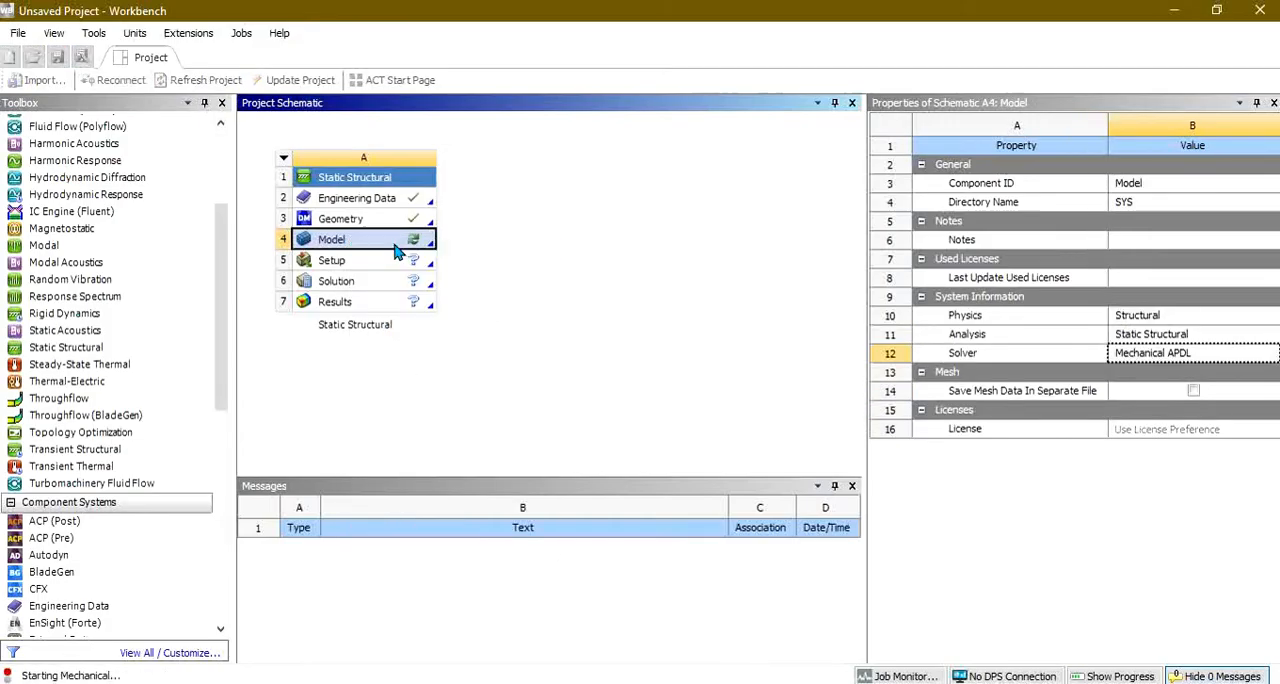
Step: Launch Mechanical from the Static Structural system's Model cell
double_click(331, 238)
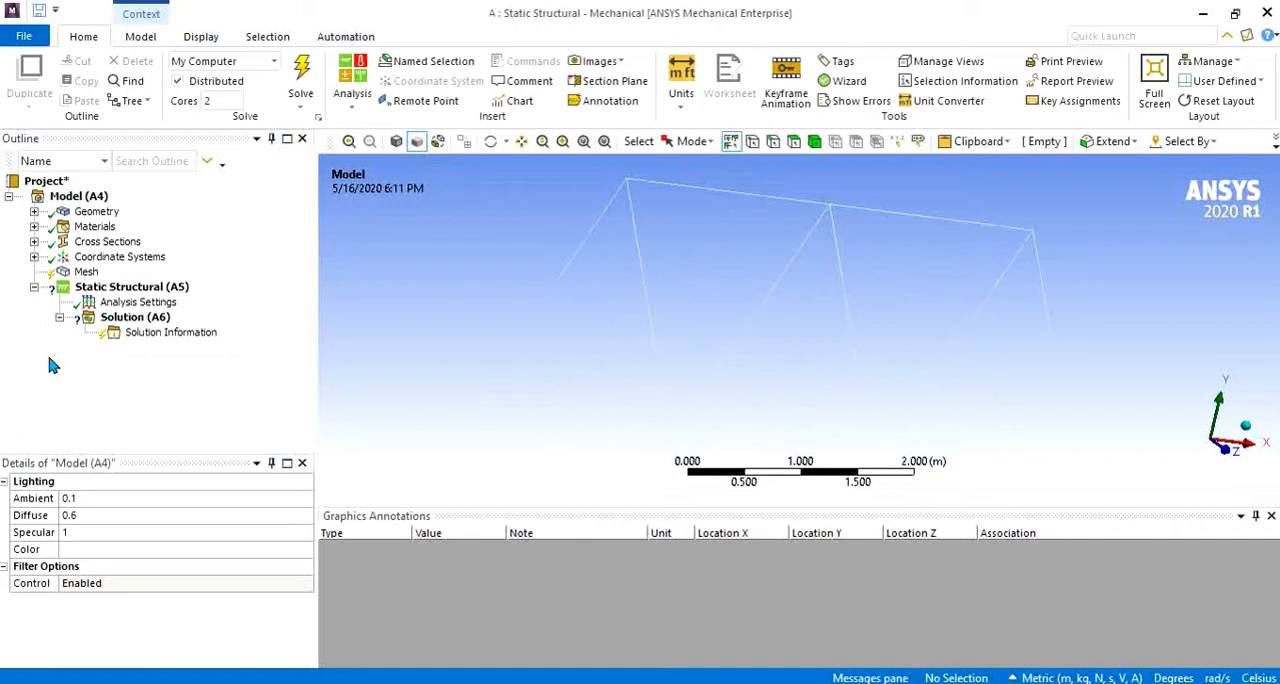
Step: Generate the mesh on all truss beam members and display it
right_click(86, 271)
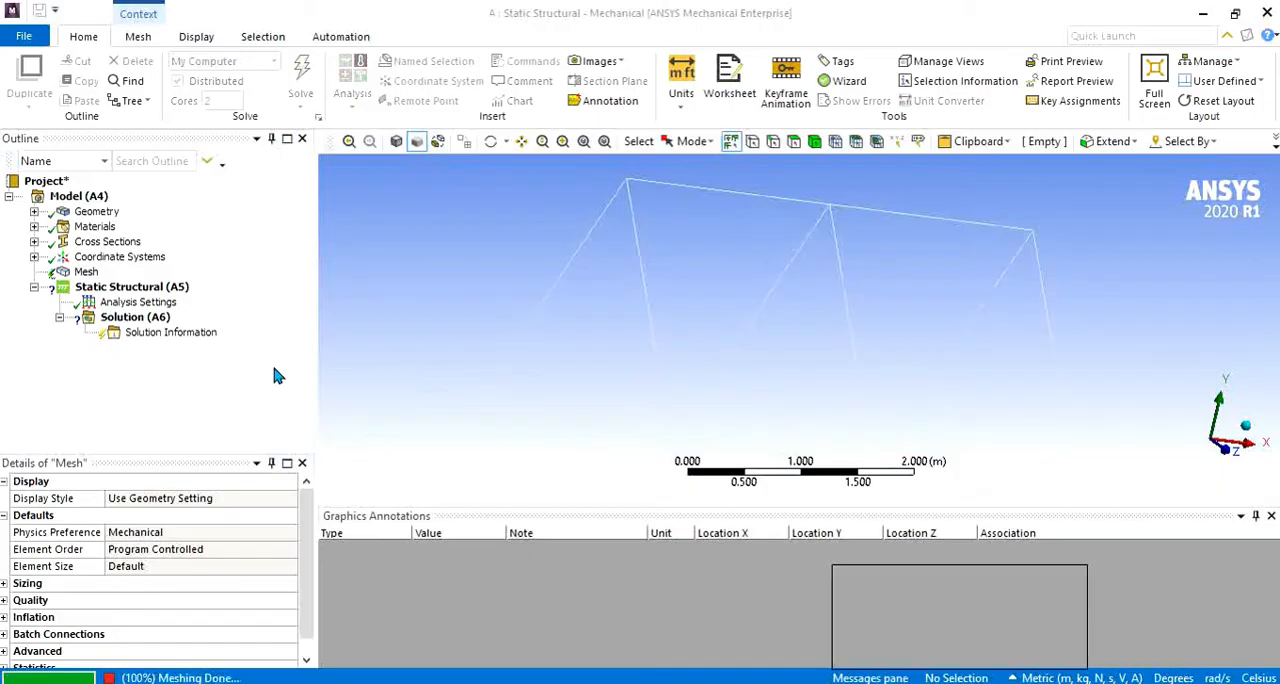
click(301, 75)
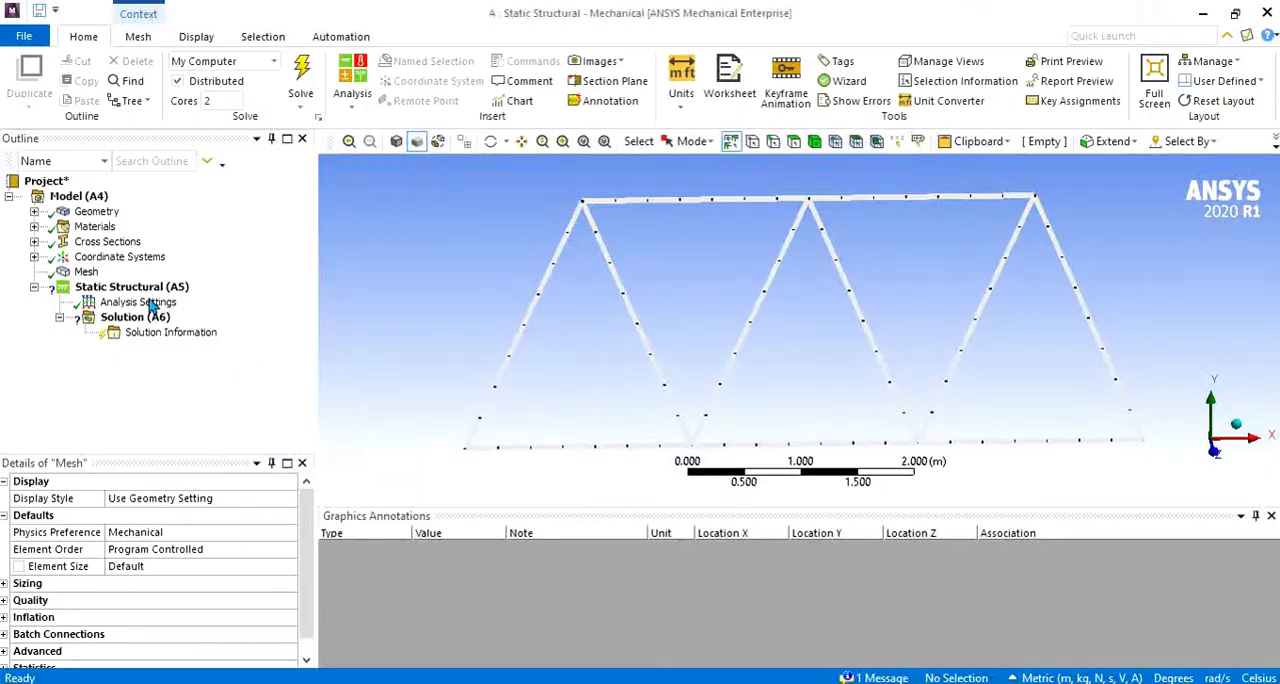
Step: Insert a Fixed Support on the bottom-left truss joint
click(131, 287)
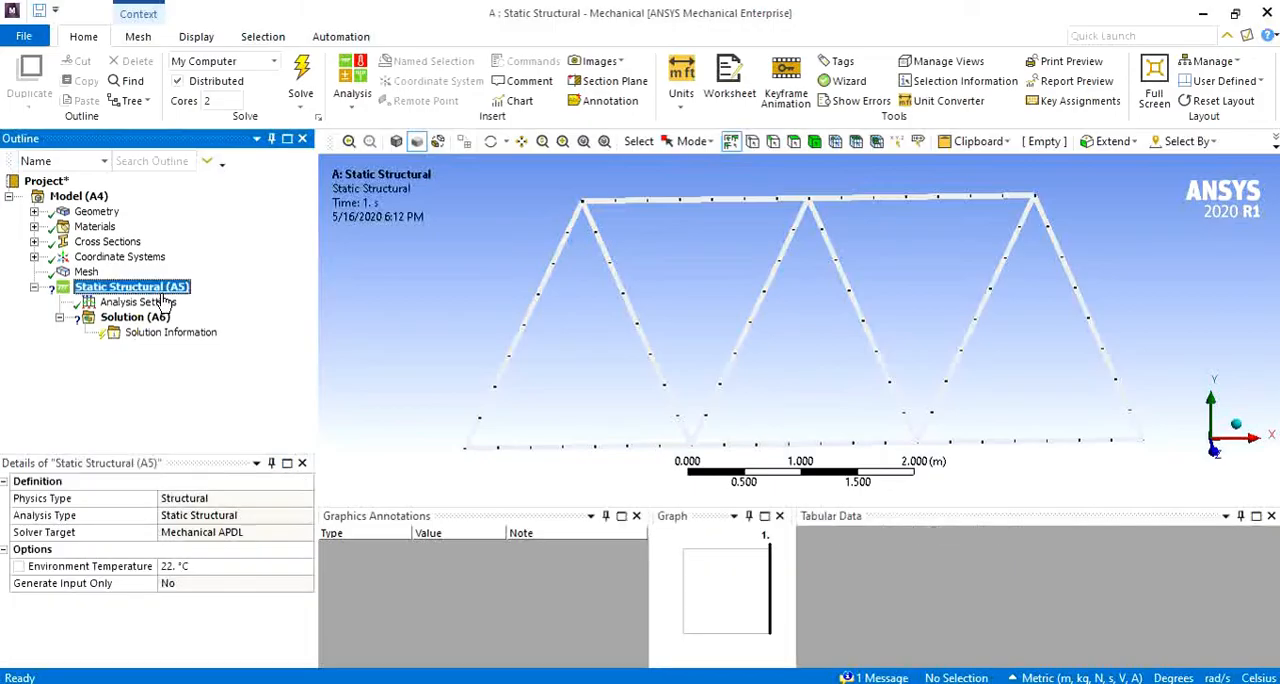
right_click(130, 287)
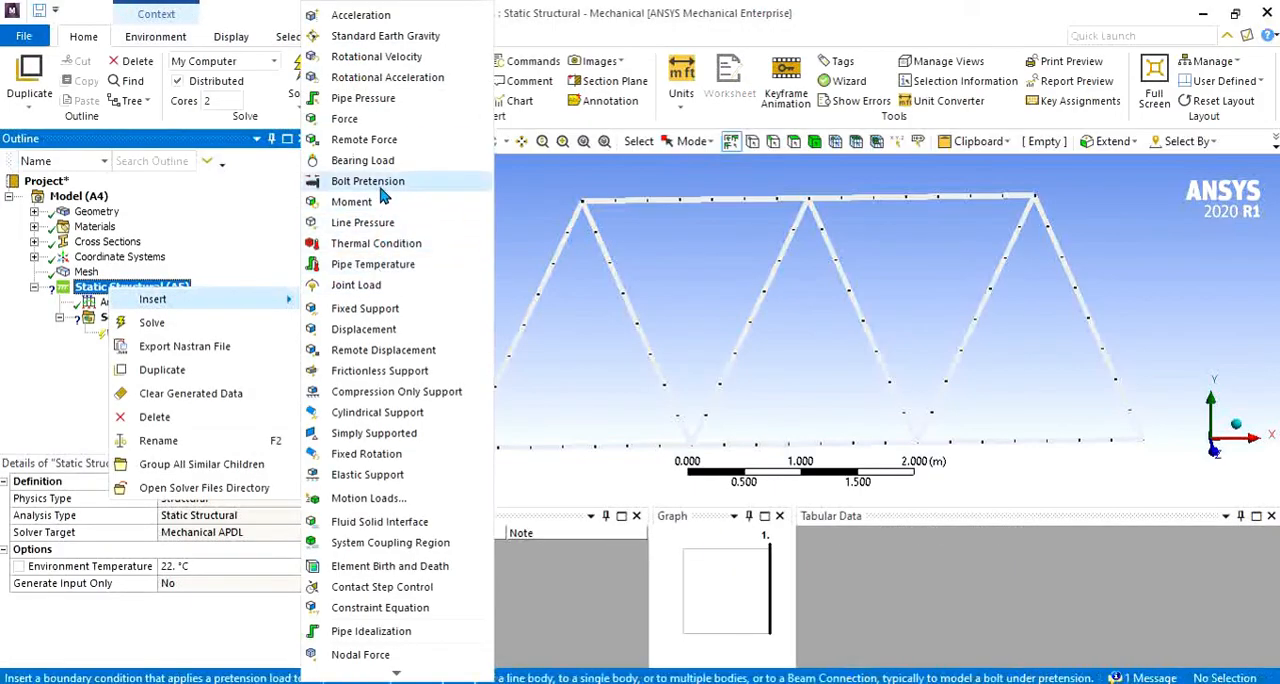
click(365, 308)
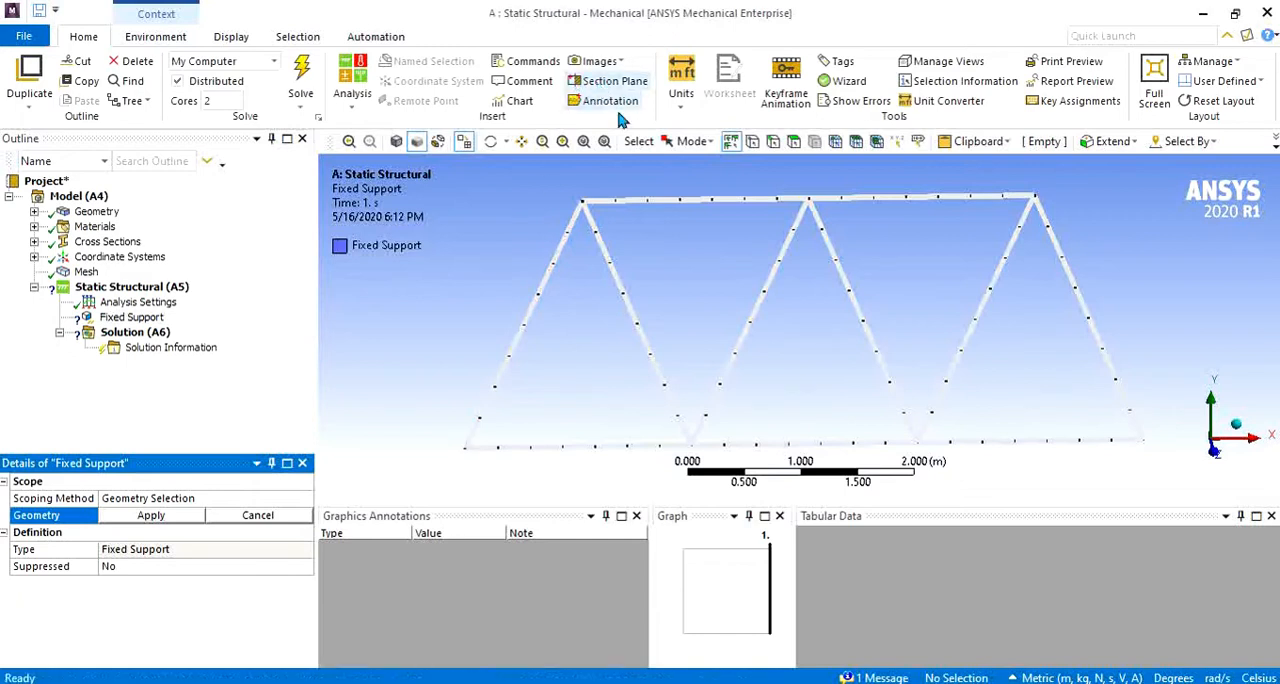
click(464, 447)
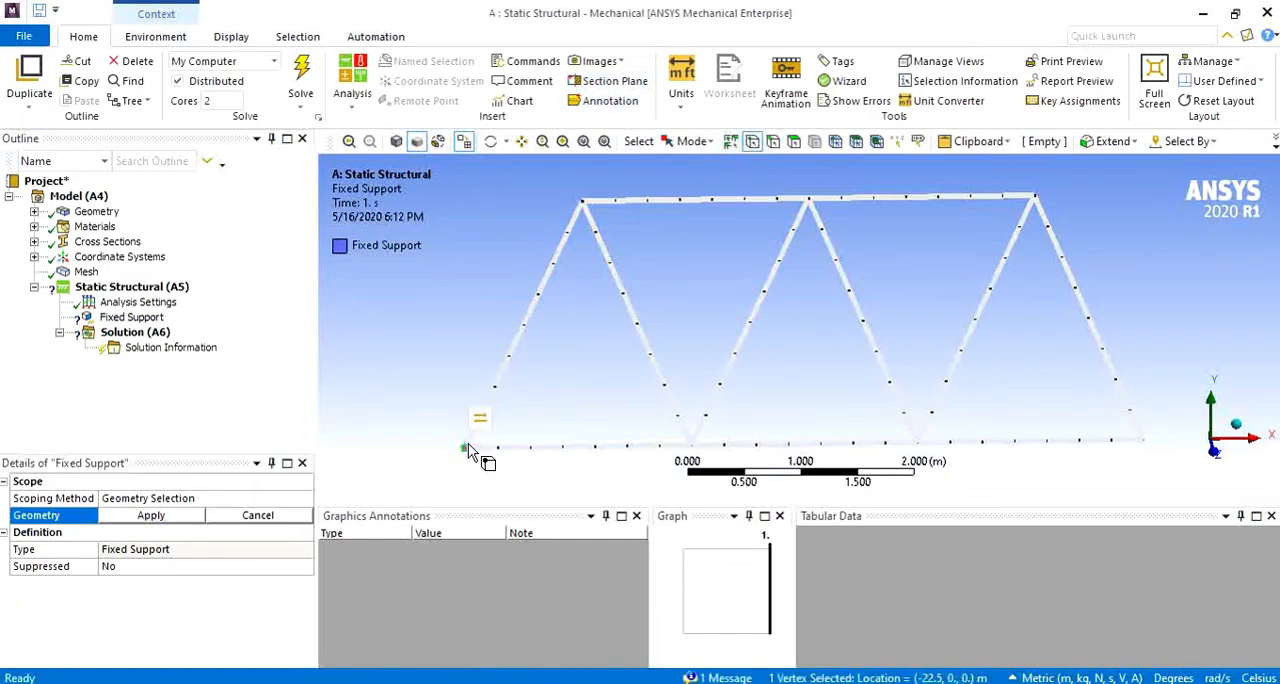
click(130, 287)
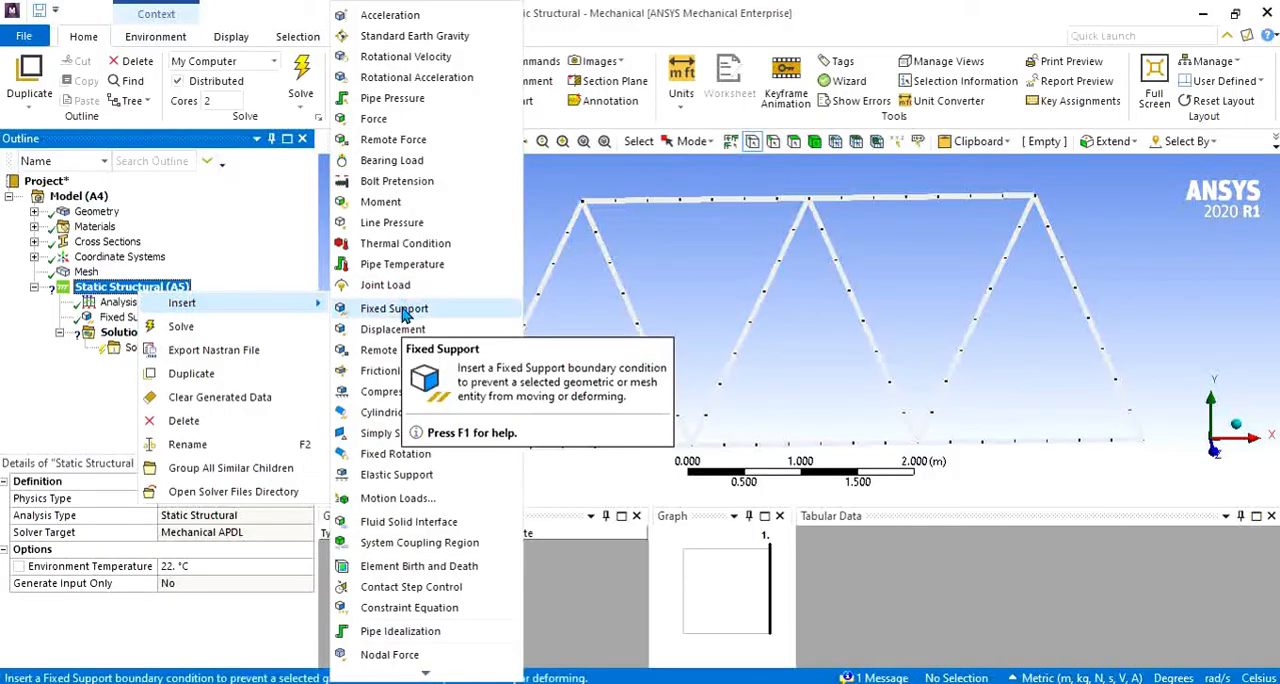
Step: Add a Displacement on the bottom-right joint restraining Y and Z, leaving X free
click(393, 328)
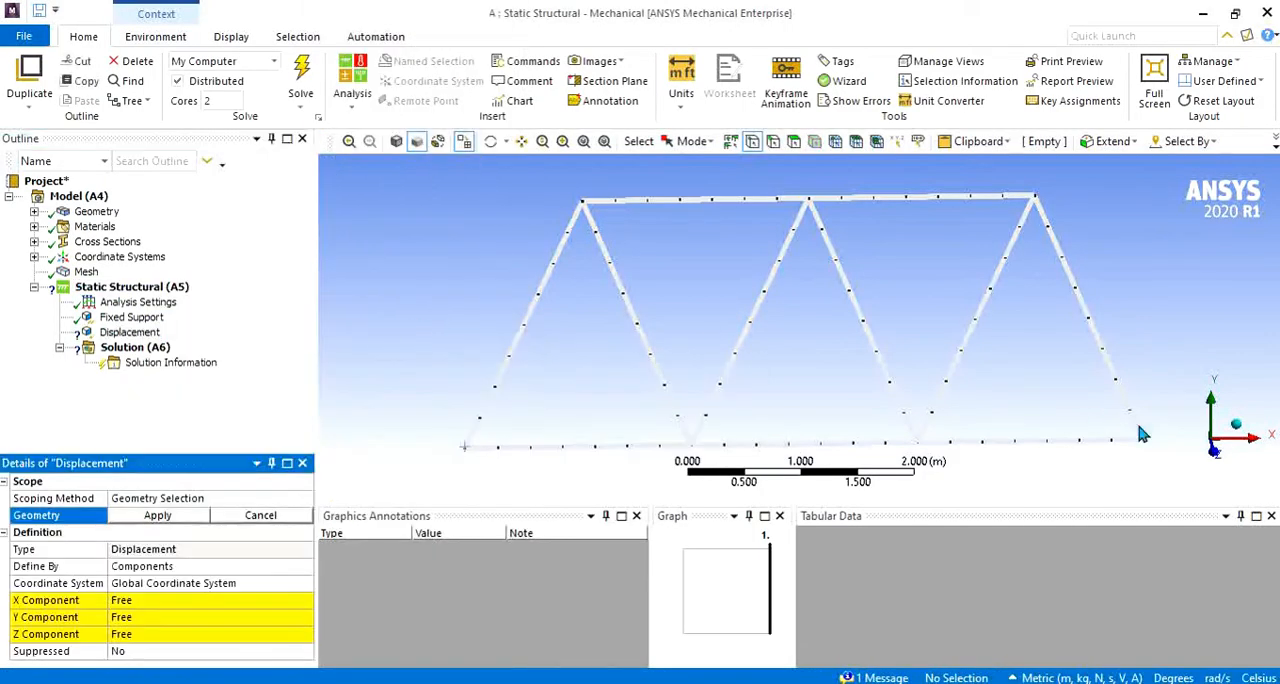
click(1143, 440)
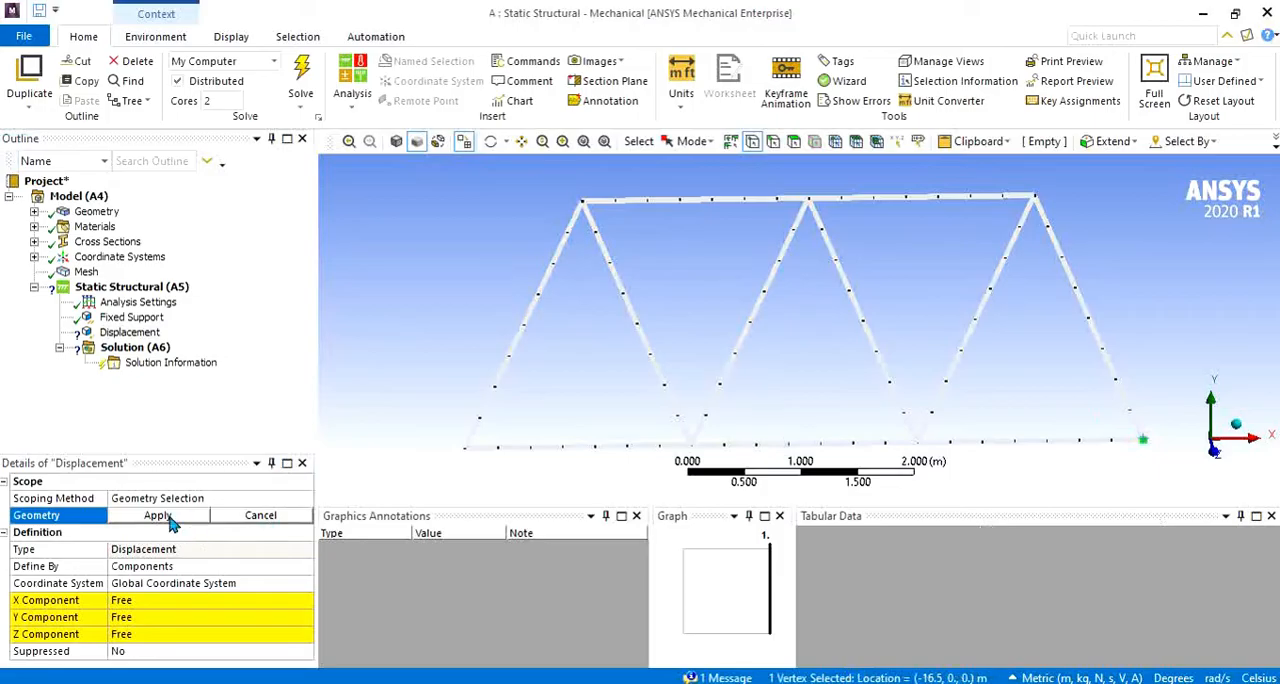
click(157, 514)
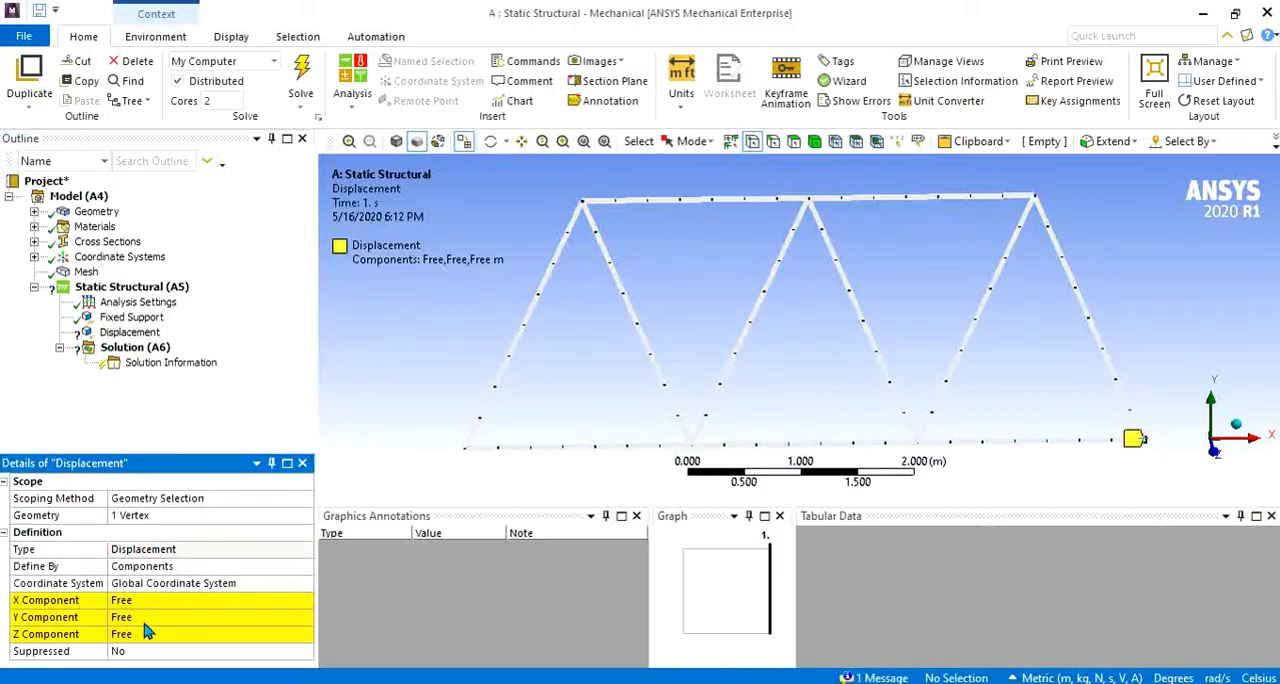
mouse_move(148, 607)
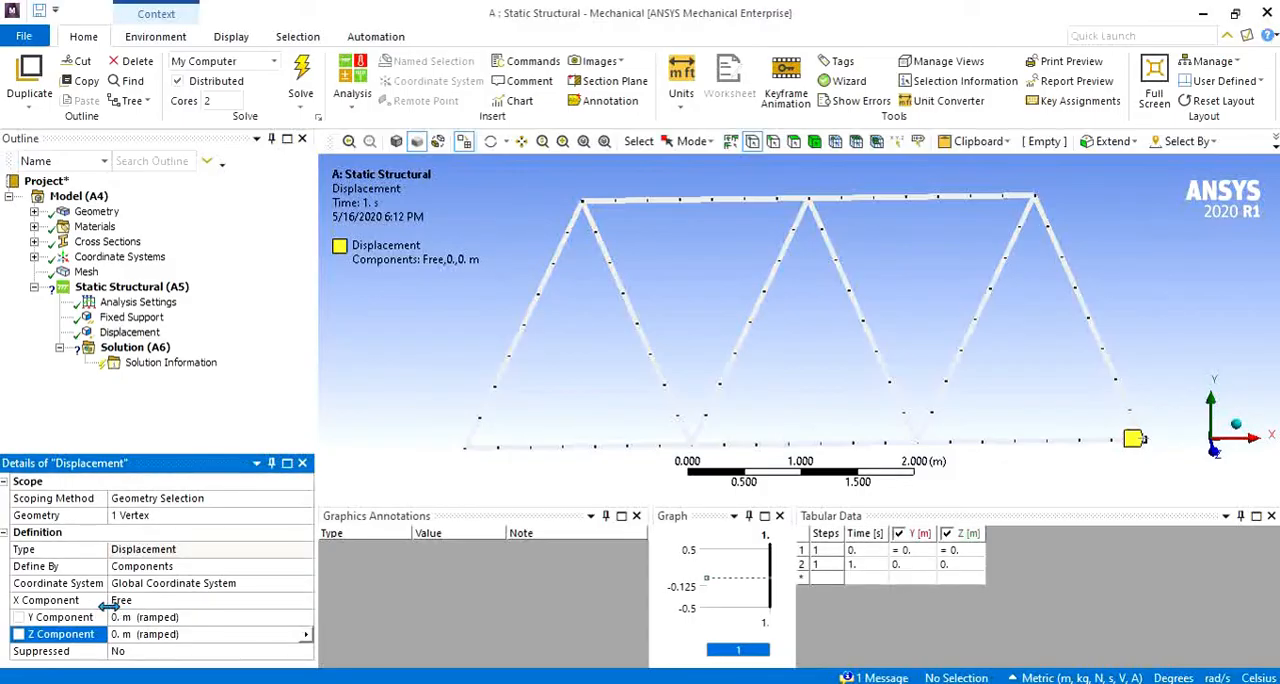
Step: Apply a -12000 N Y-component force at the top-left joint, then start another force
right_click(131, 287)
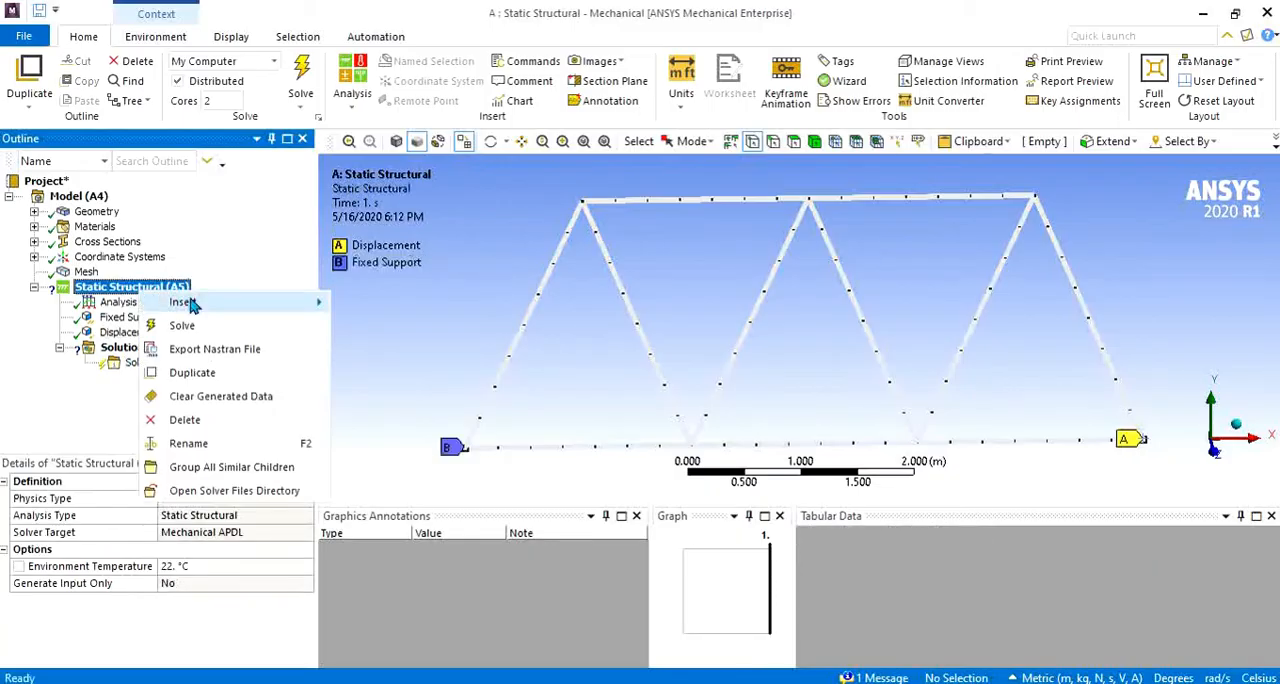
click(180, 302)
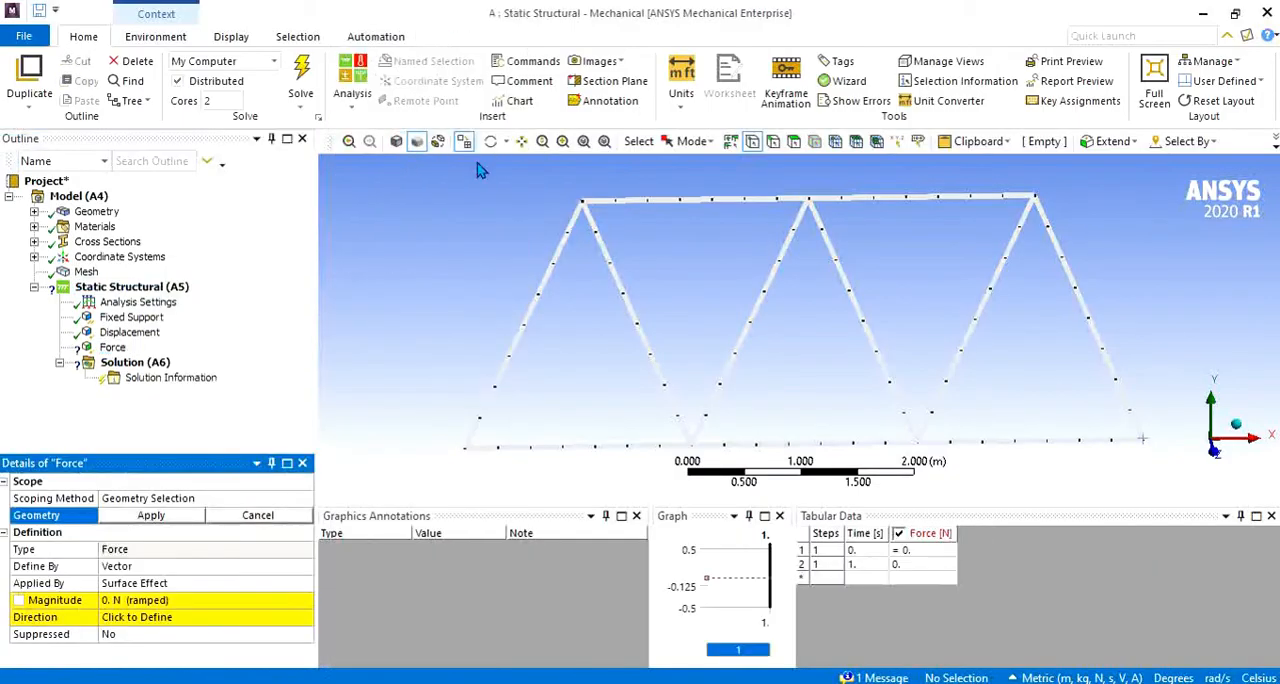
click(581, 202)
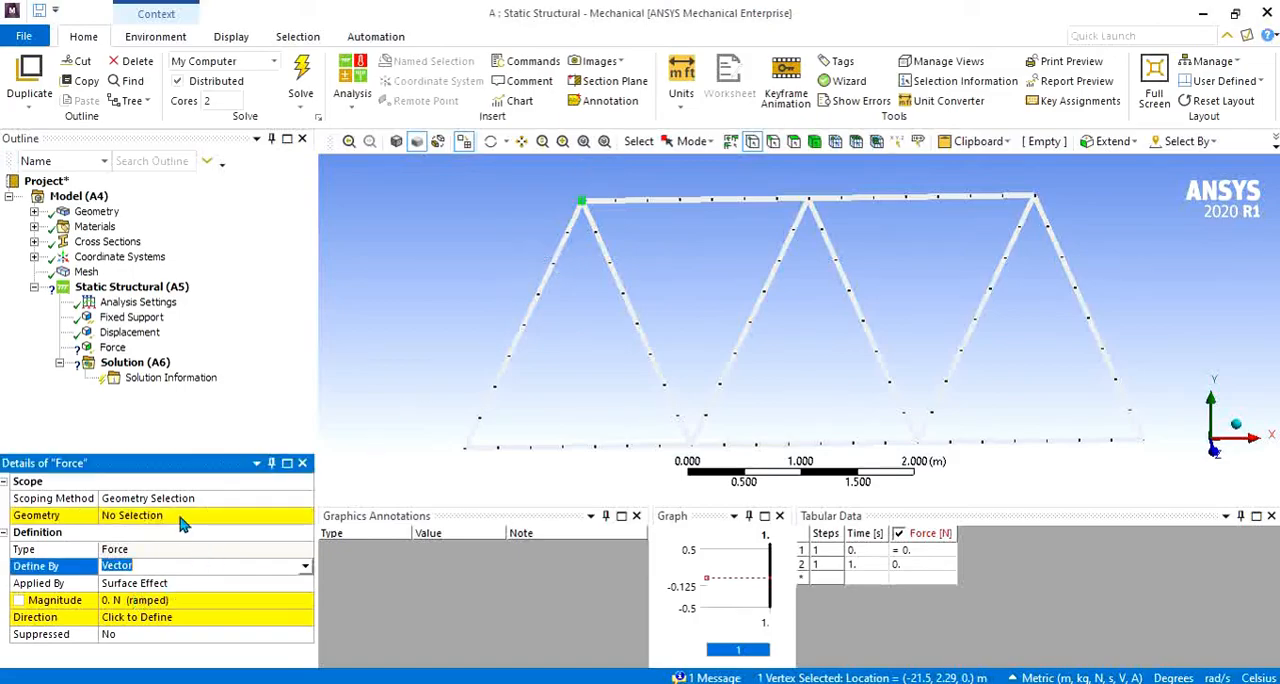
click(304, 565)
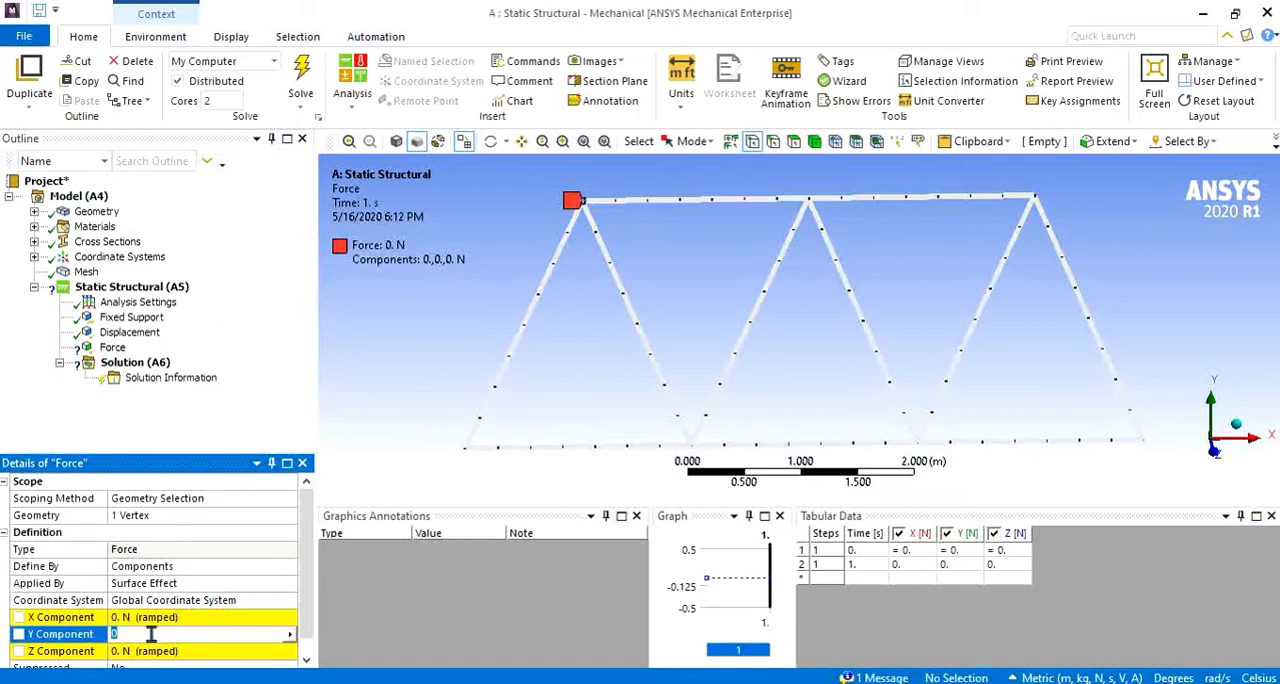
text(-12000 N (ramped)
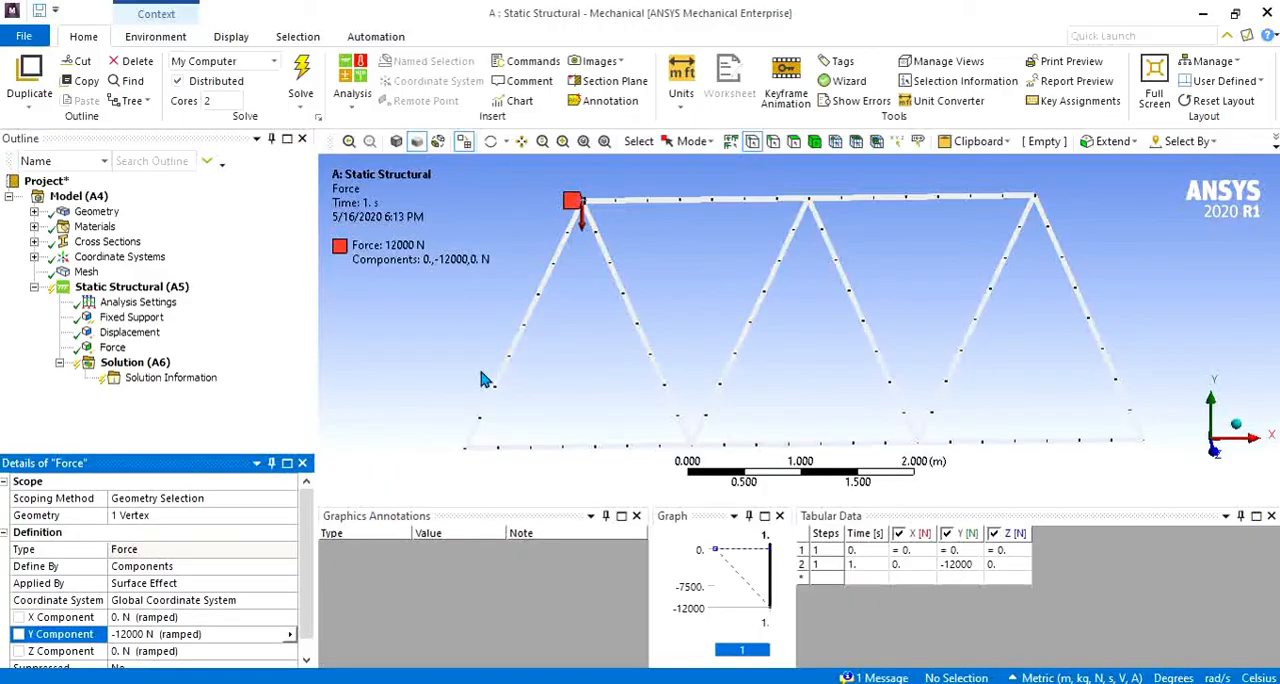
right_click(131, 287)
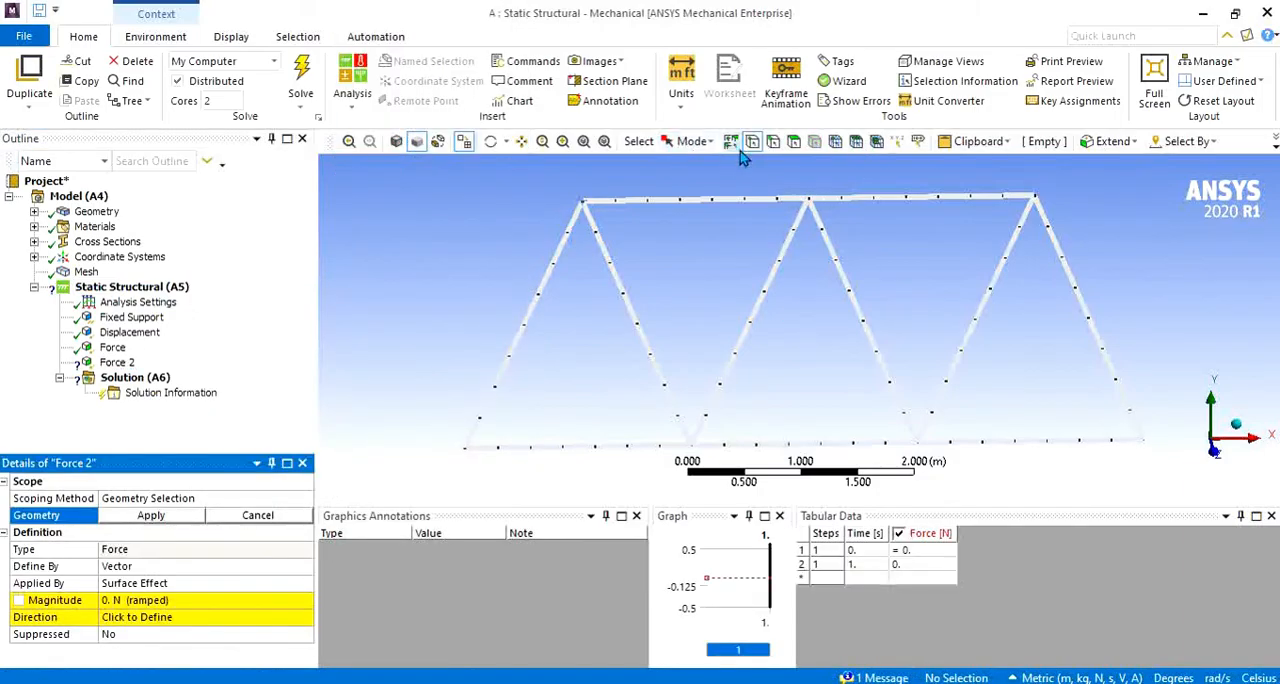
Step: Place the second -20000 N Y force on the top middle truss joint
click(807, 198)
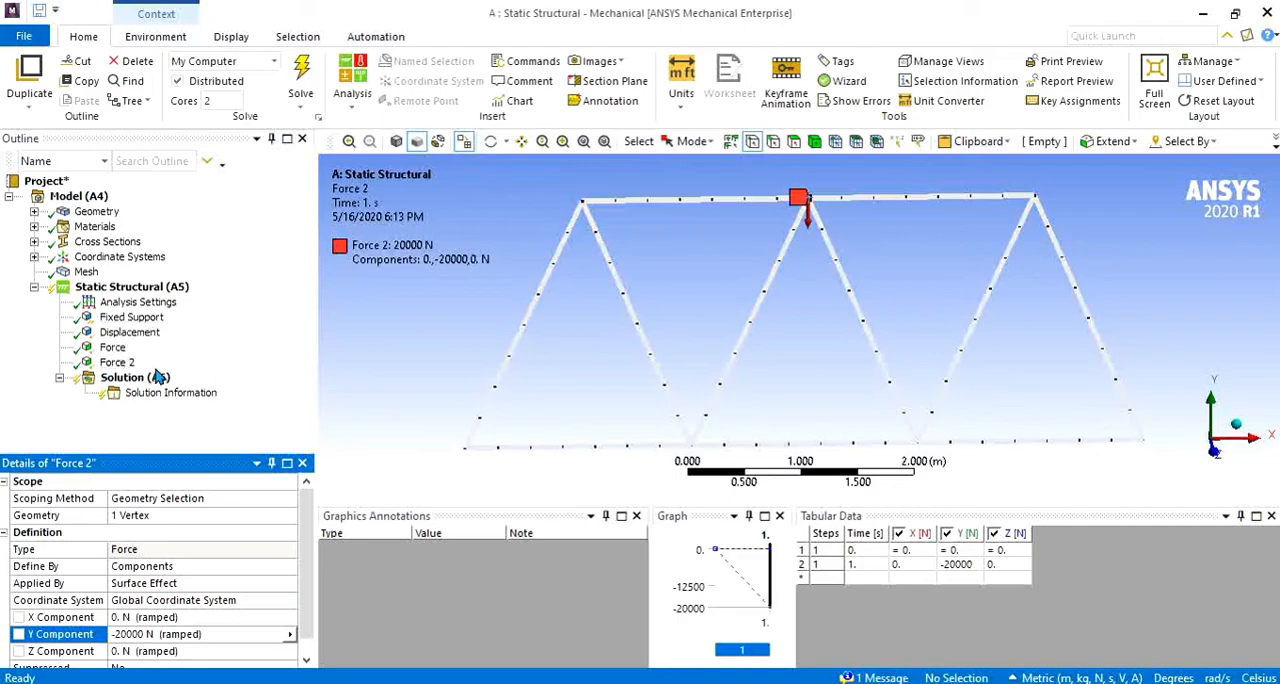
Step: Add Total Deformation and Beam Tool results, then solve the analysis
right_click(122, 377)
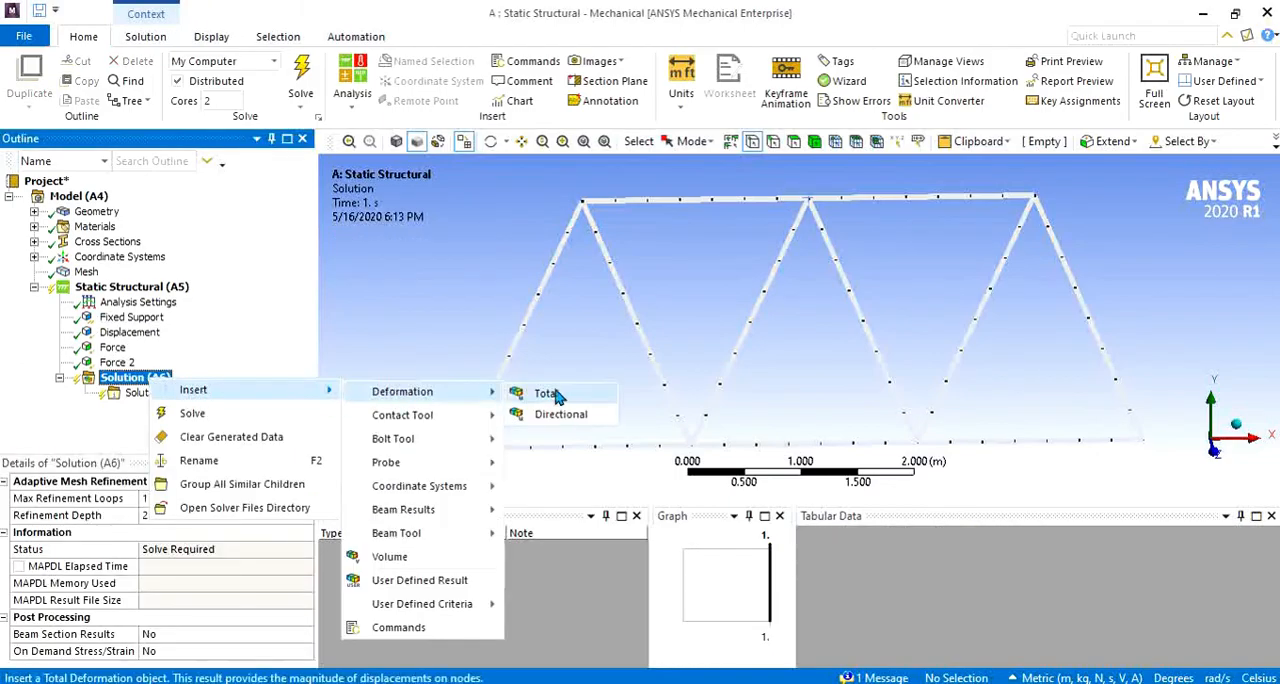
click(547, 392)
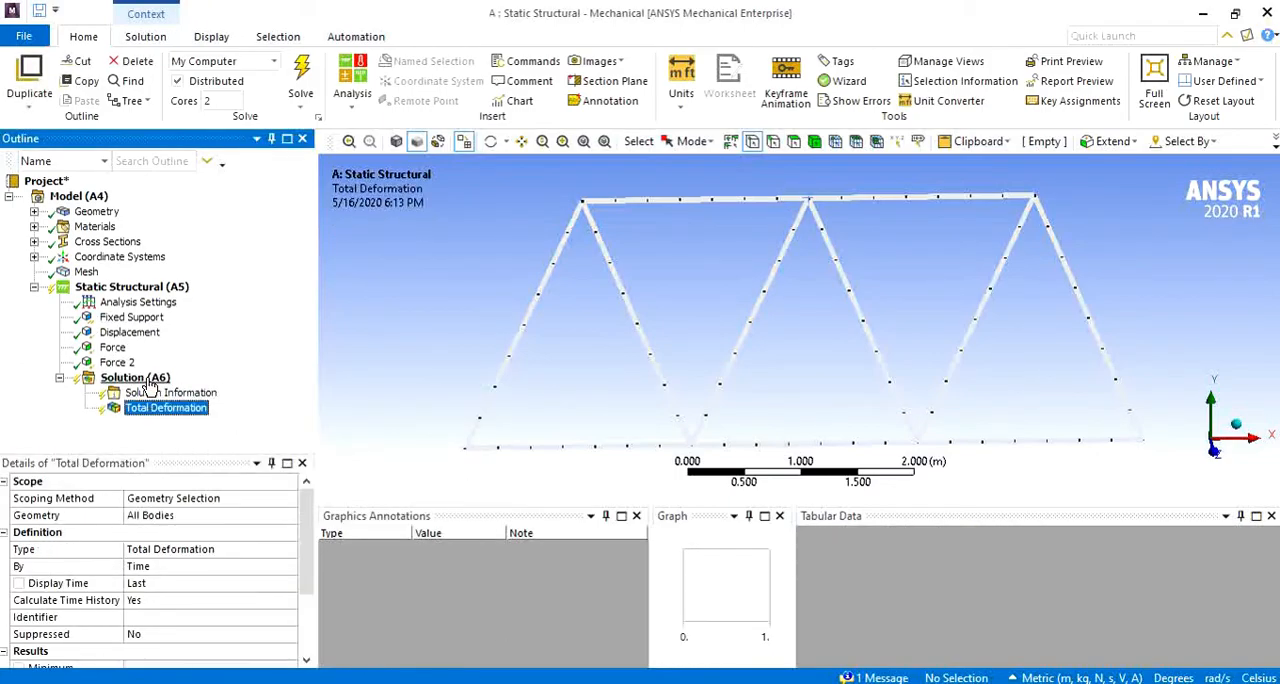
right_click(122, 377)
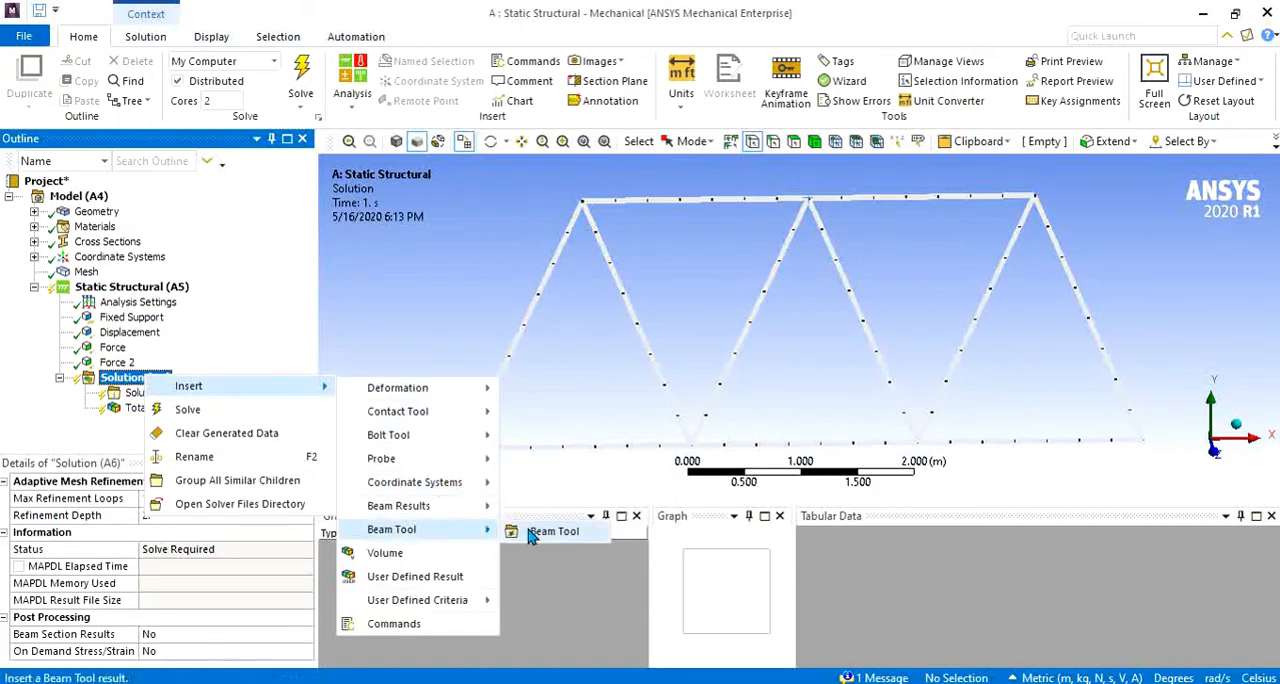
click(553, 531)
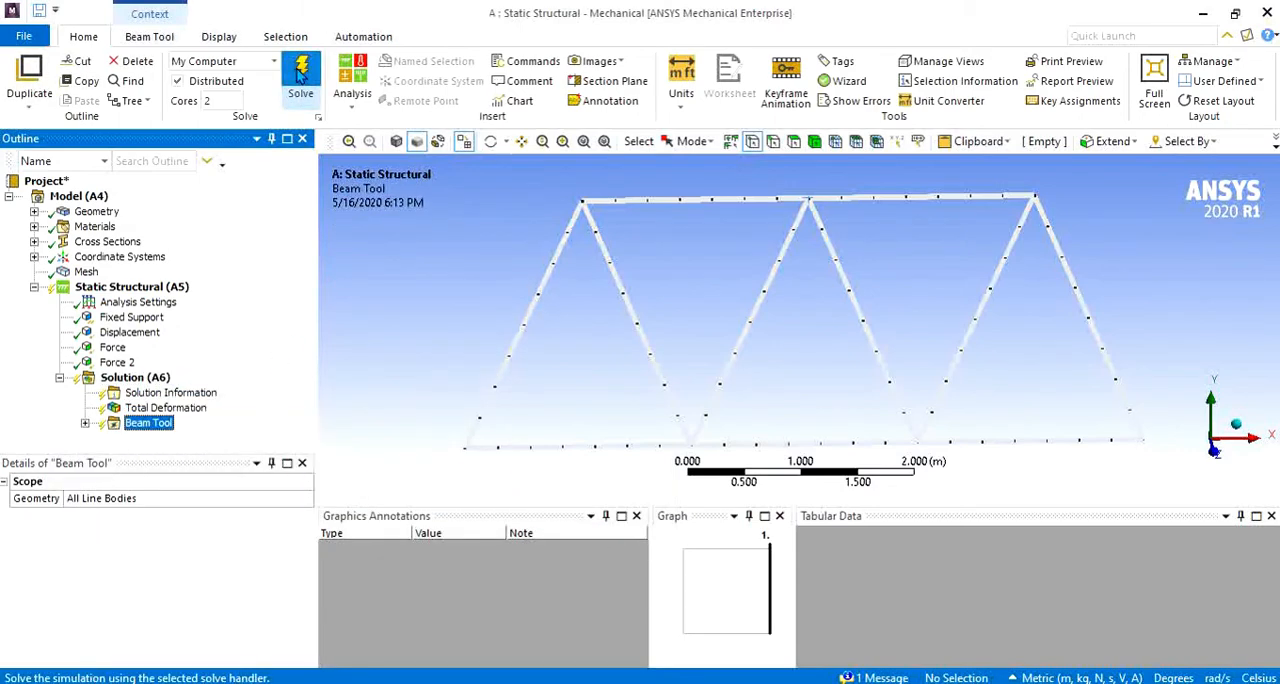
click(301, 75)
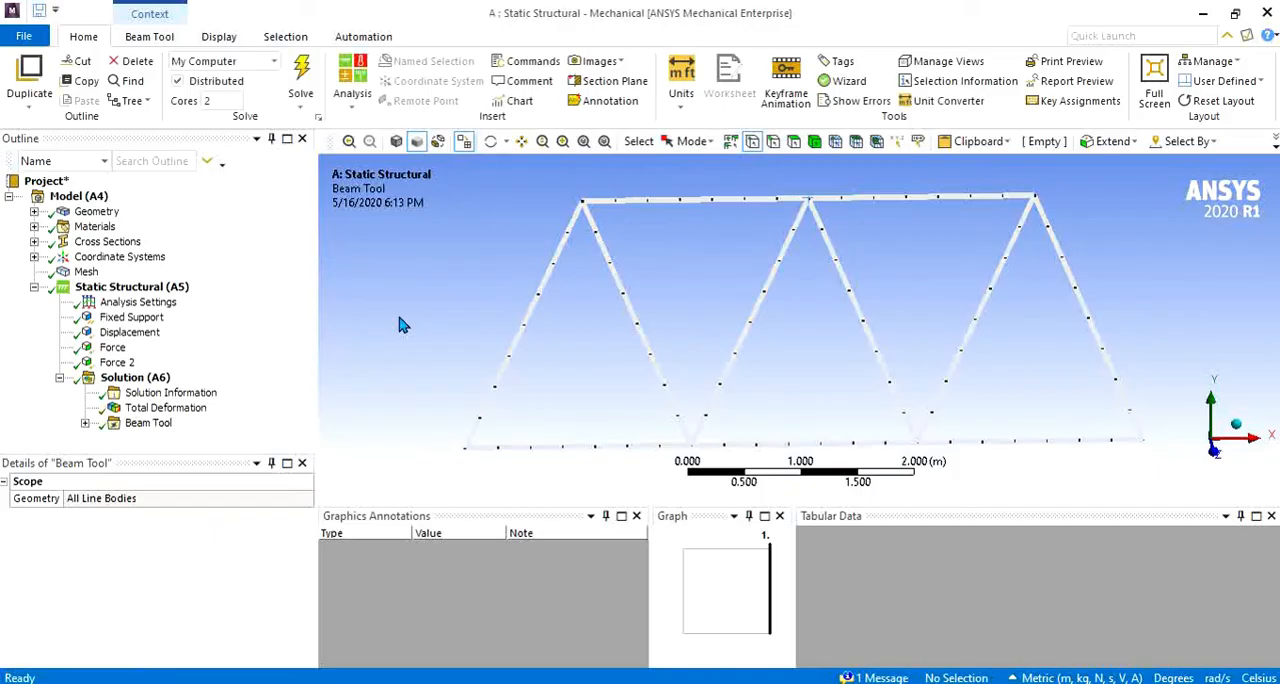
Step: View the solver log, total deformation, and direct, minimum and maximum combined beam stresses
click(171, 392)
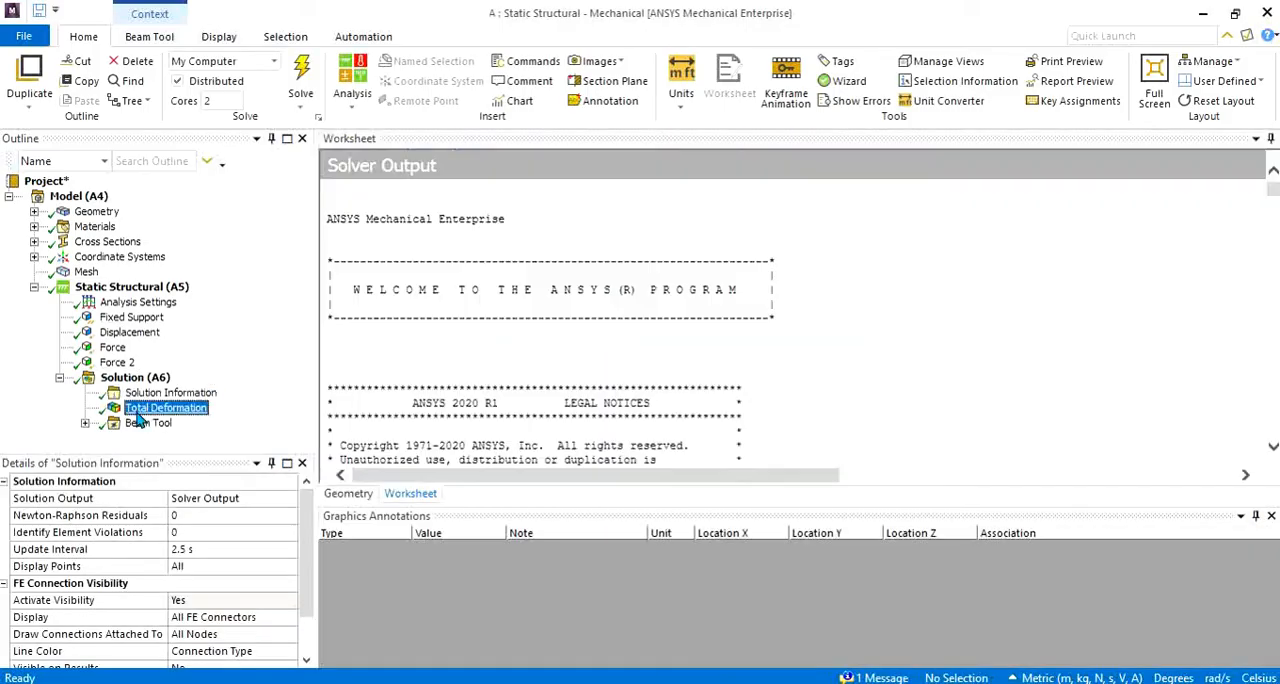
click(166, 407)
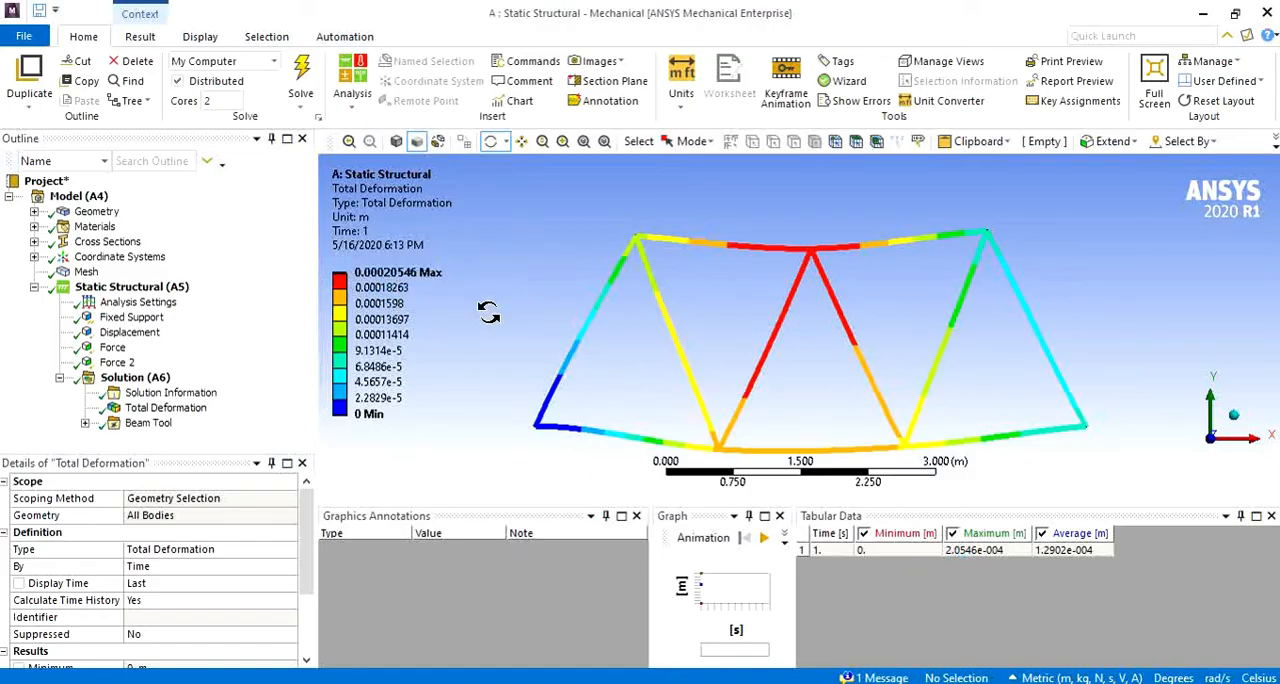
mouse_move(880, 398)
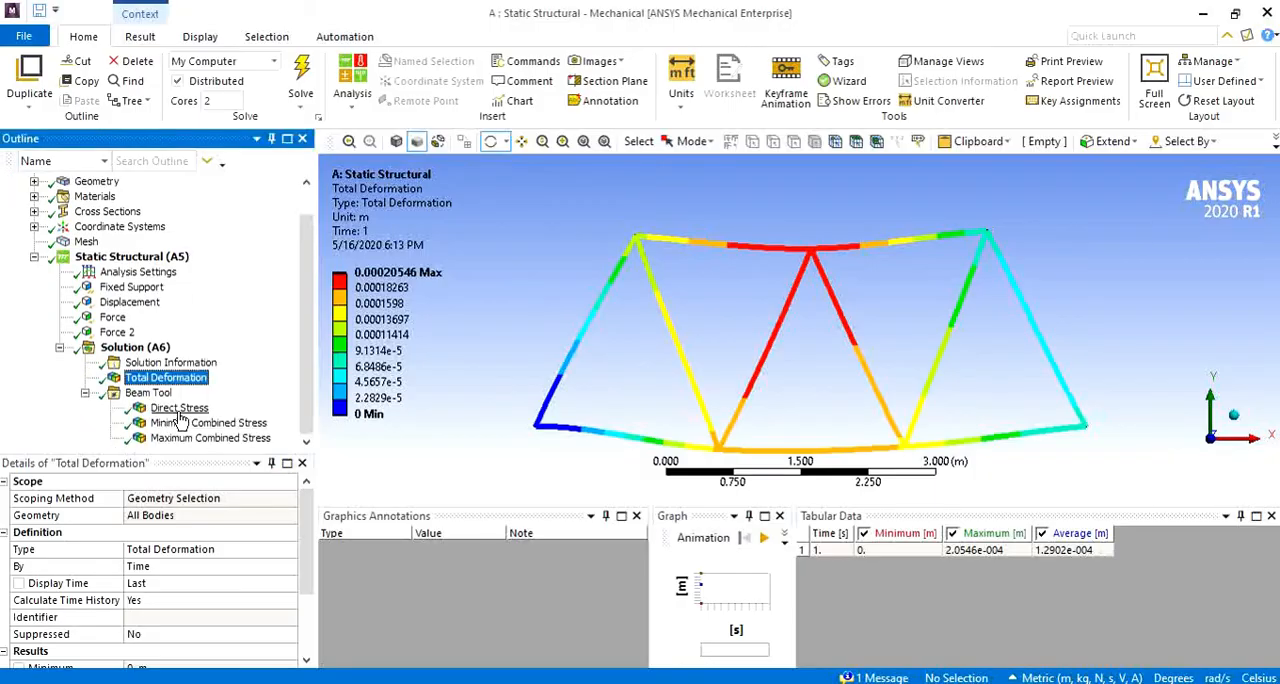
click(179, 408)
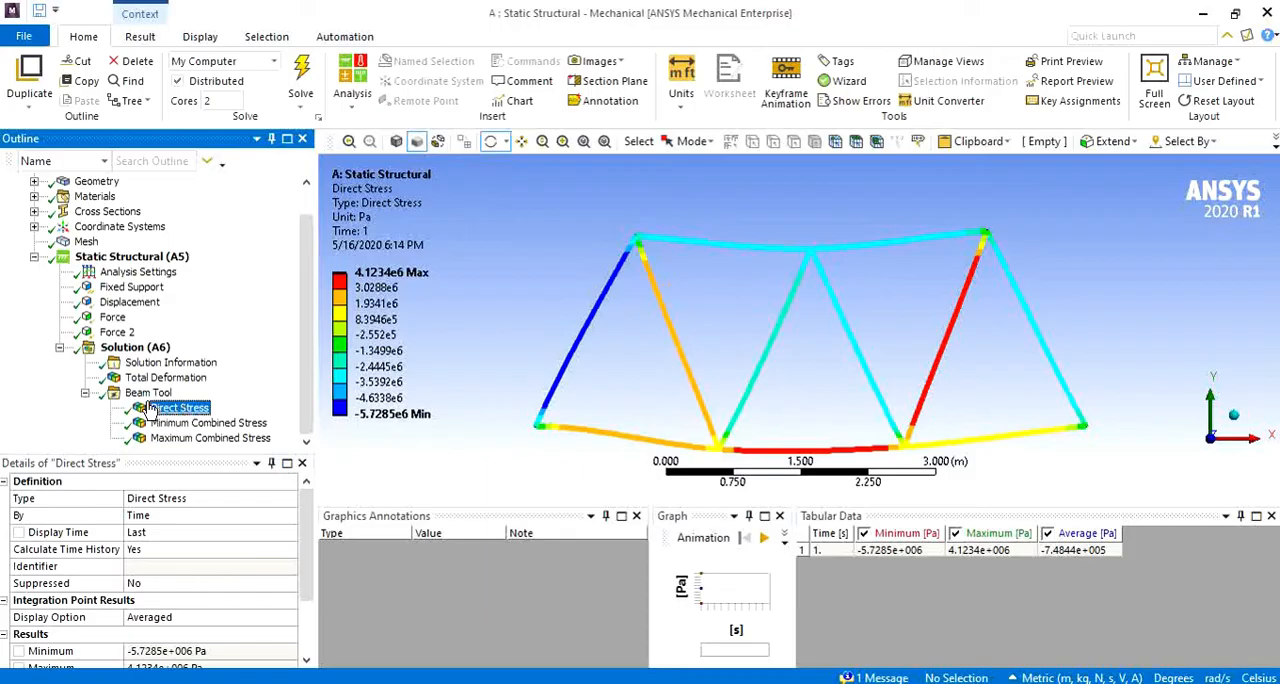
click(208, 422)
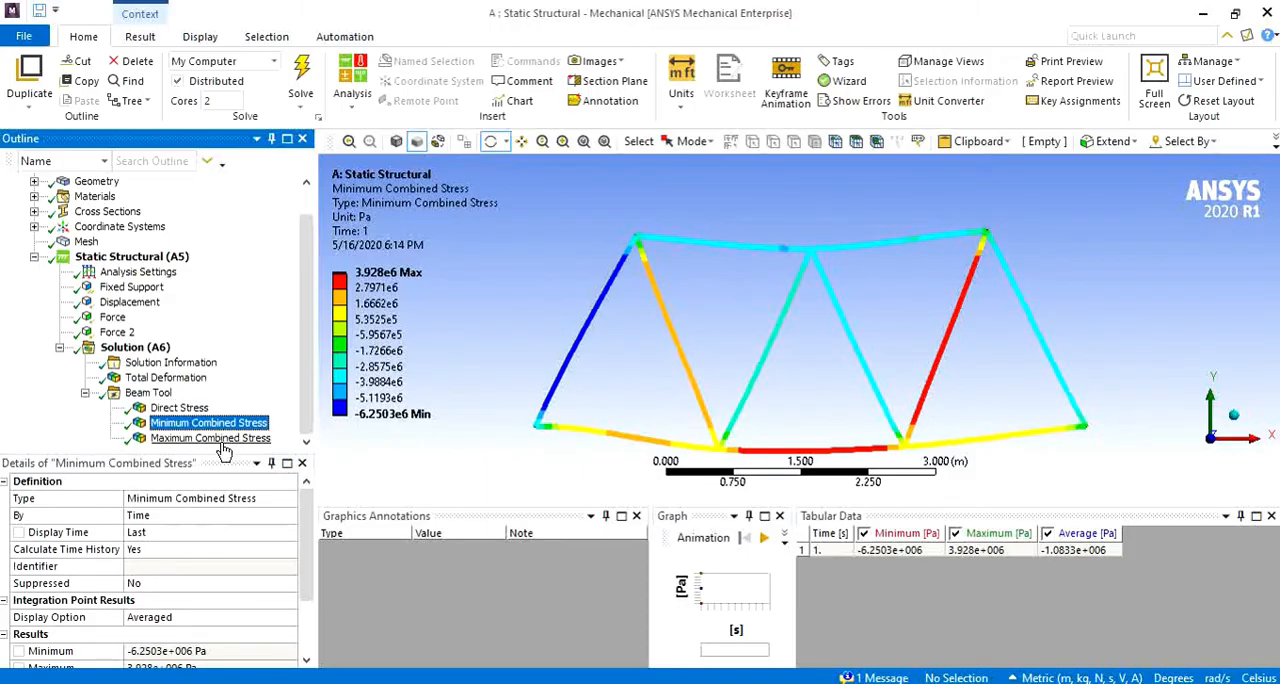
click(210, 438)
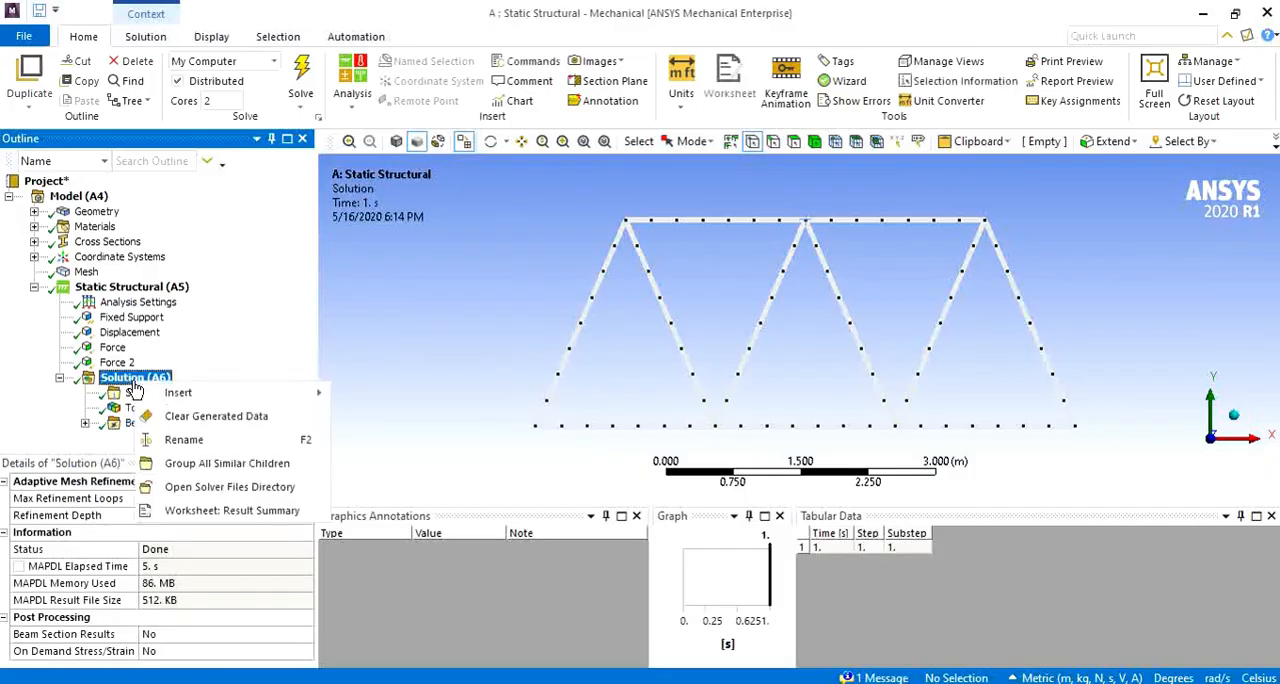
click(540, 425)
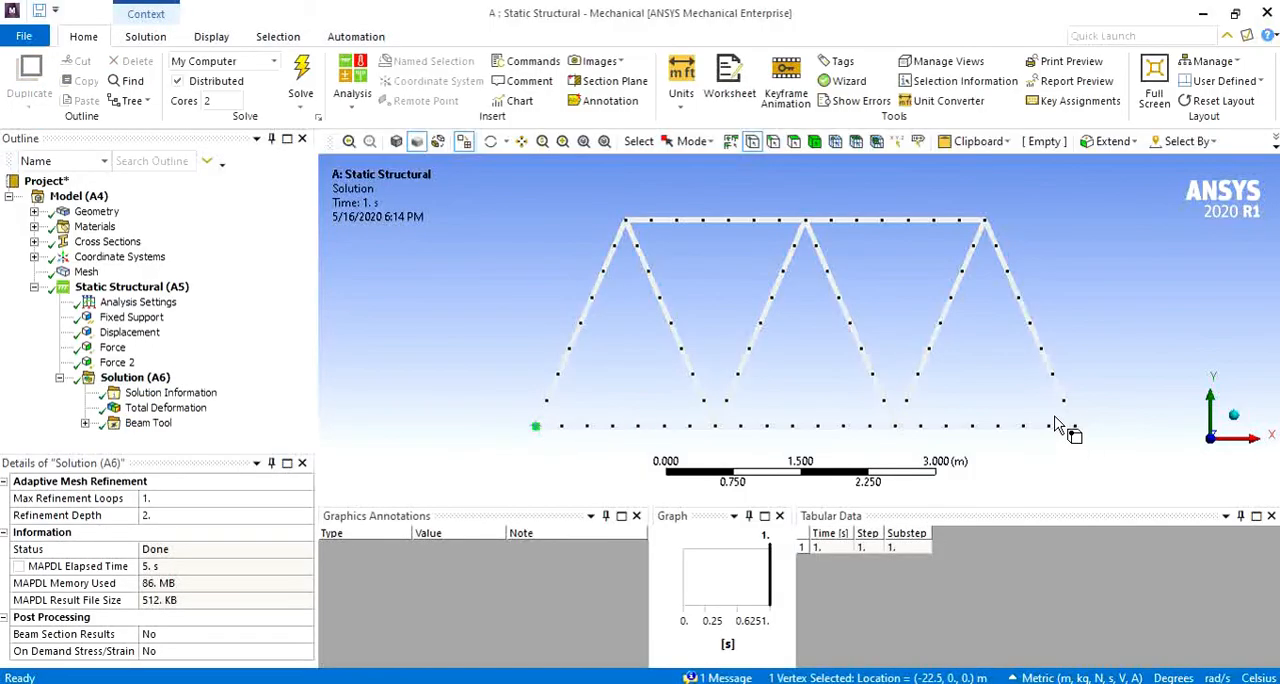
Step: Add a Force Reaction probe on the Fixed Support and solve, reading about 20015 N in Y
right_click(135, 377)
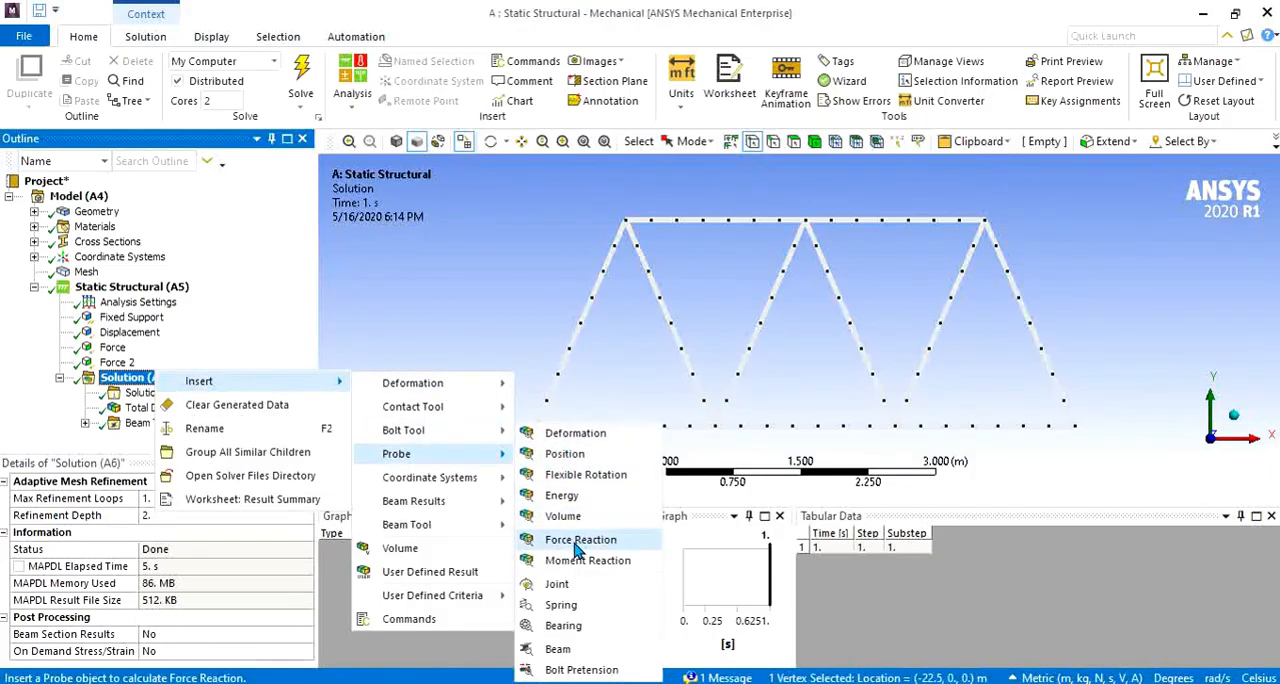
mouse_move(580, 540)
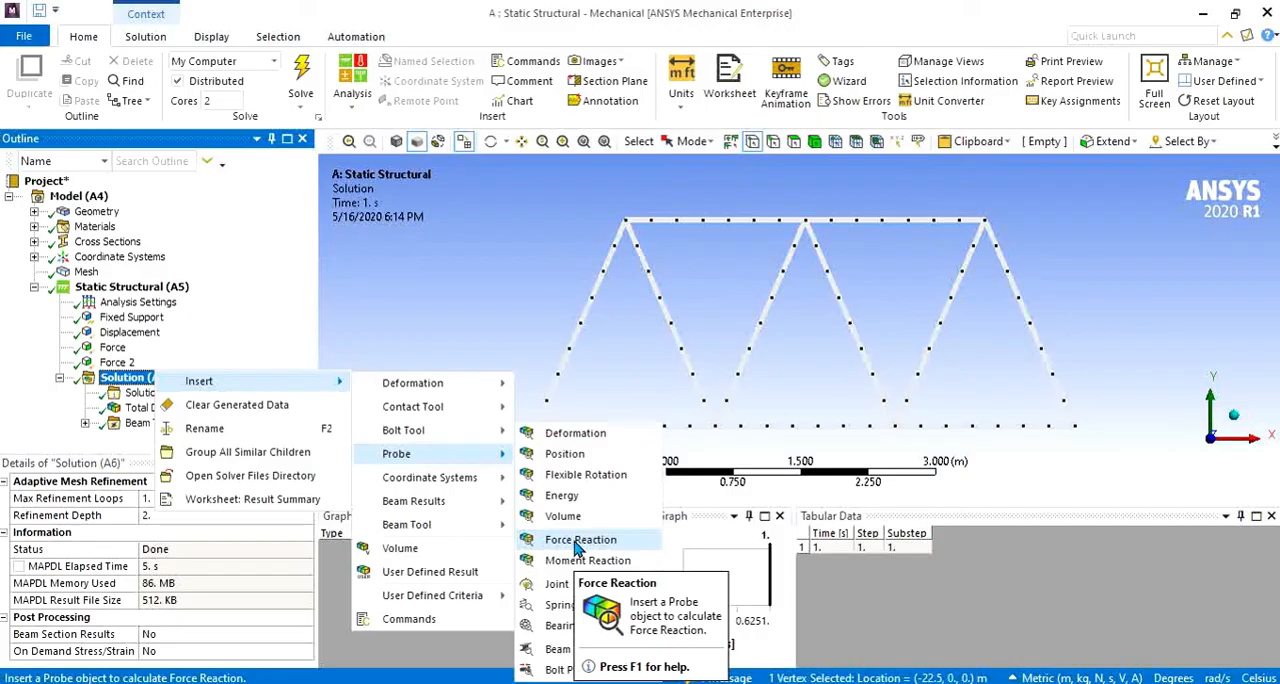
click(580, 539)
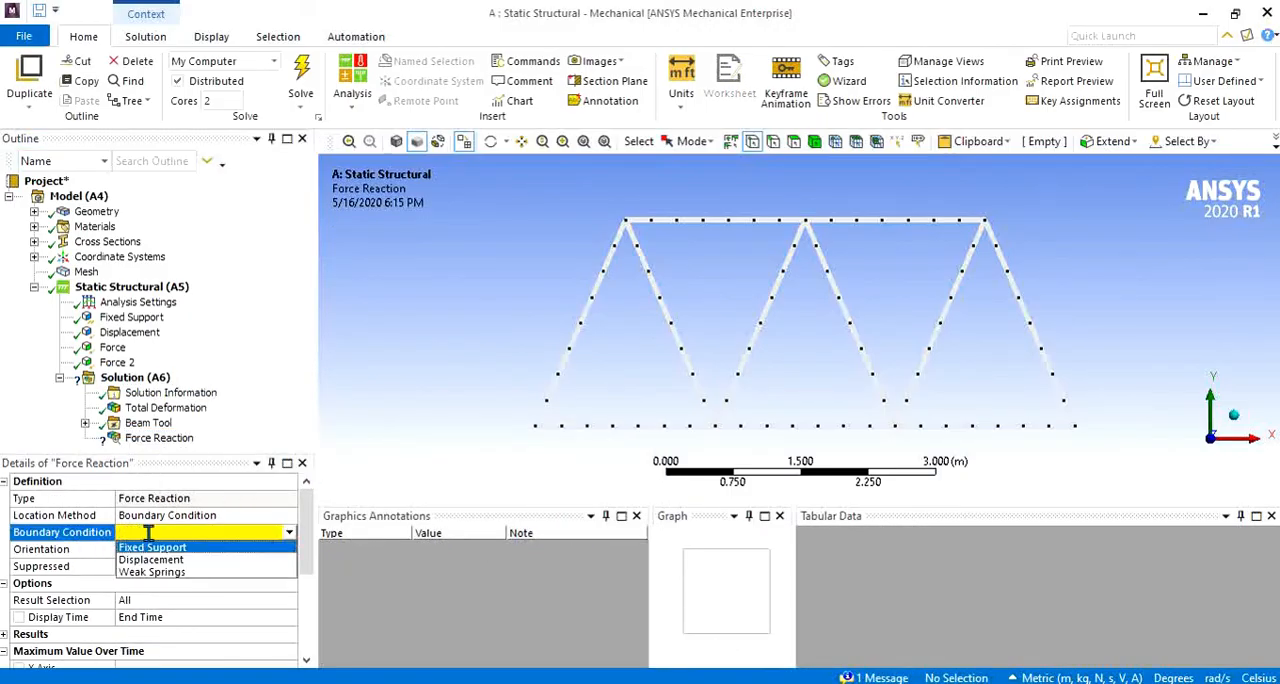
click(152, 547)
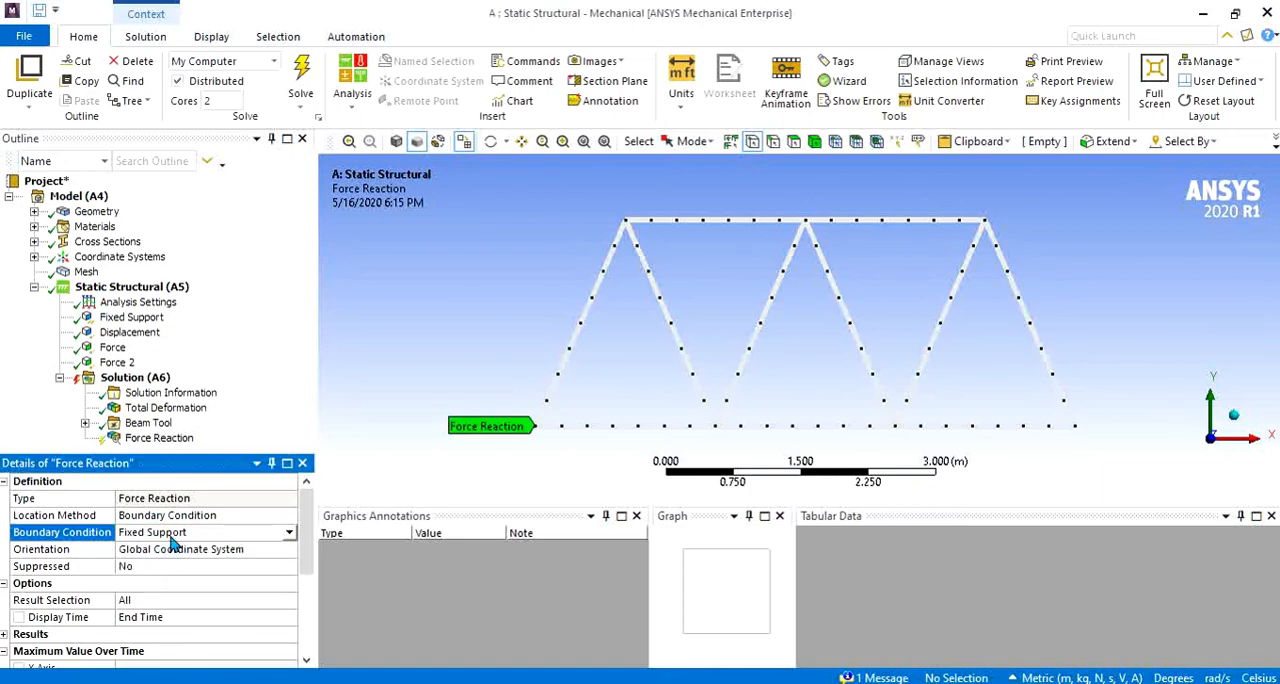
mouse_move(301, 77)
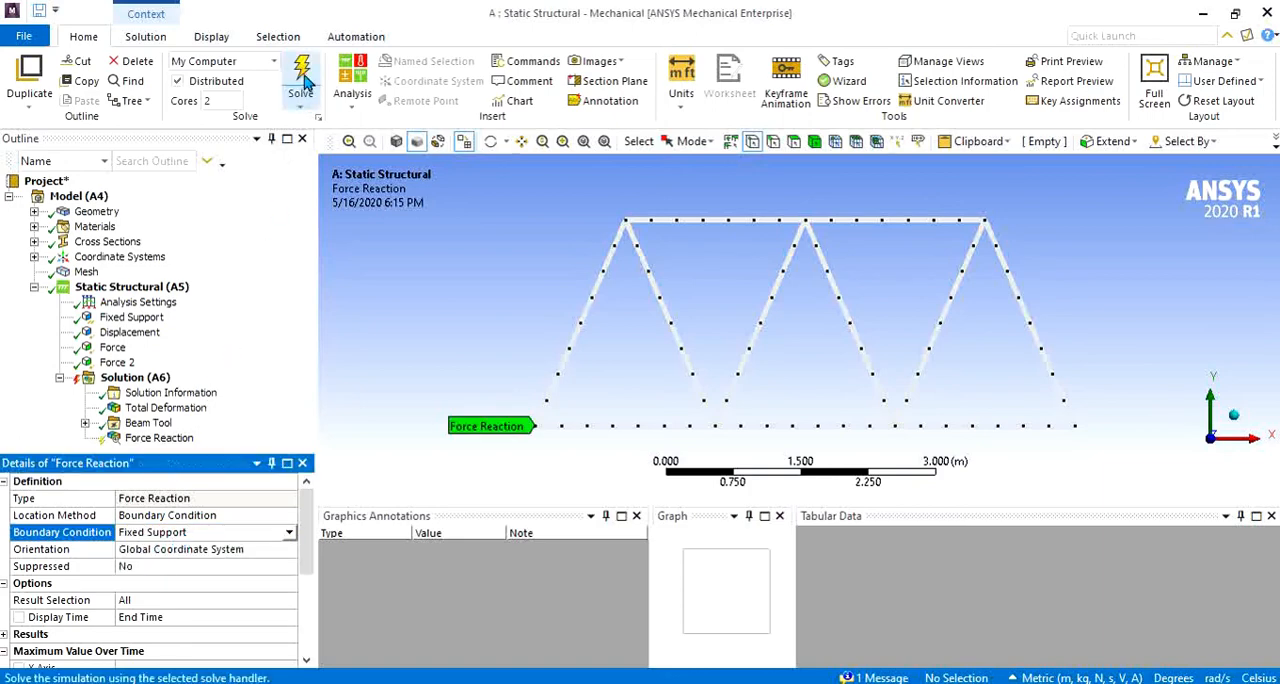
click(301, 75)
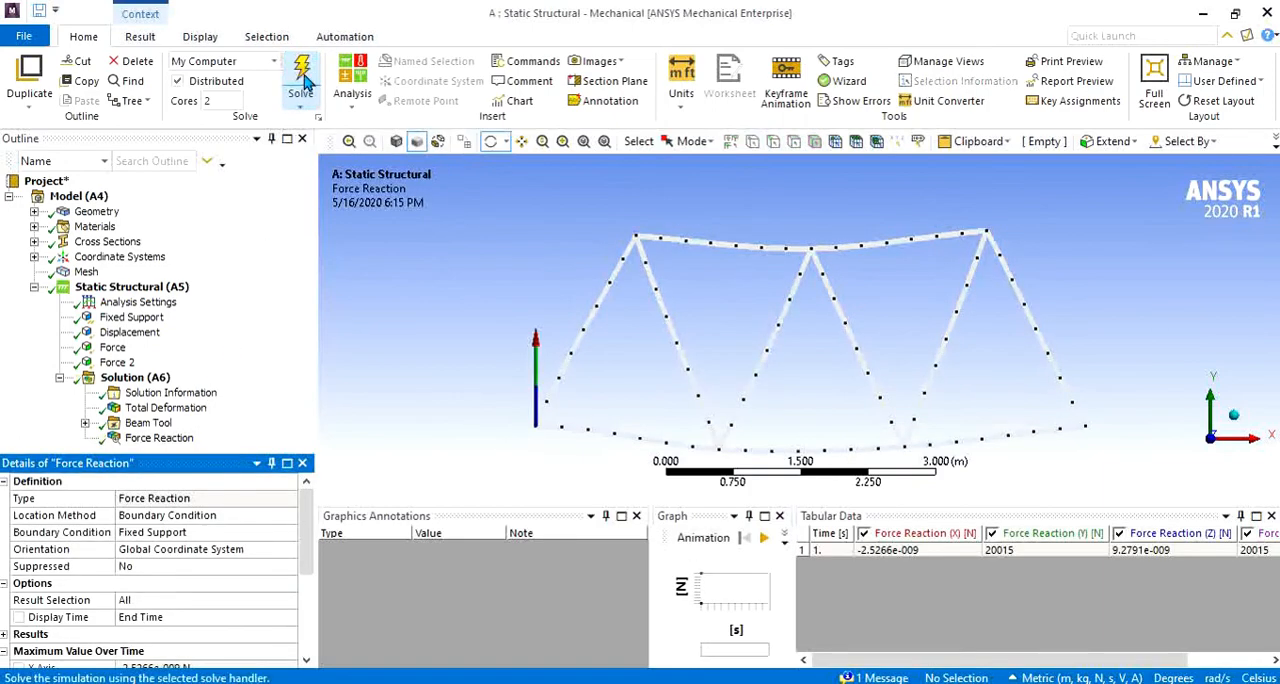
scroll(down, 3)
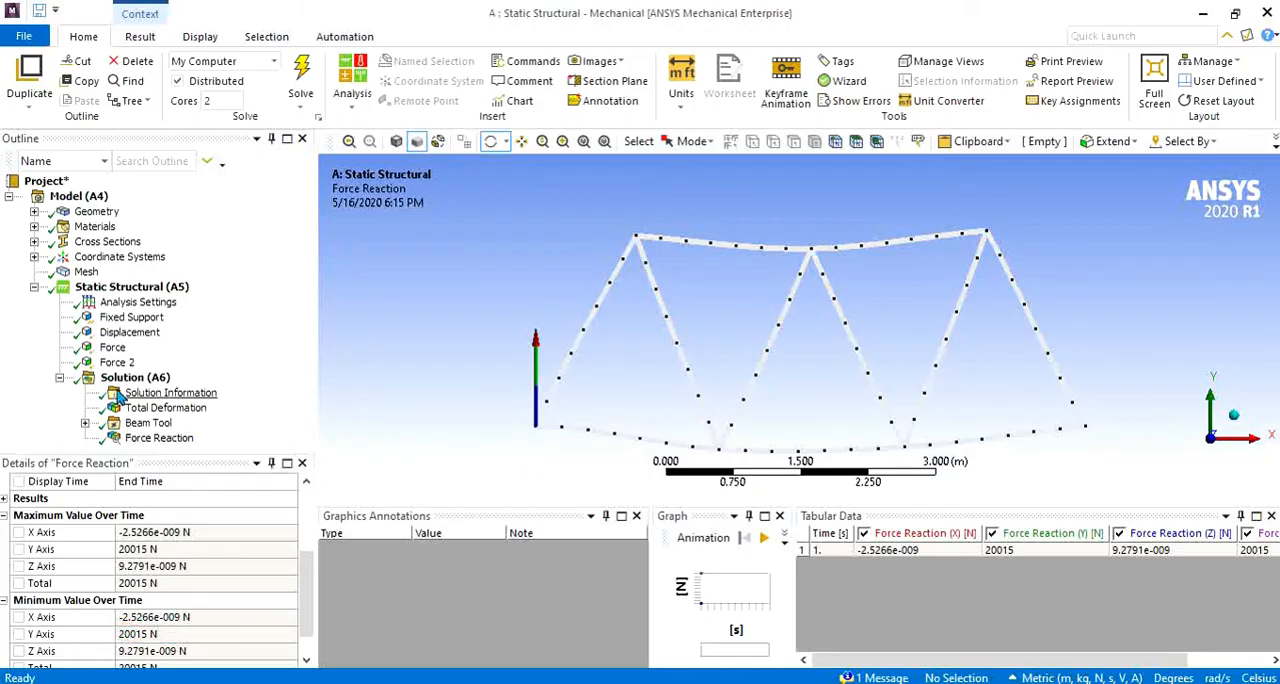
Step: Add a Force Reaction probe on the Displacement support, solve for 11985 N, and play the animation
right_click(135, 377)
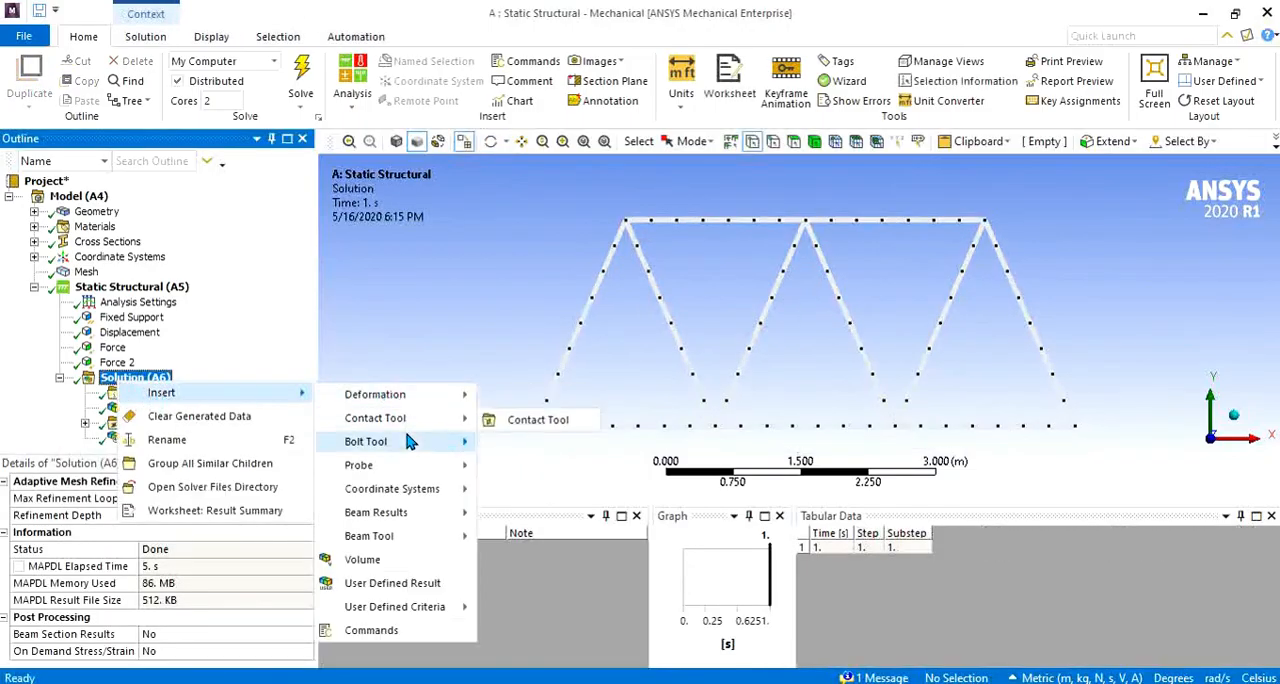
mouse_move(405, 426)
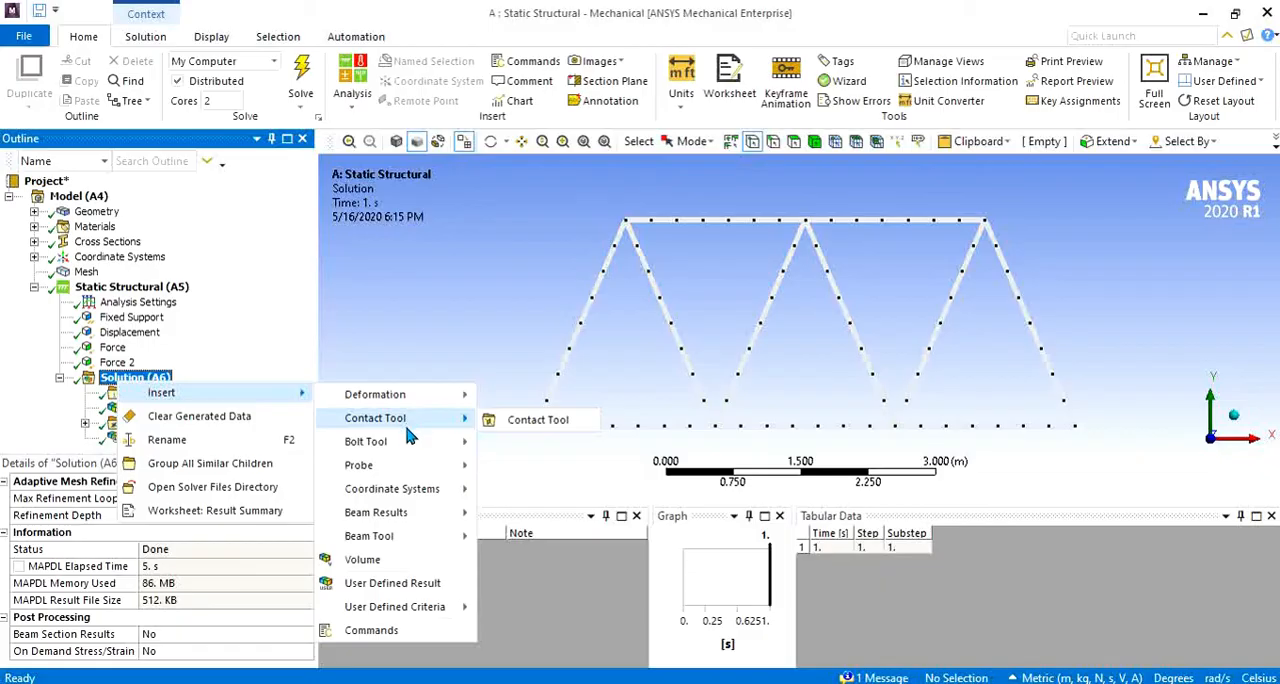
mouse_move(358, 464)
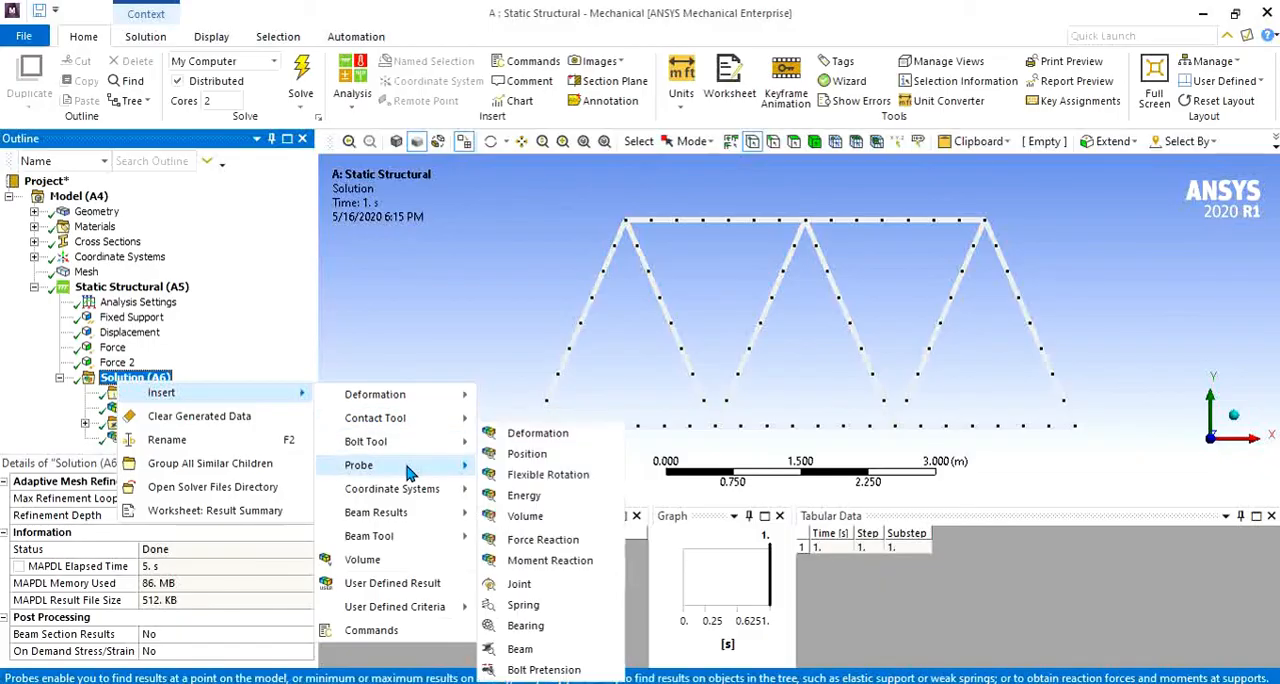
click(543, 539)
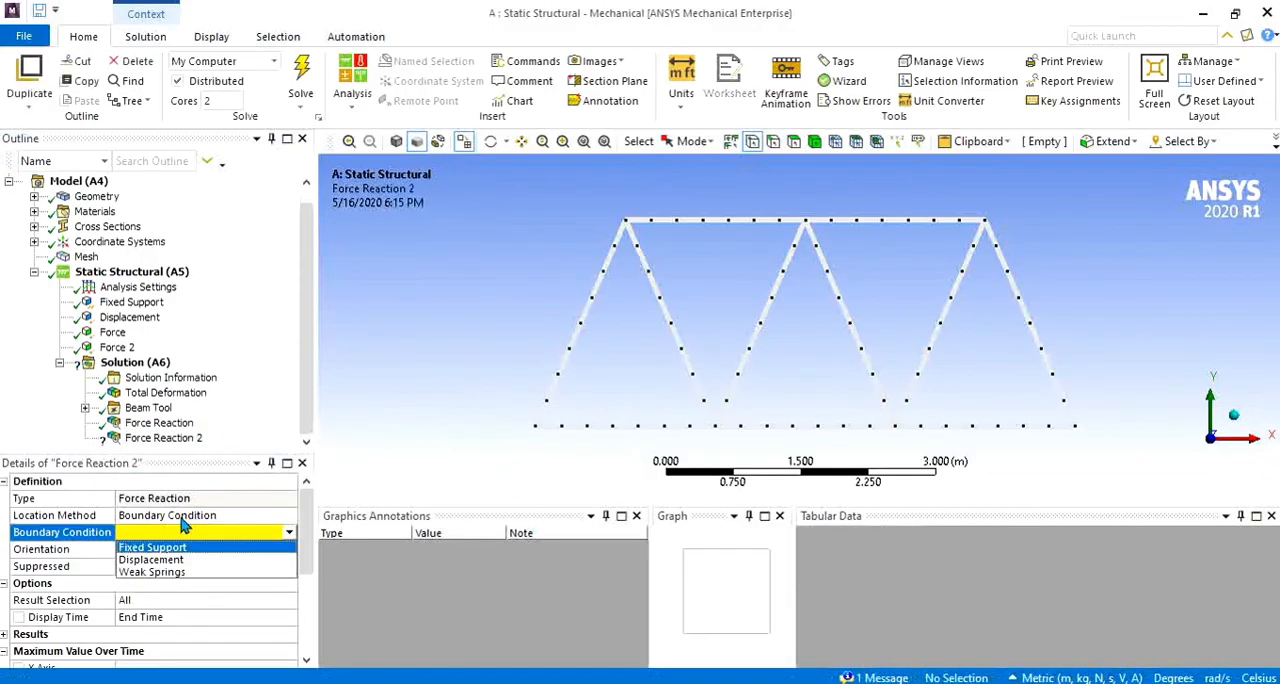
click(151, 559)
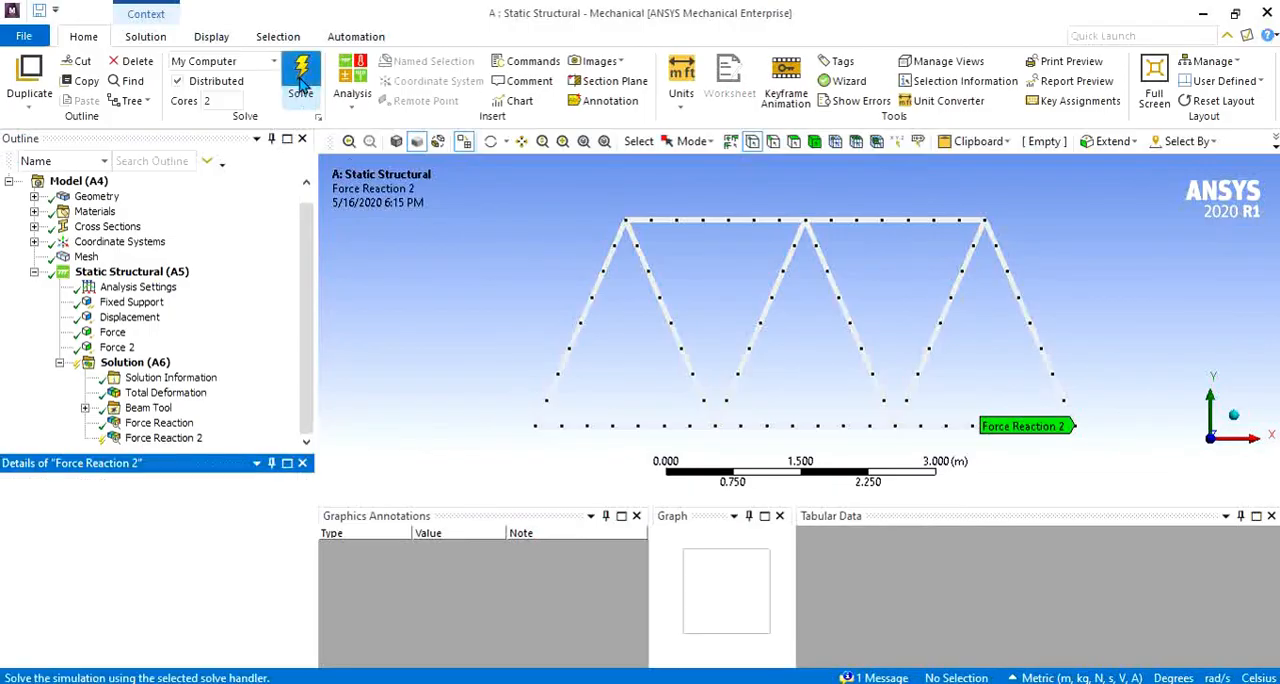
click(301, 75)
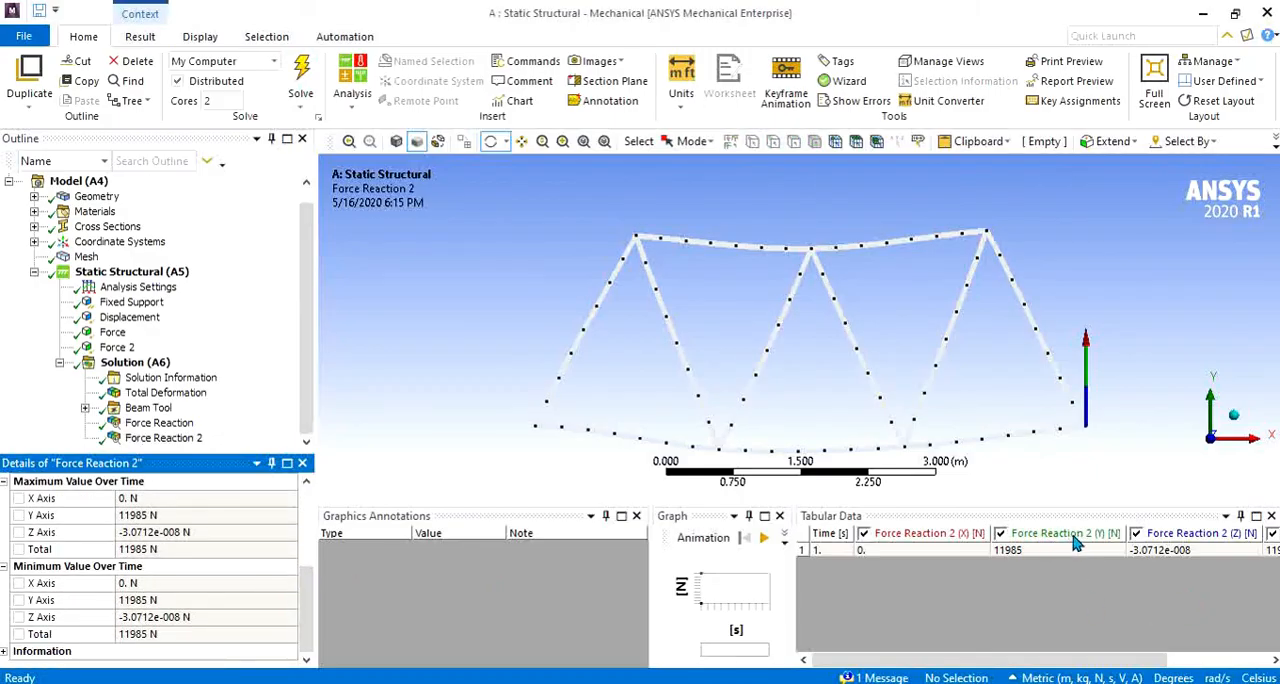
mouse_move(995, 565)
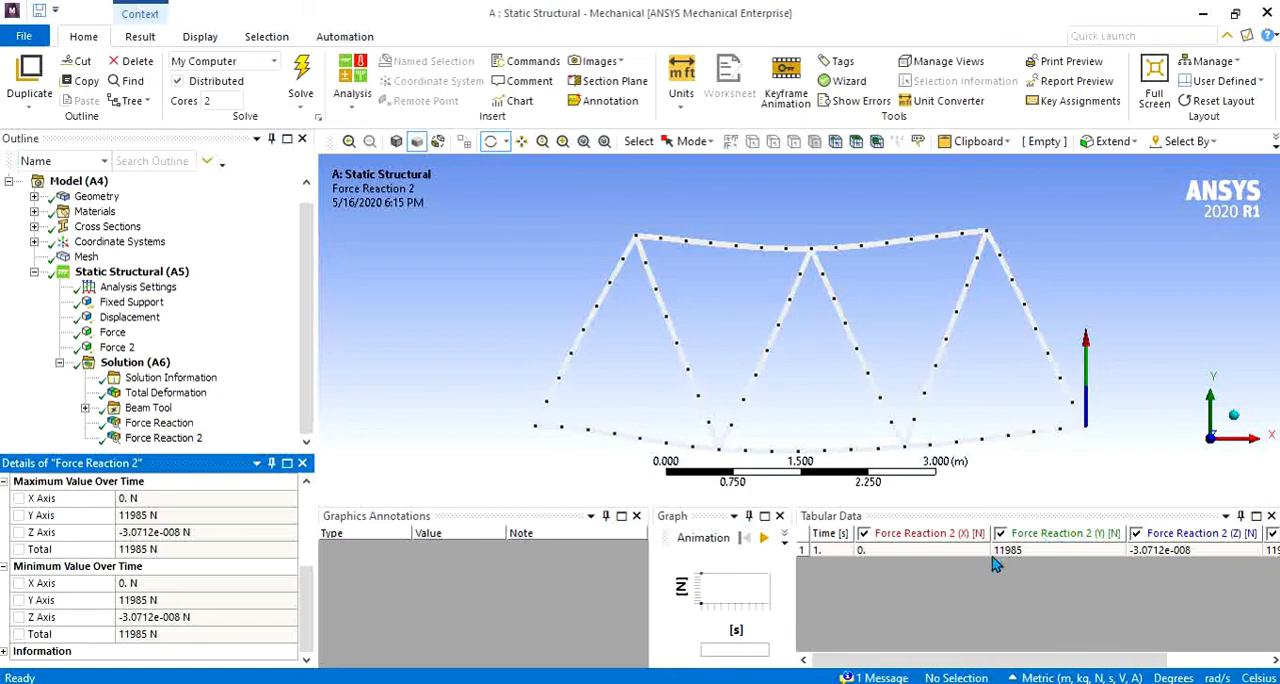
mouse_move(1015, 562)
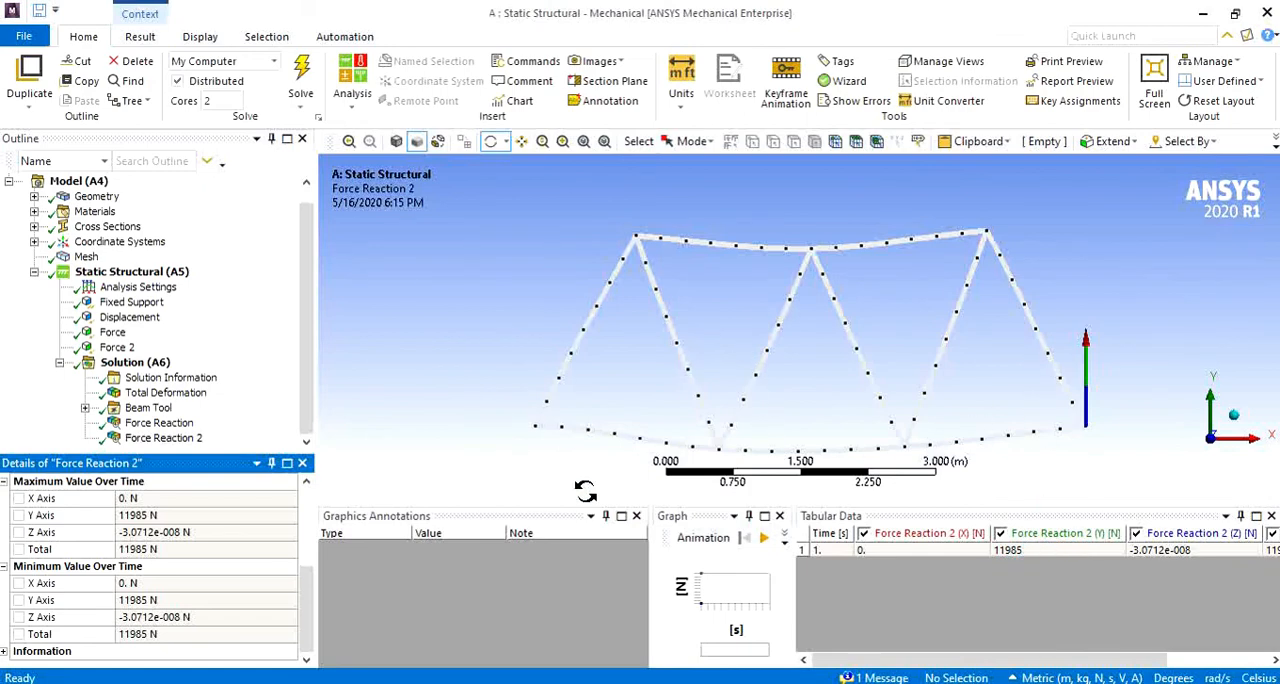
click(765, 537)
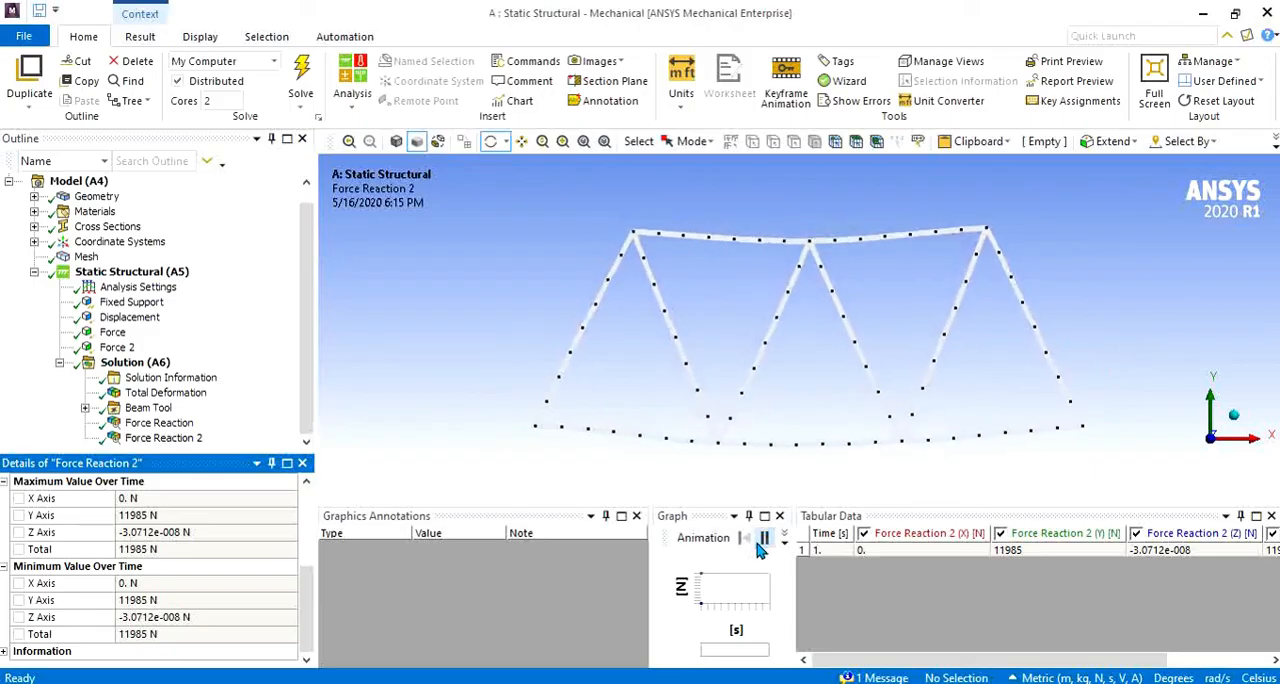